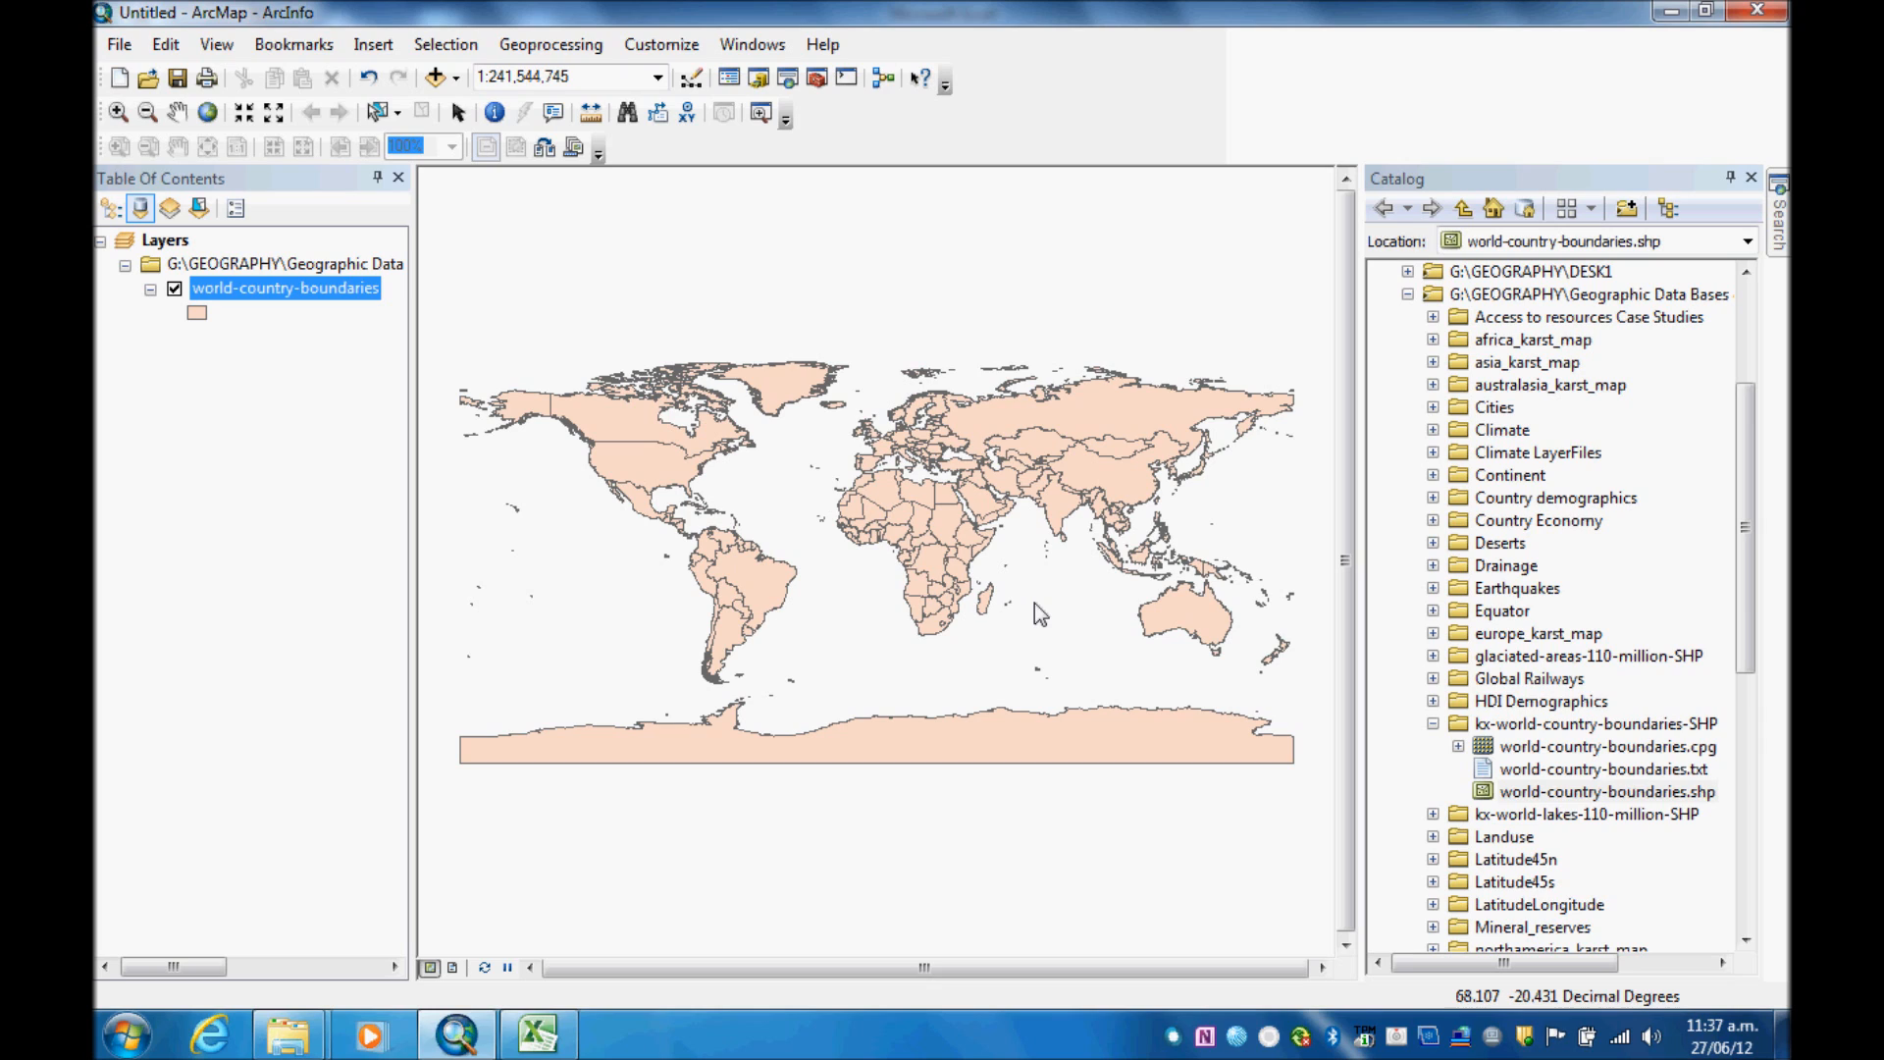
mouse_move(307, 450)
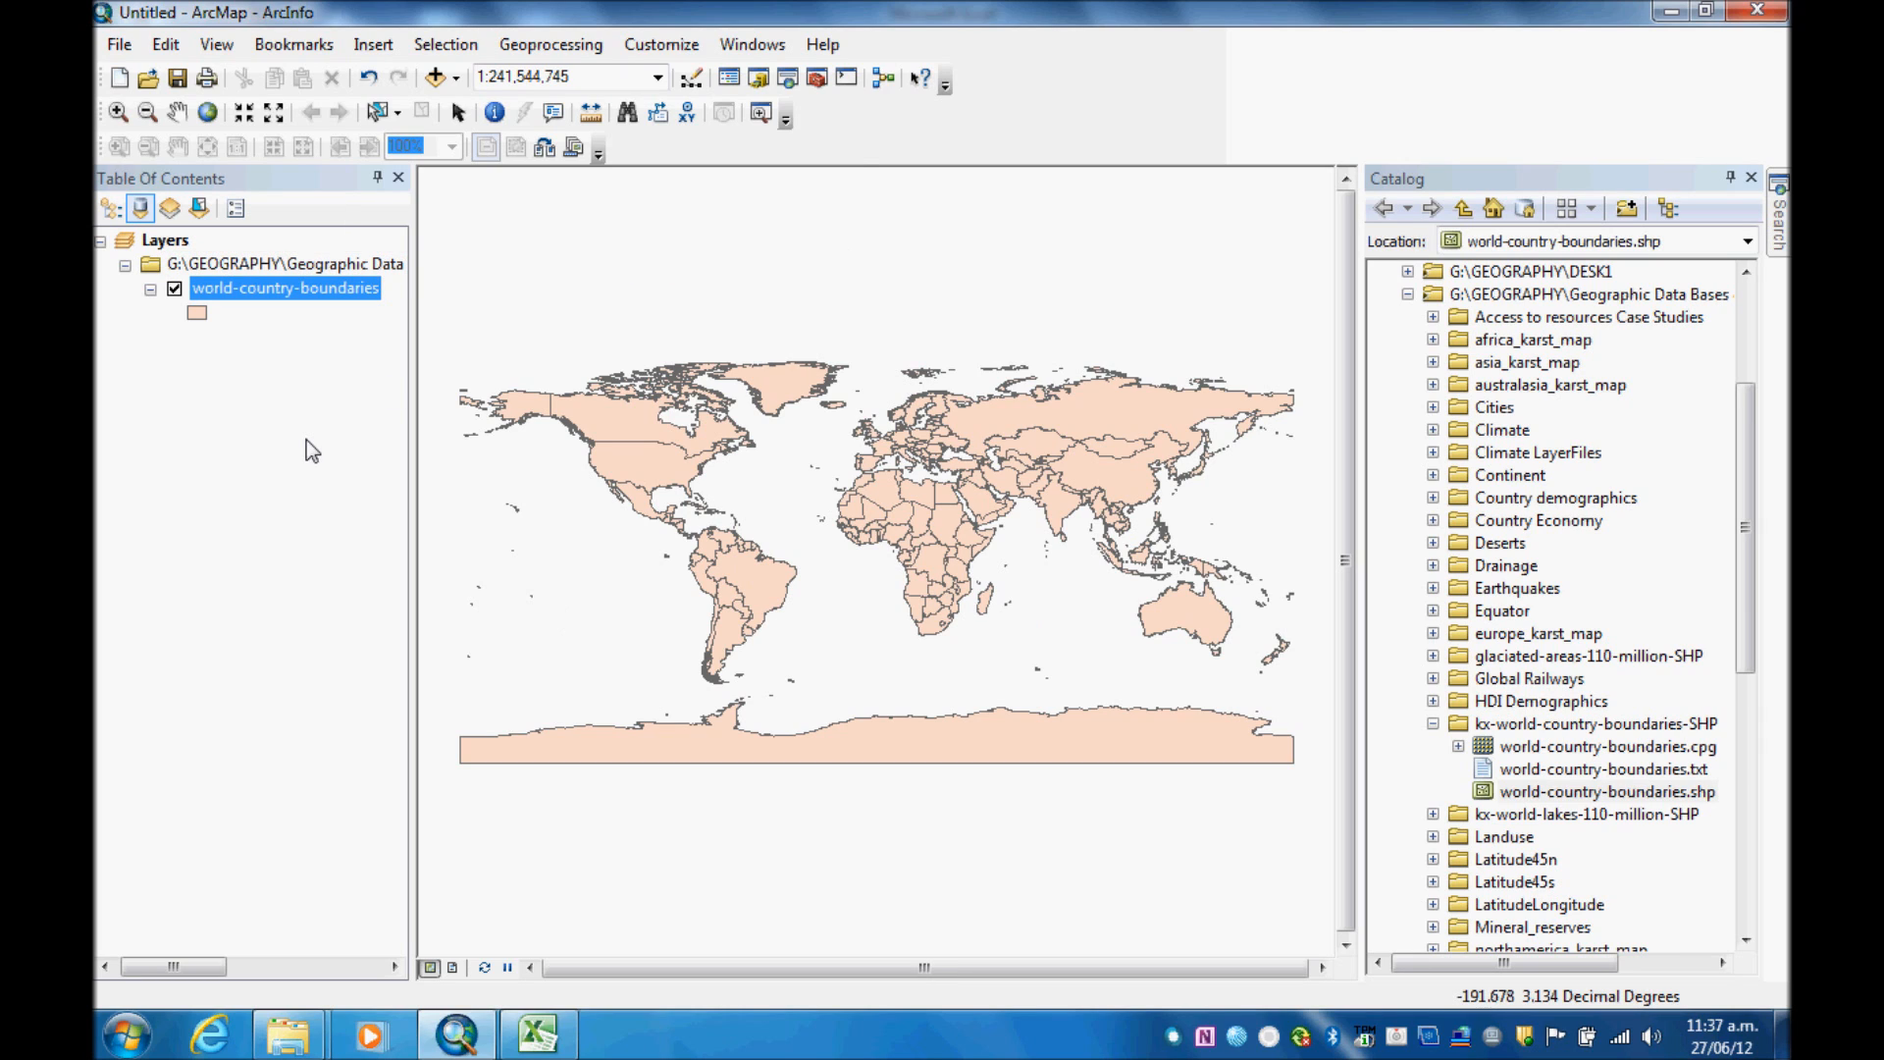
mouse_move(267, 303)
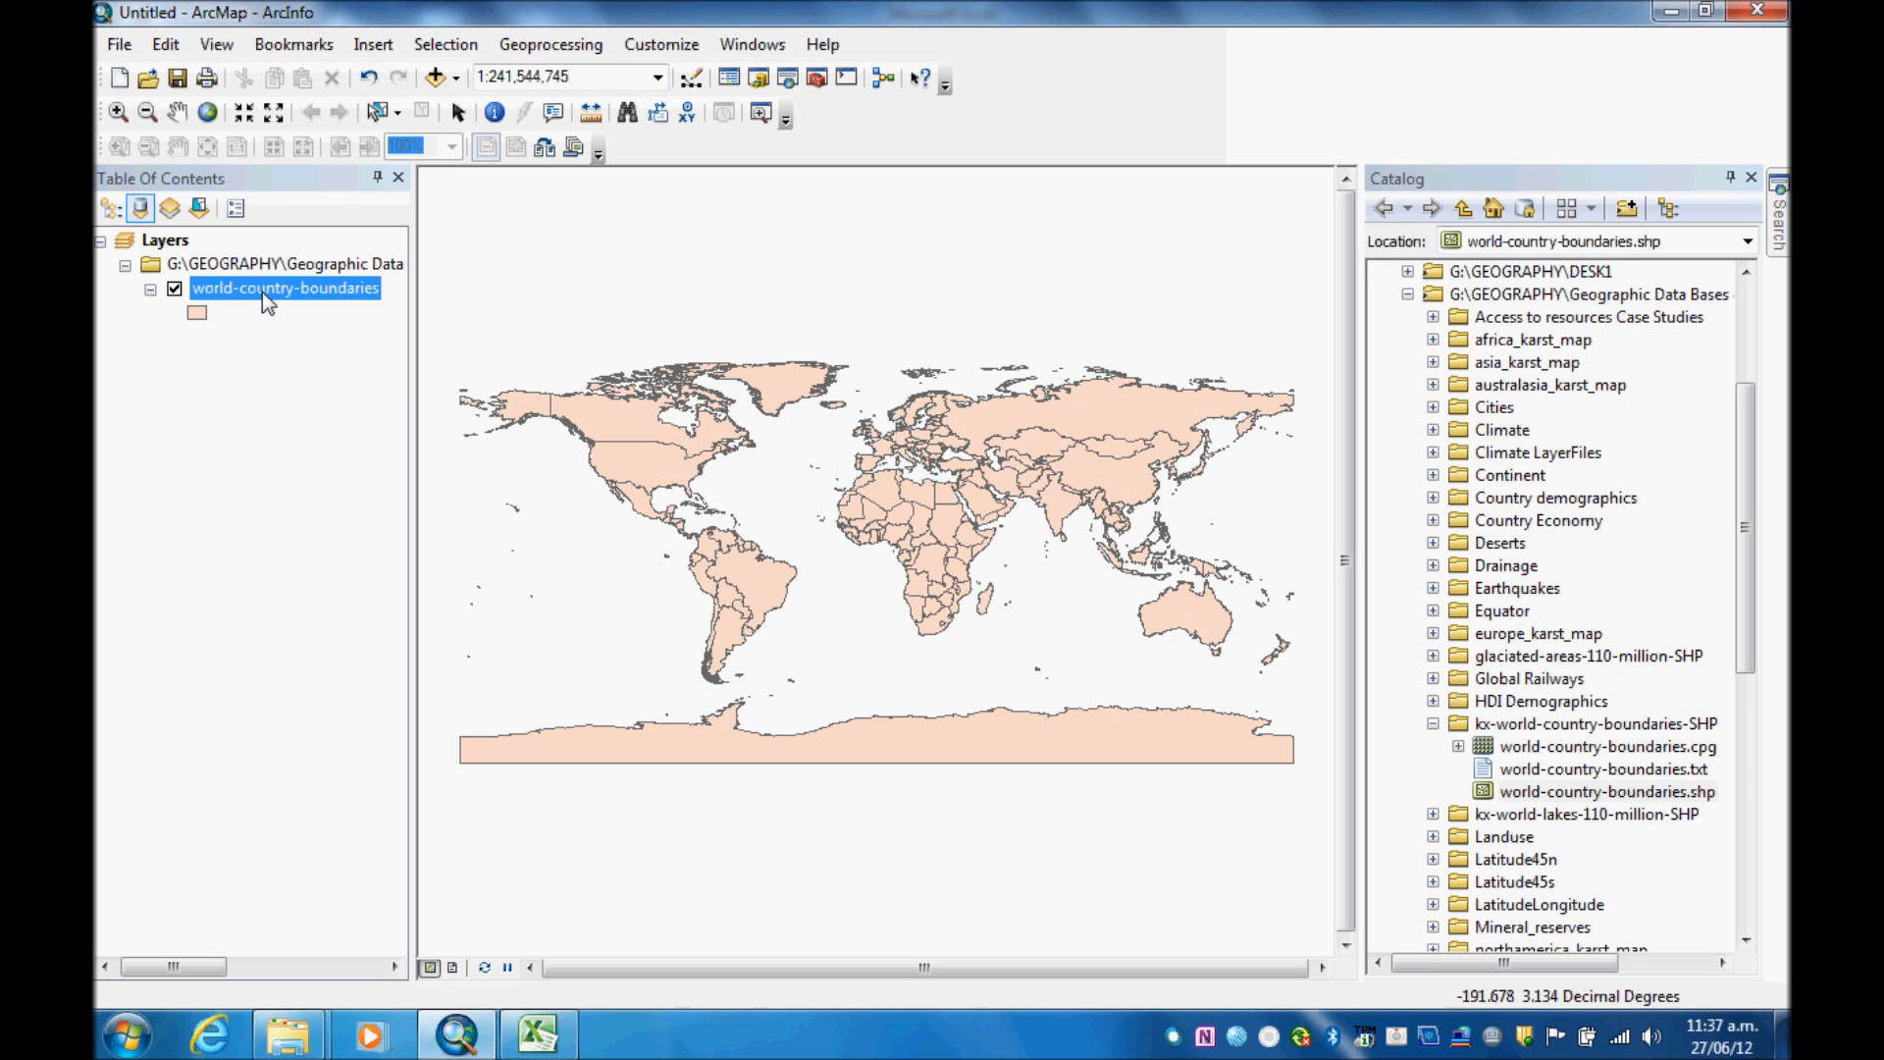
Step: Open the world-country-boundaries attribute table of 209 countries, then bring up the rugby spreadsheet
right_click(268, 299)
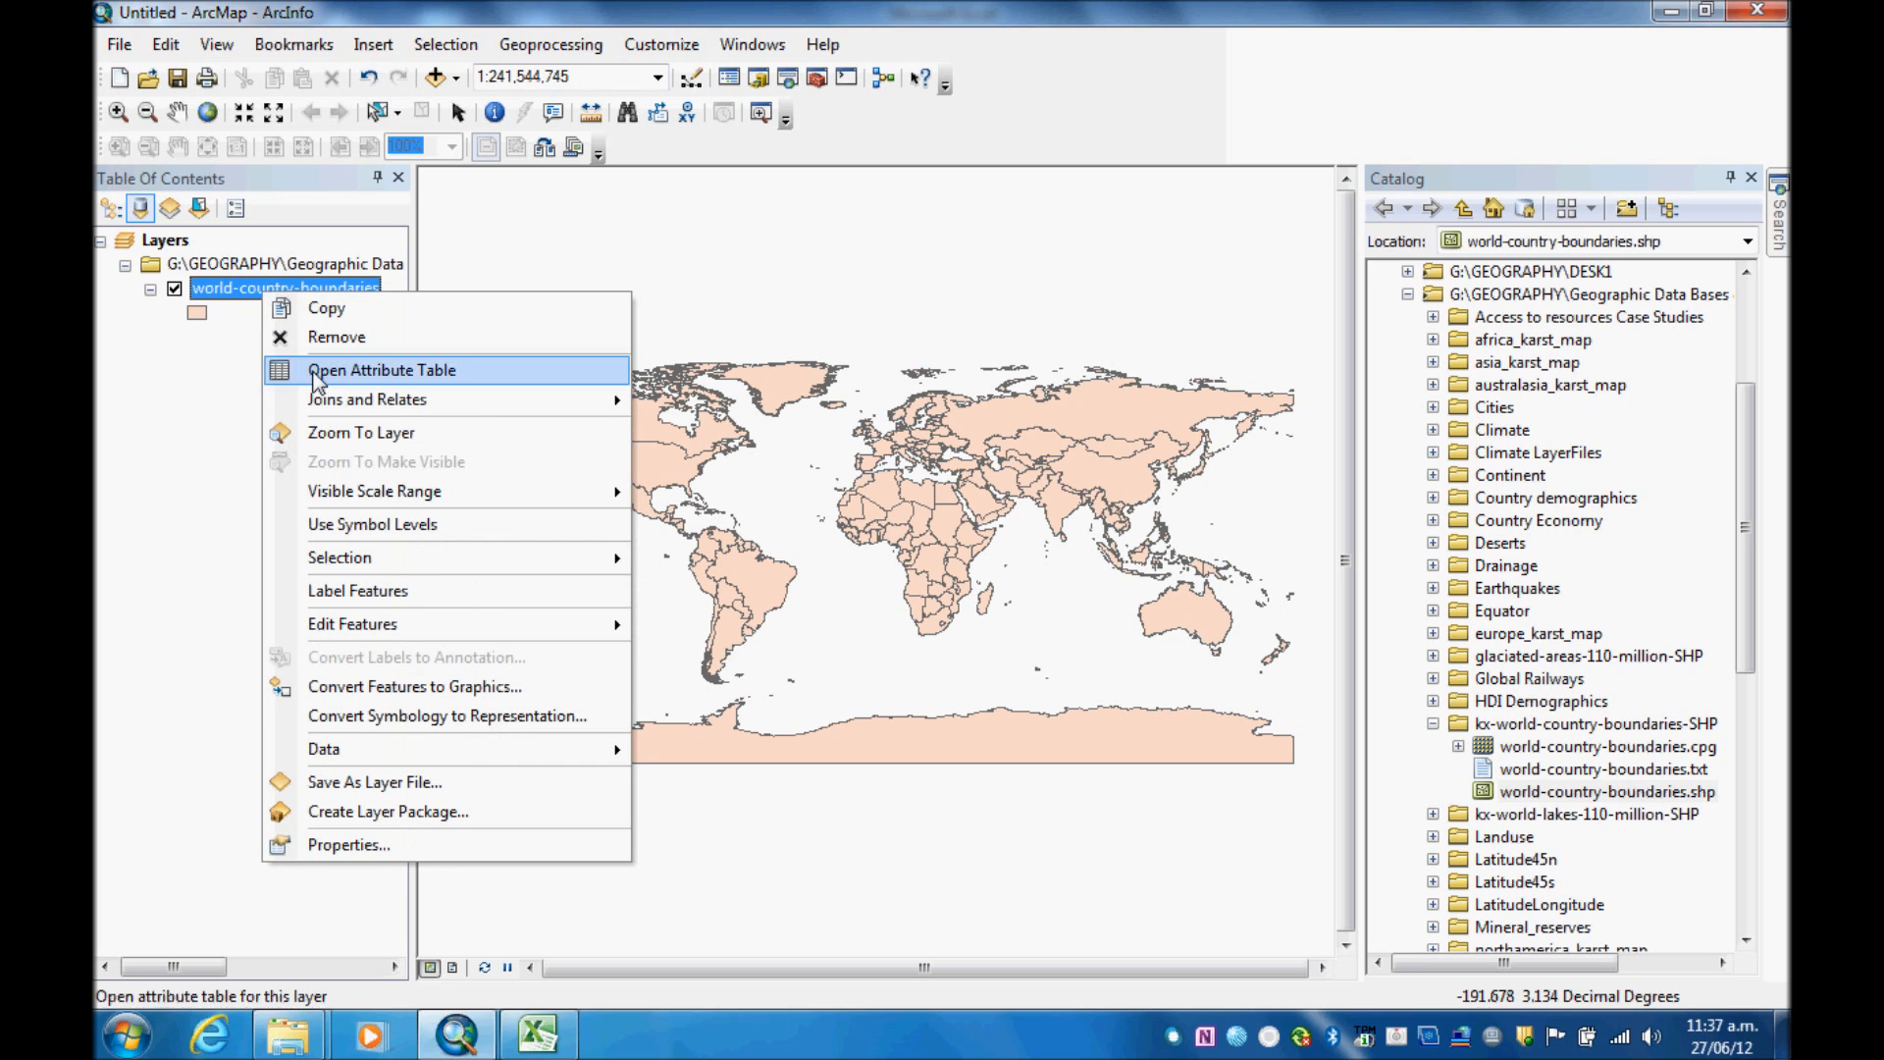
click(381, 370)
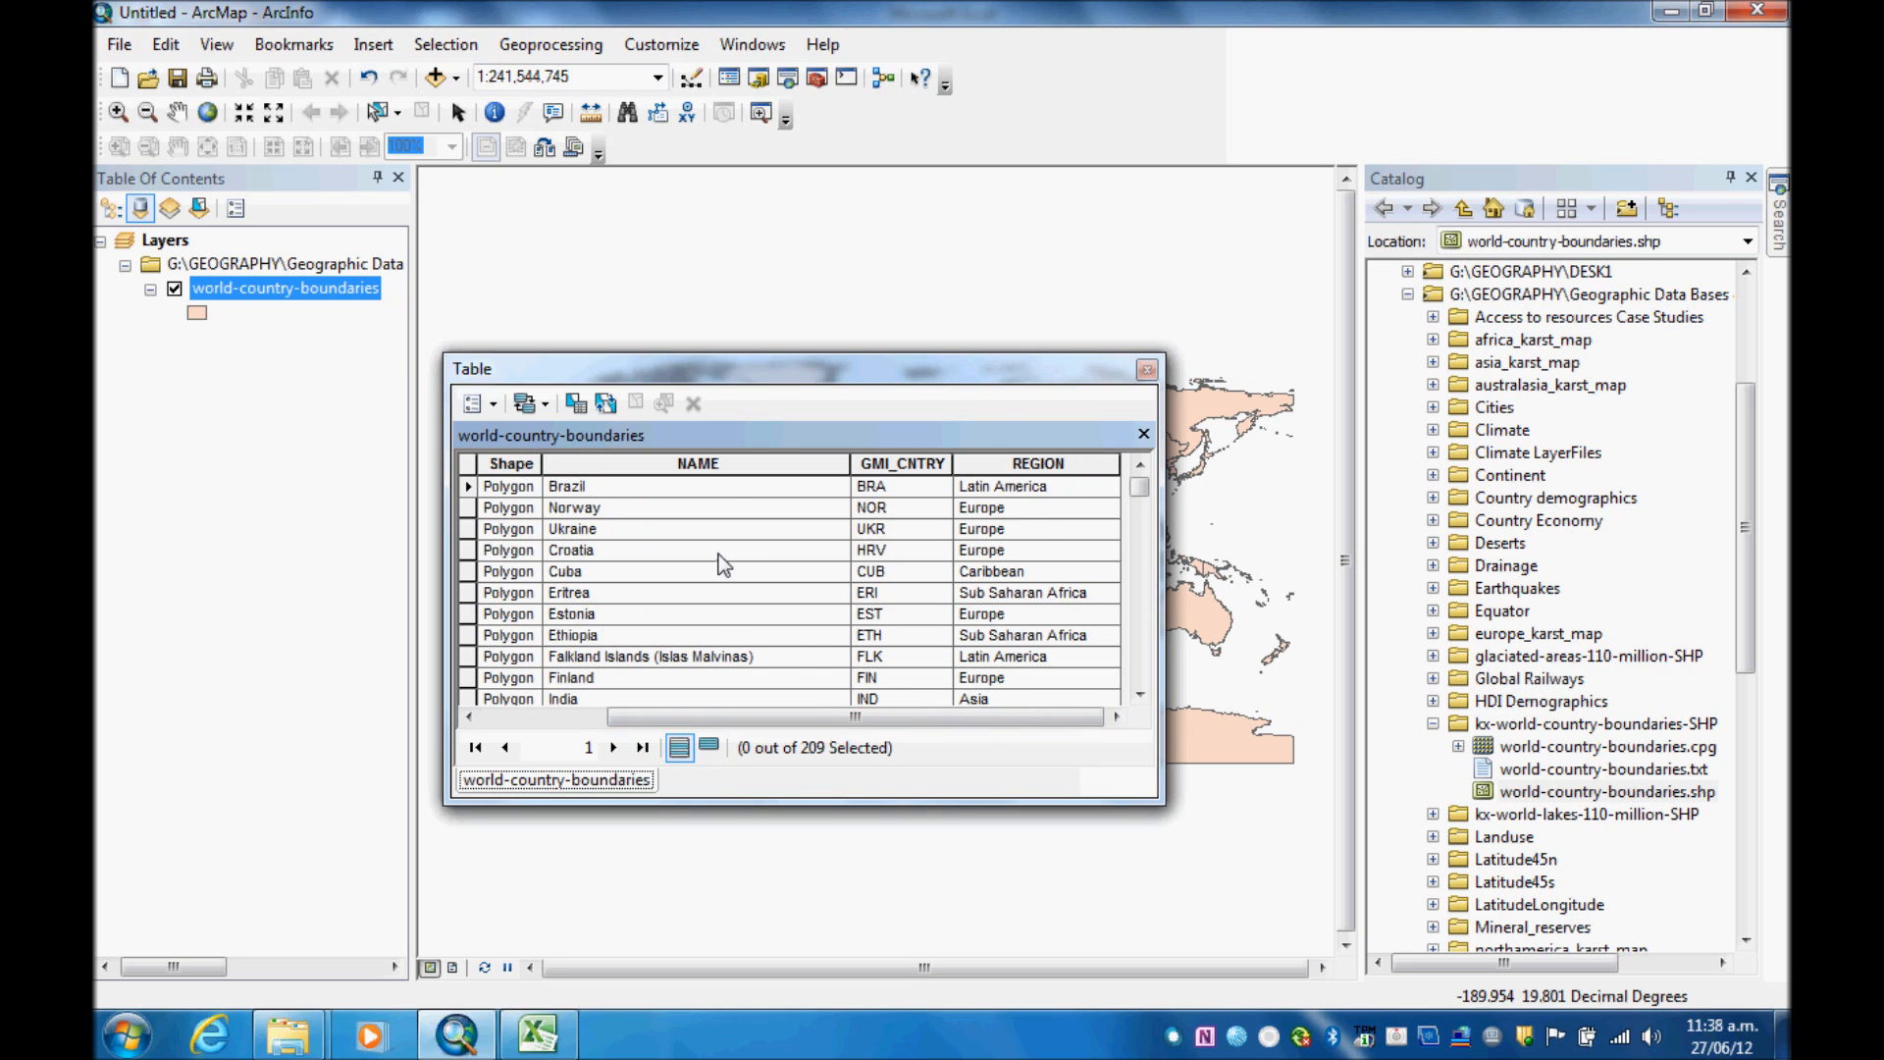
click(536, 1033)
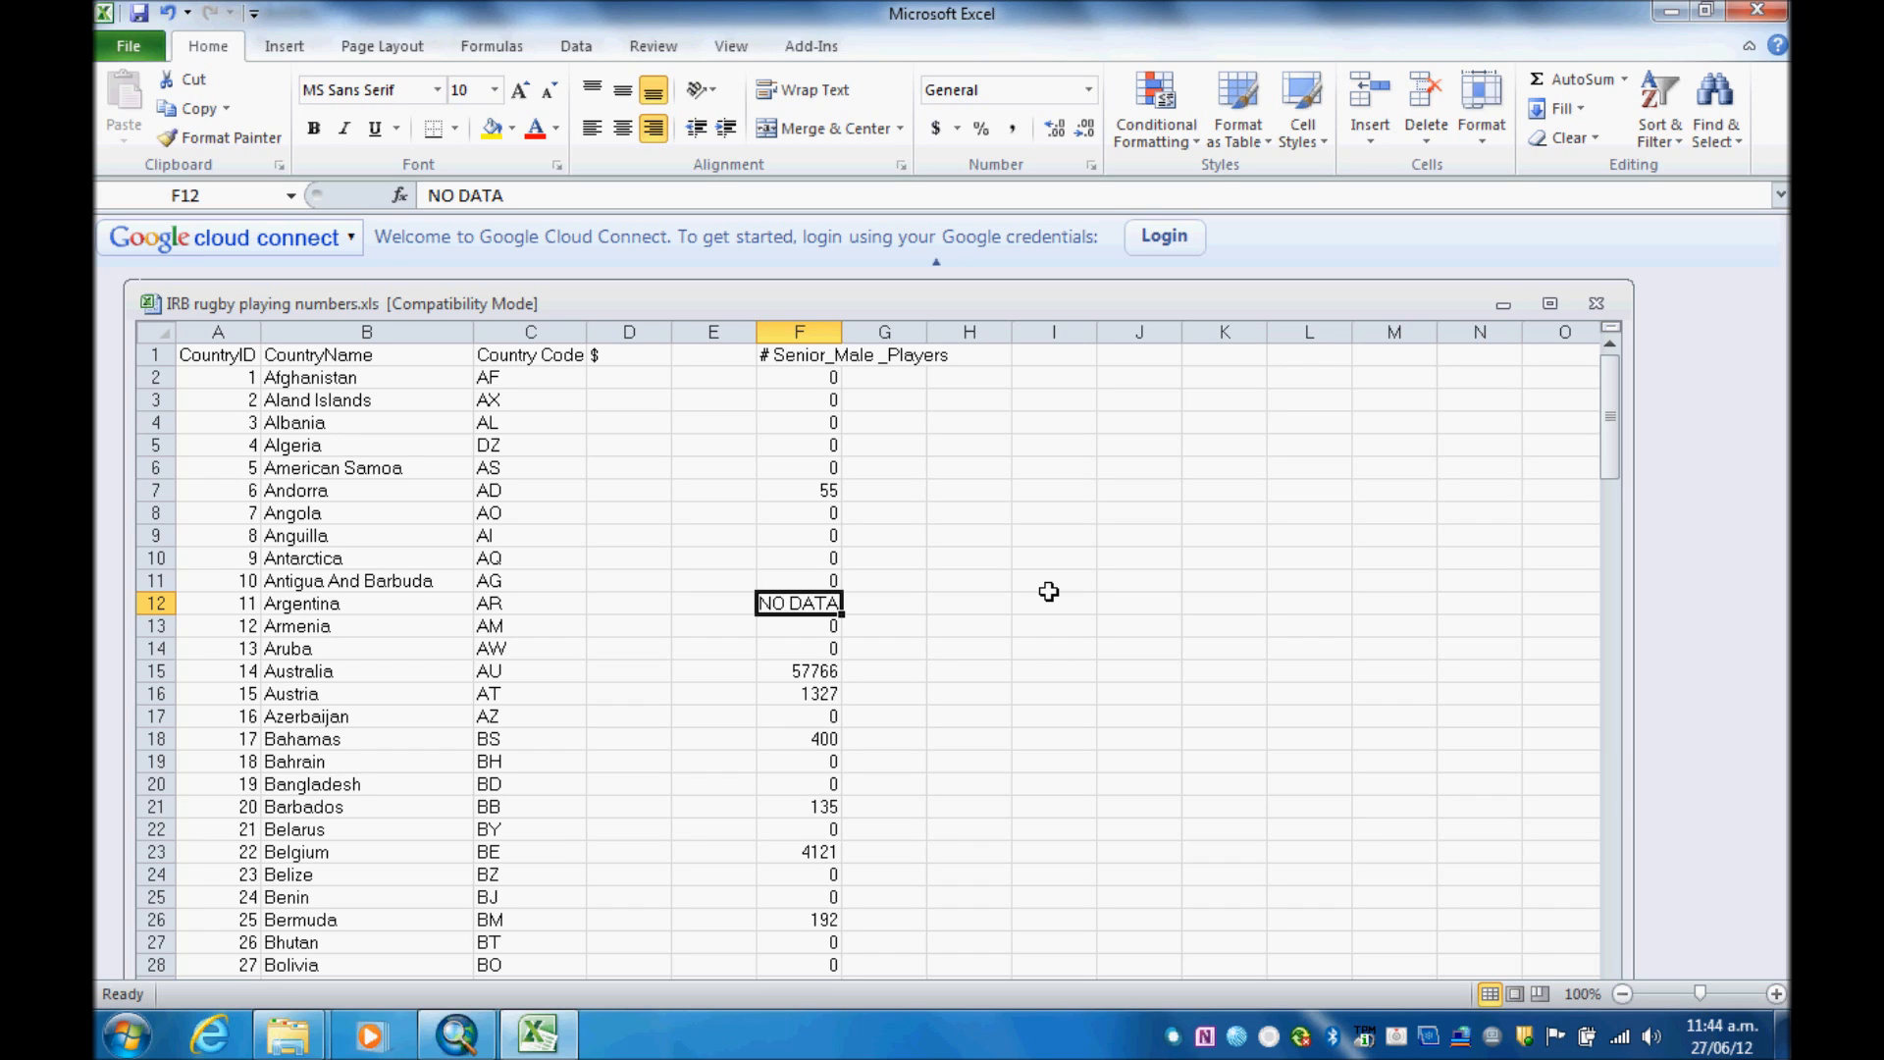
mouse_move(1053, 596)
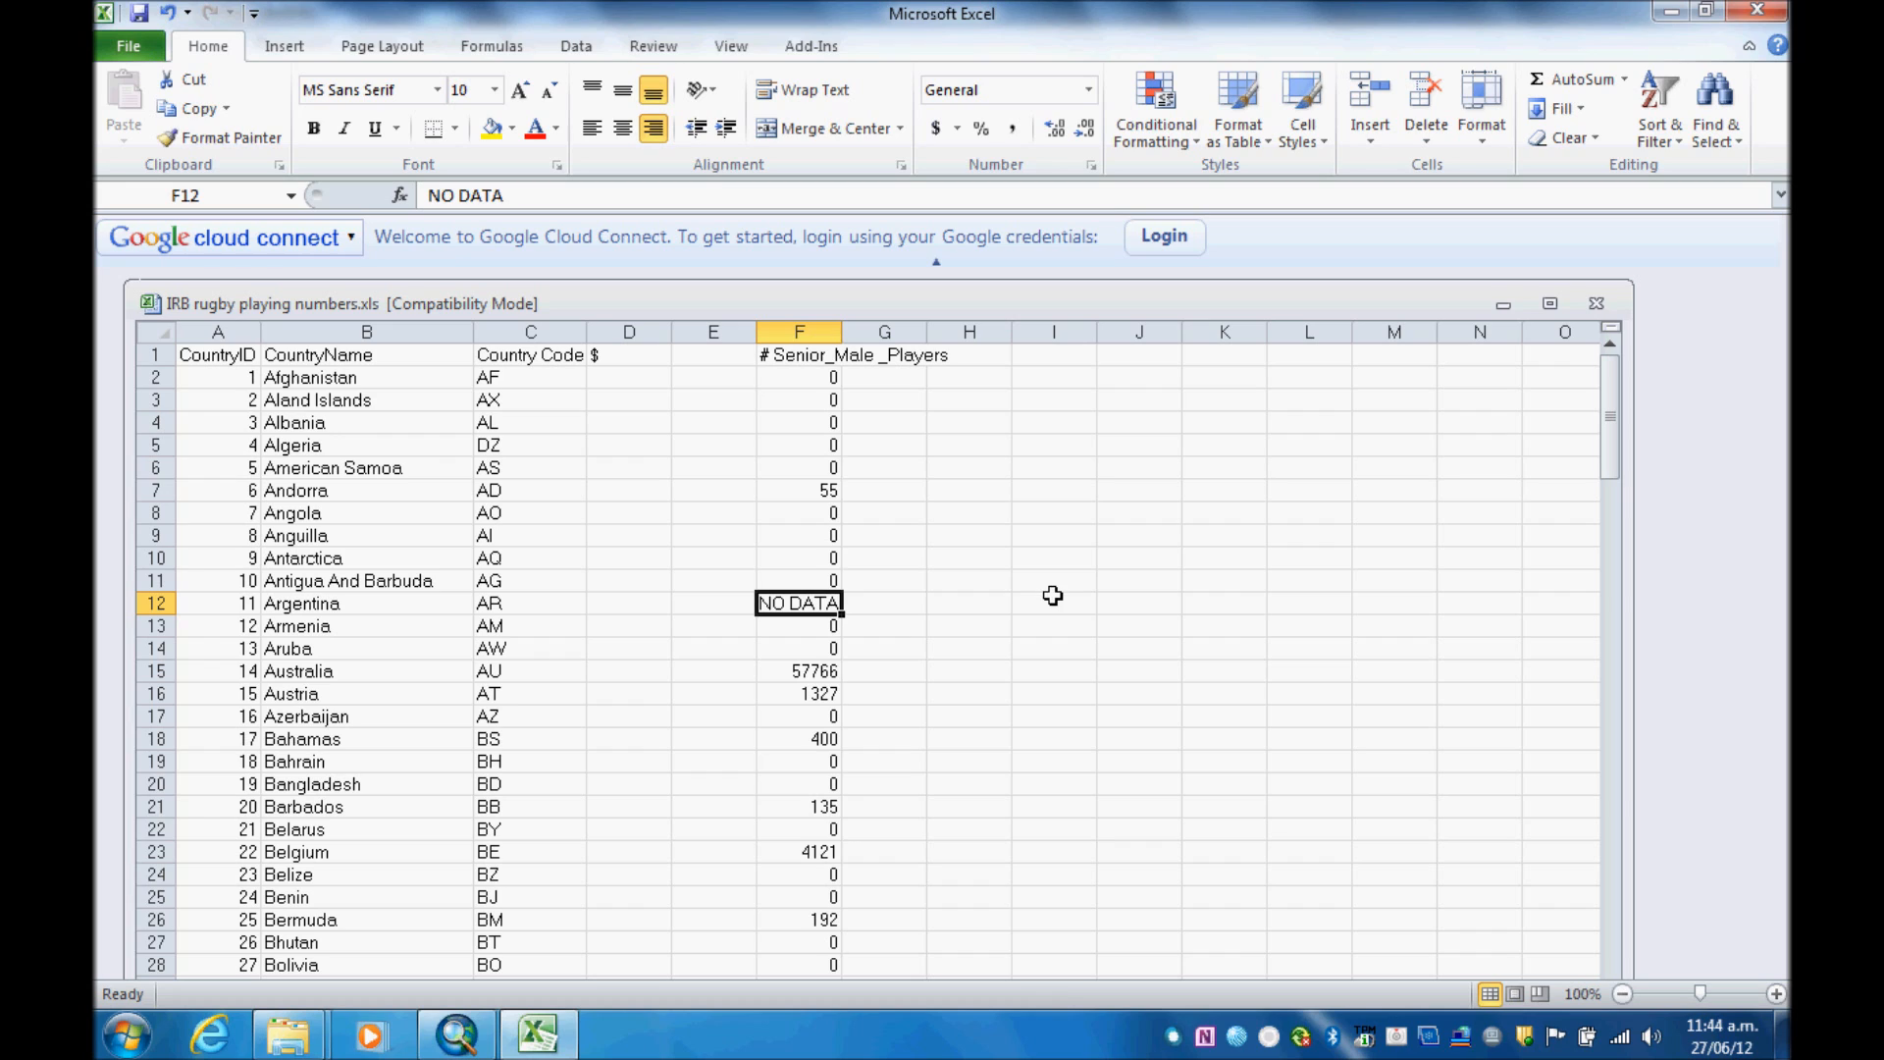
Step: Rename headers to 'CountryCode' and 'Senior_Male _Players' without '#', and clear '$' from D1
click(317, 356)
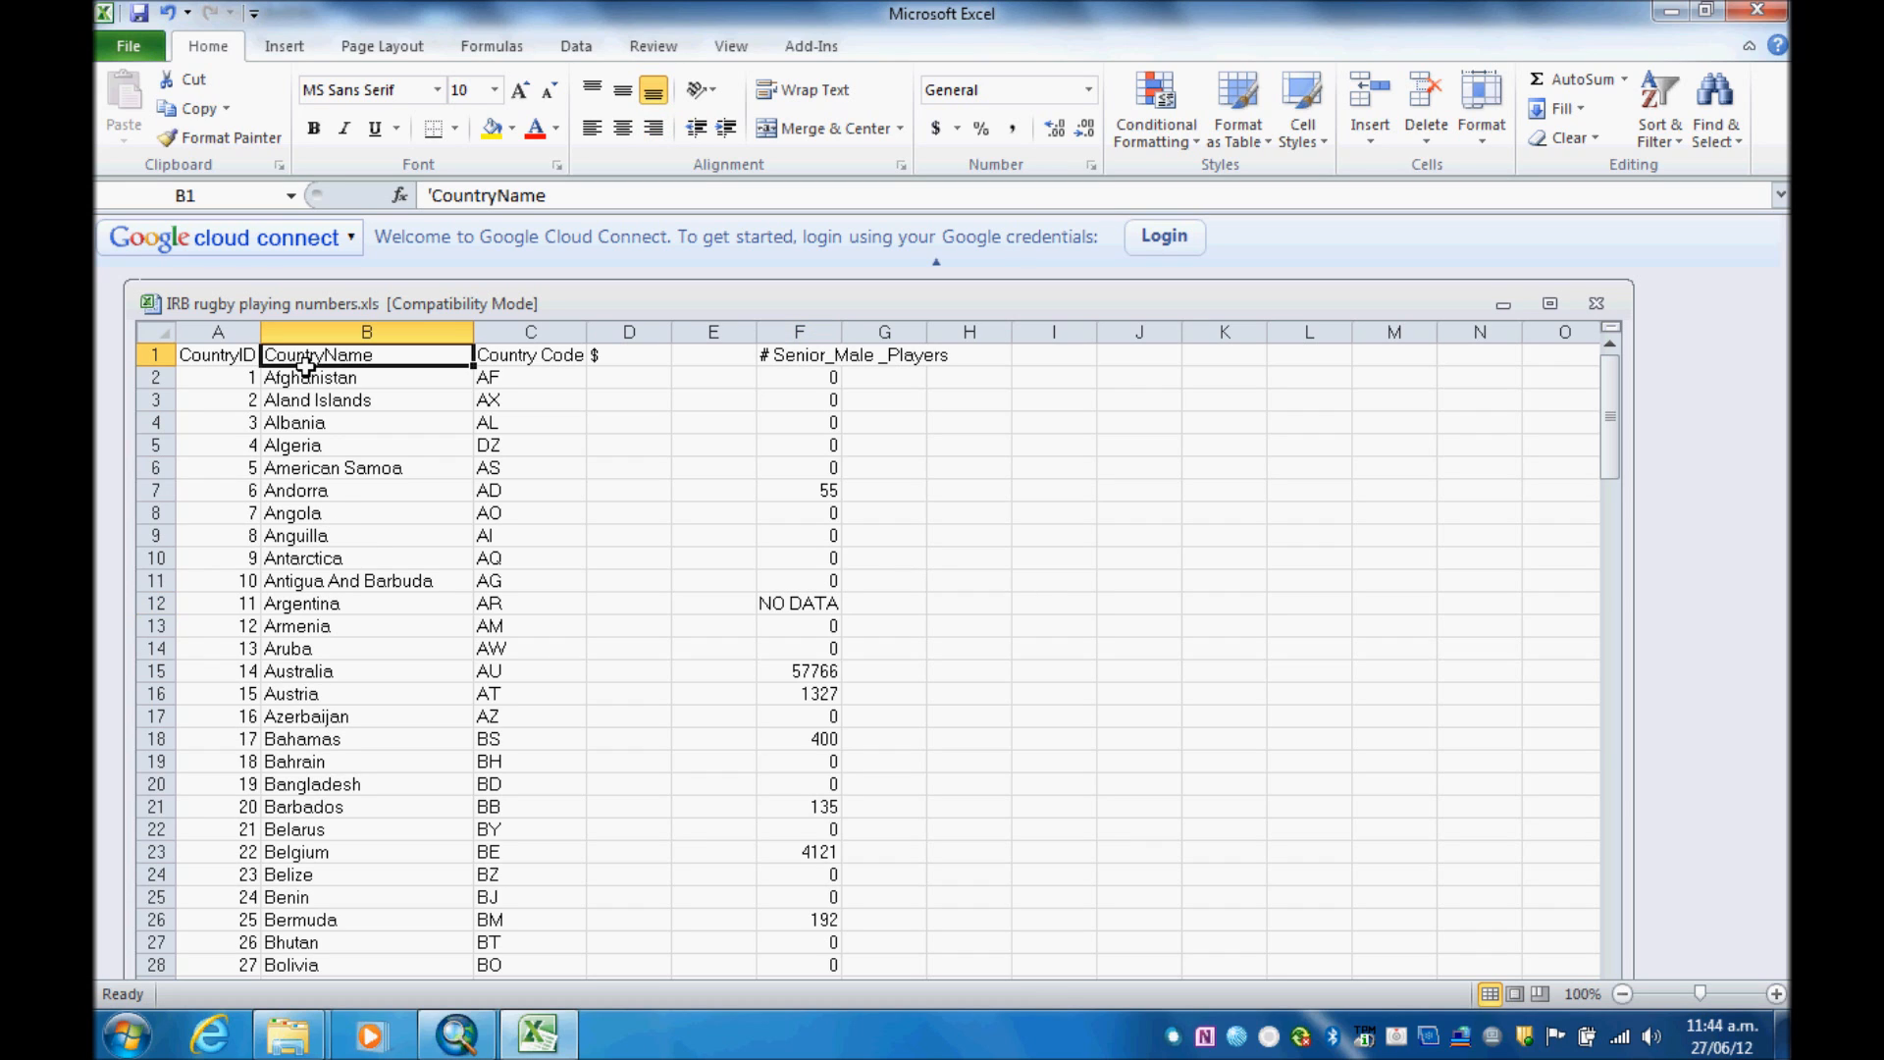
click(530, 355)
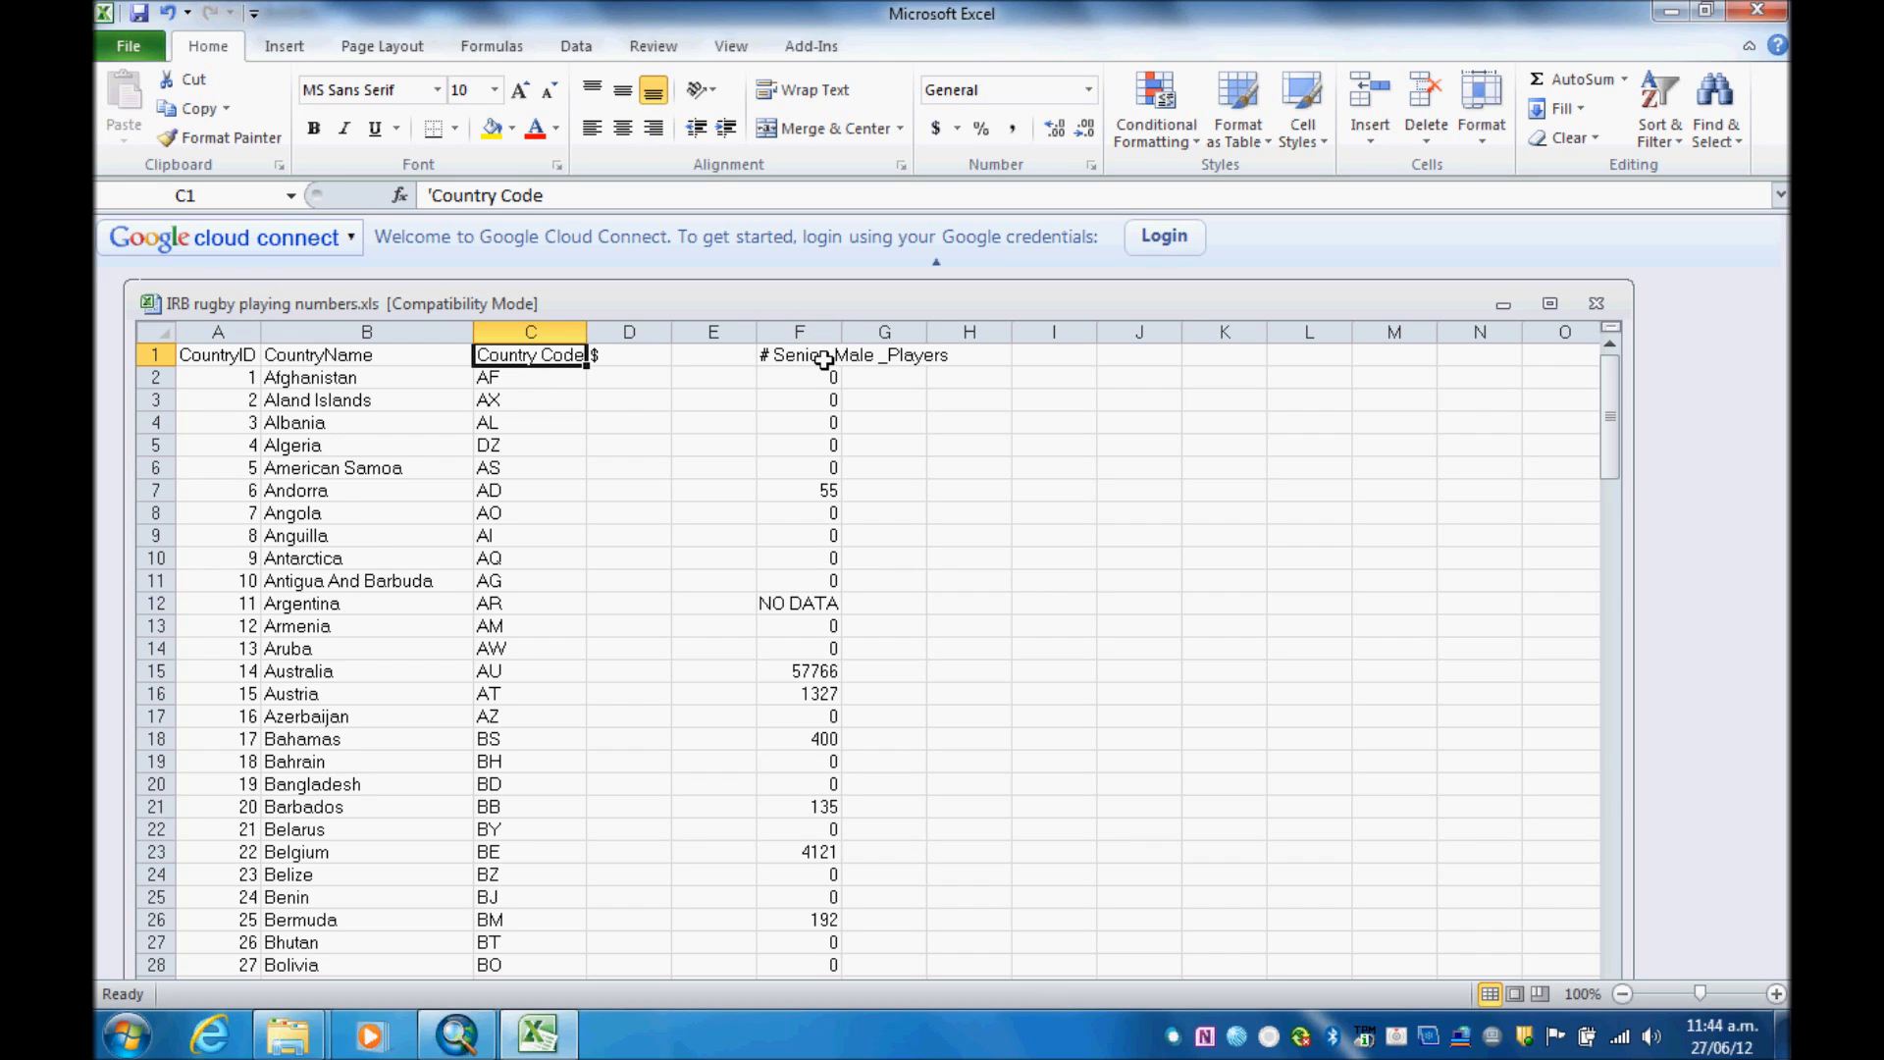
click(798, 355)
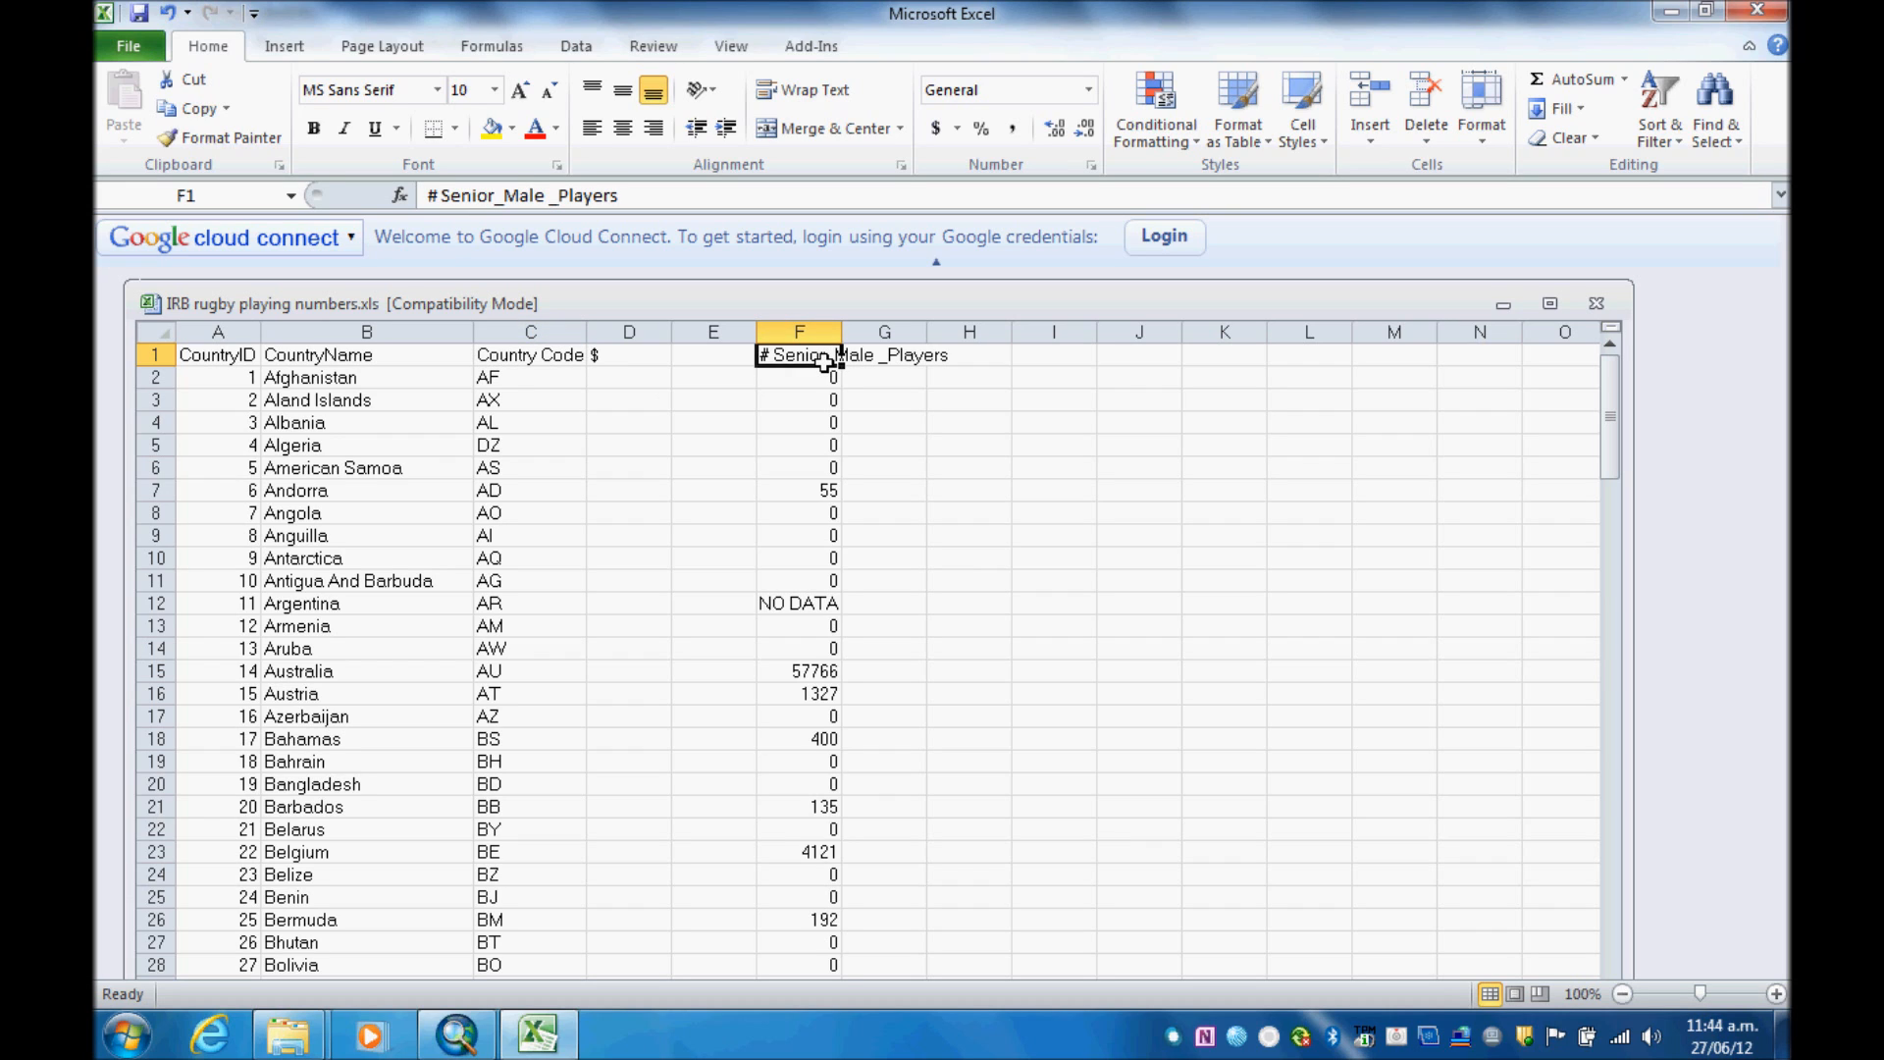
mouse_move(671, 377)
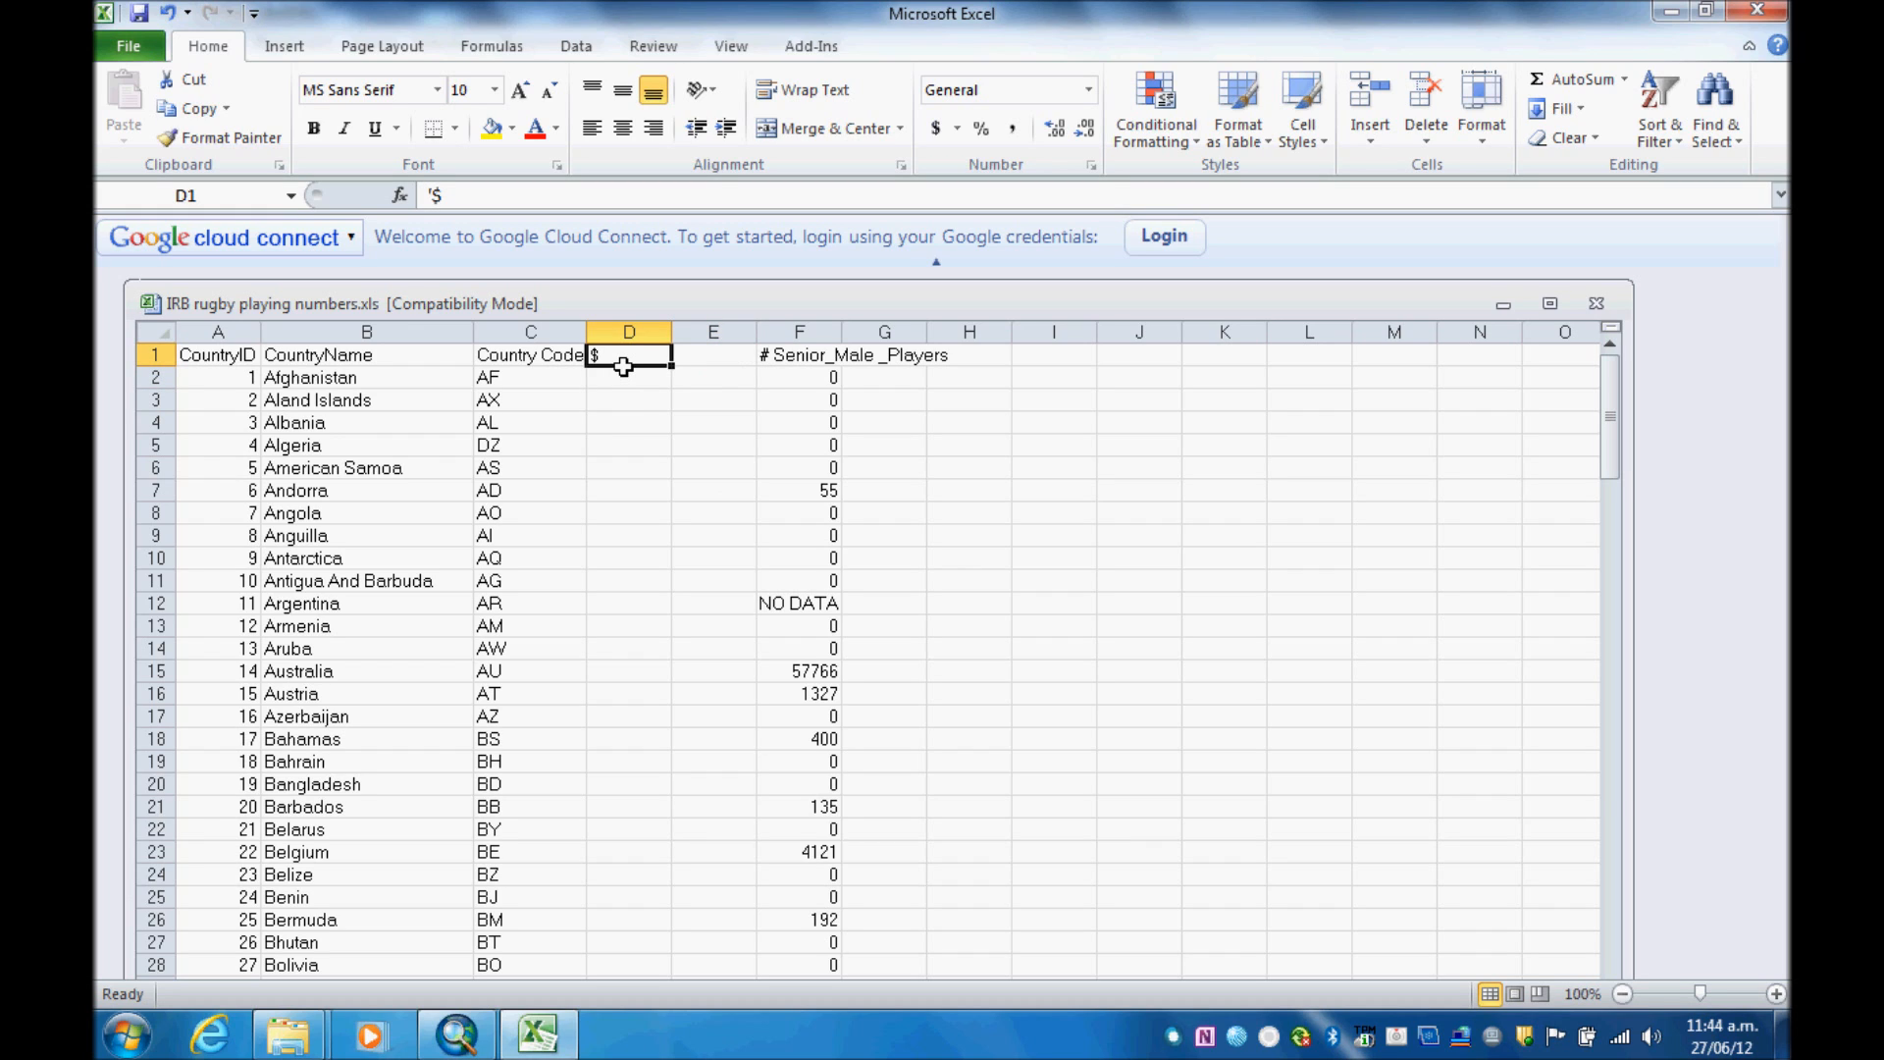
mouse_move(925, 368)
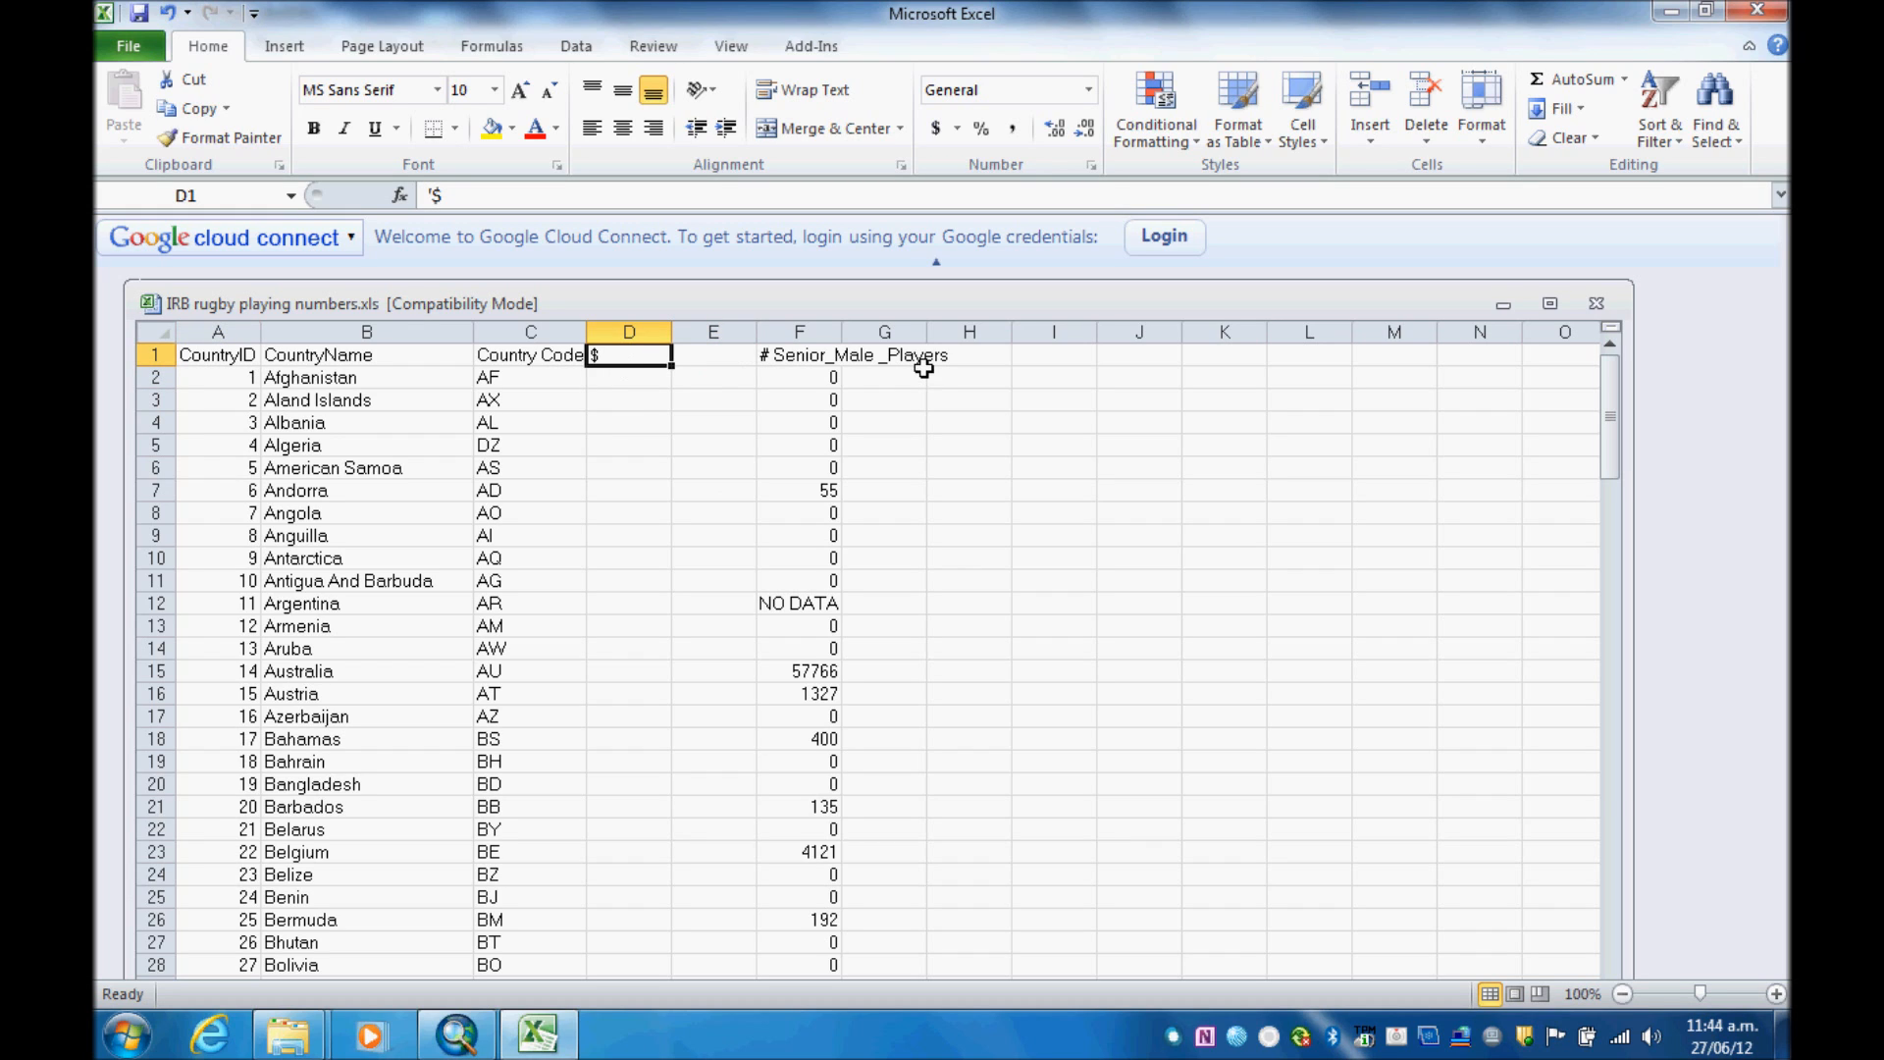
mouse_move(545, 380)
text(')
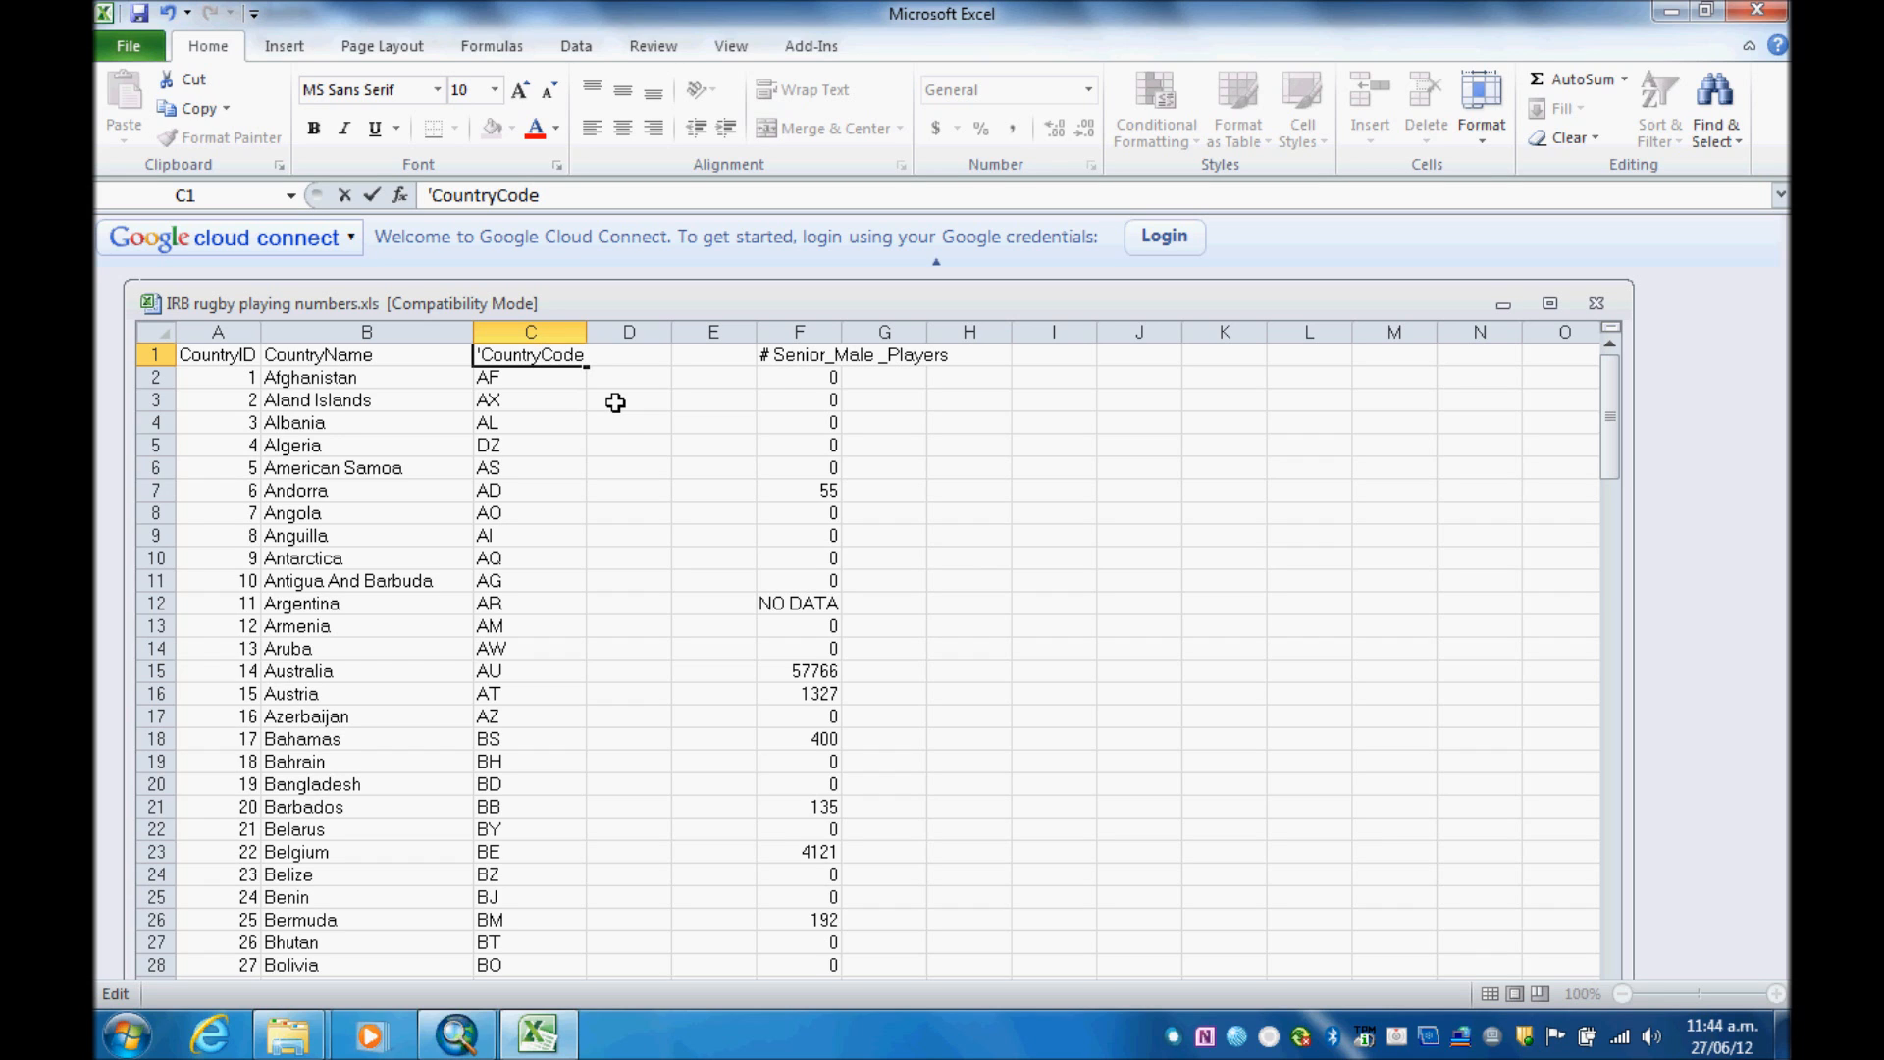
click(799, 355)
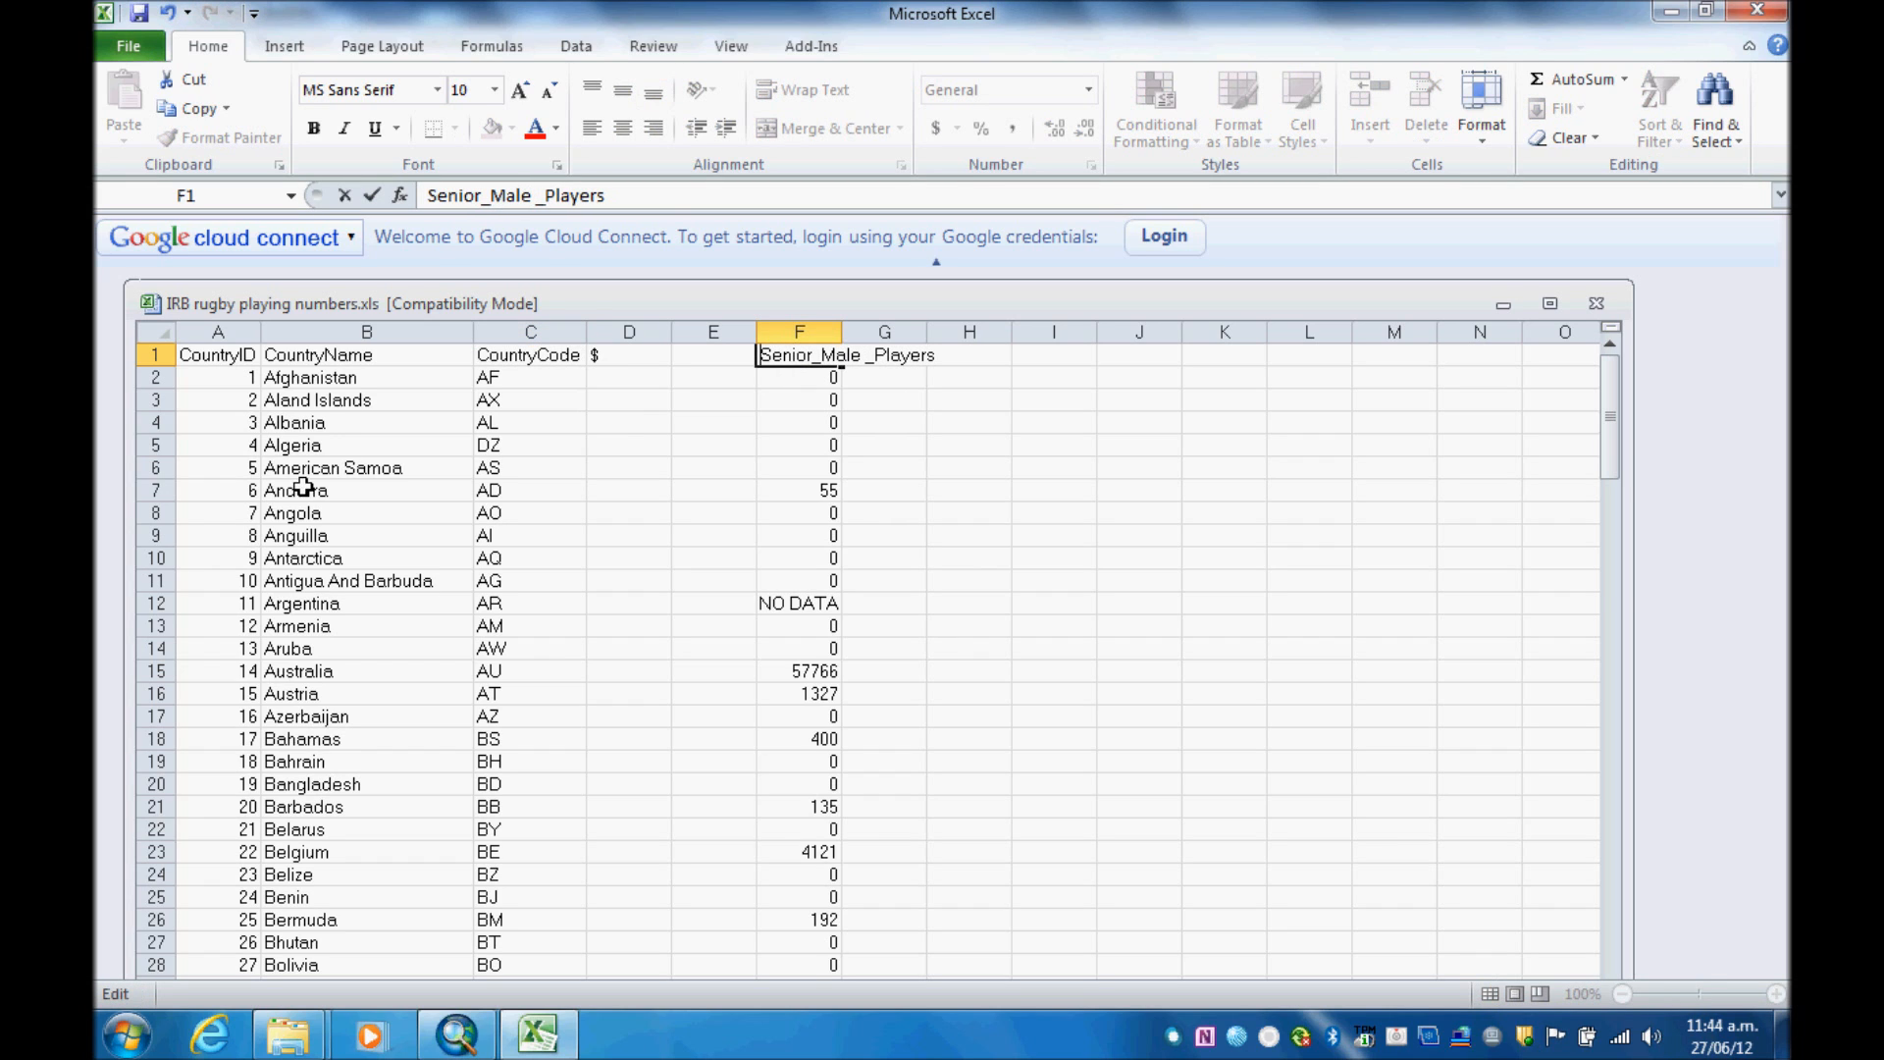
mouse_move(627, 367)
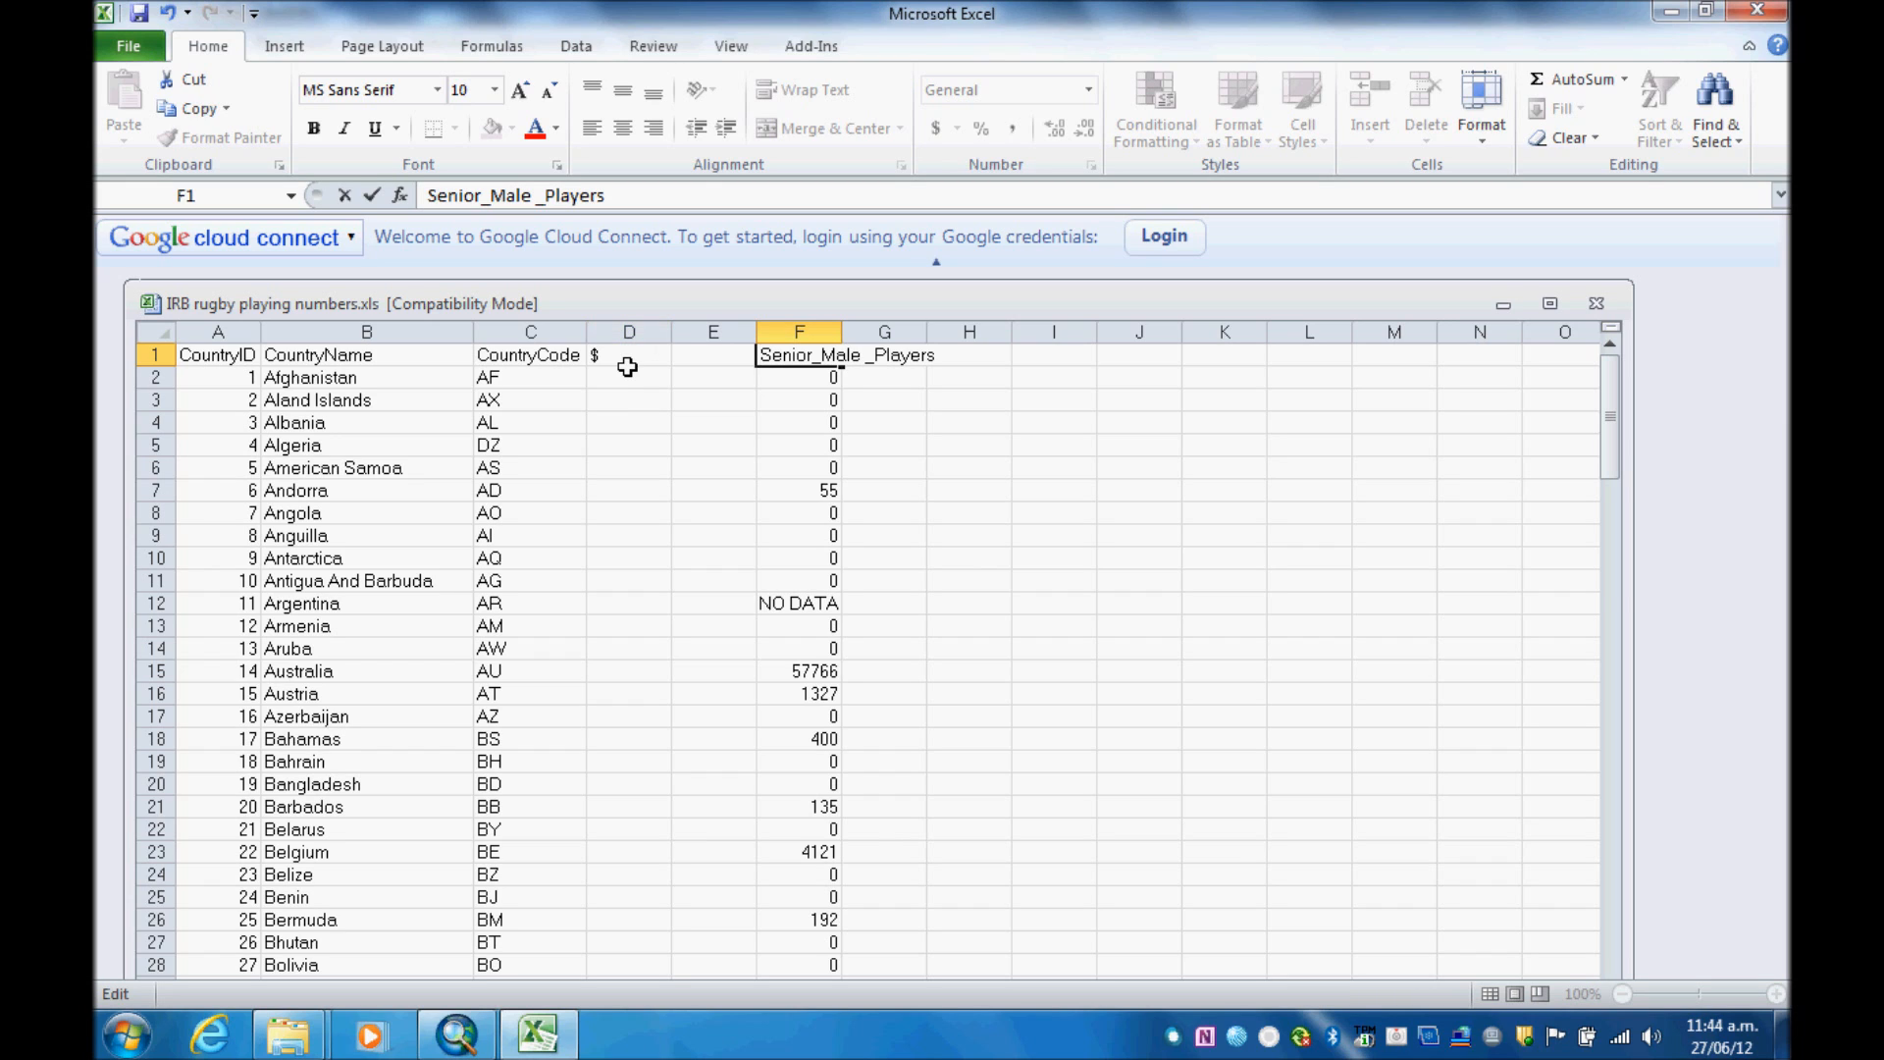
click(629, 356)
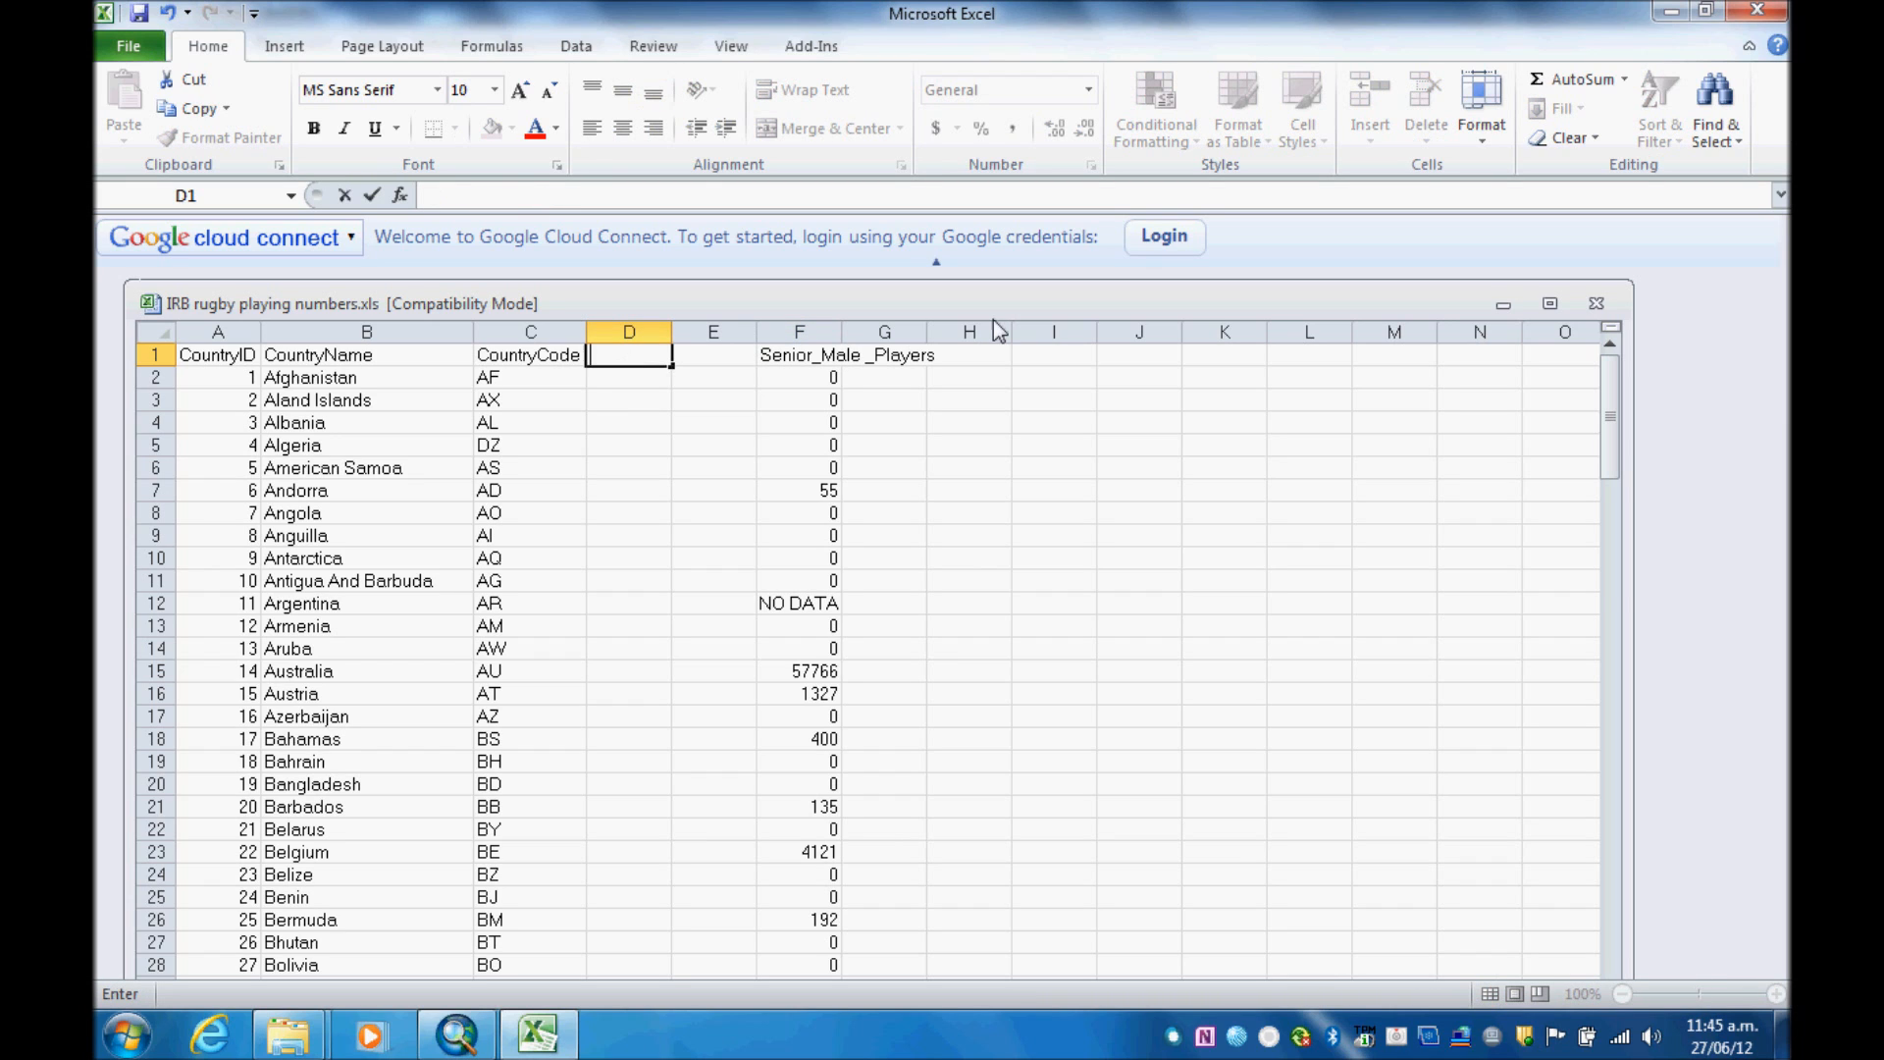
Step: Insert the cut player counts into column D beside CountryCode and scroll to verify
right_click(628, 331)
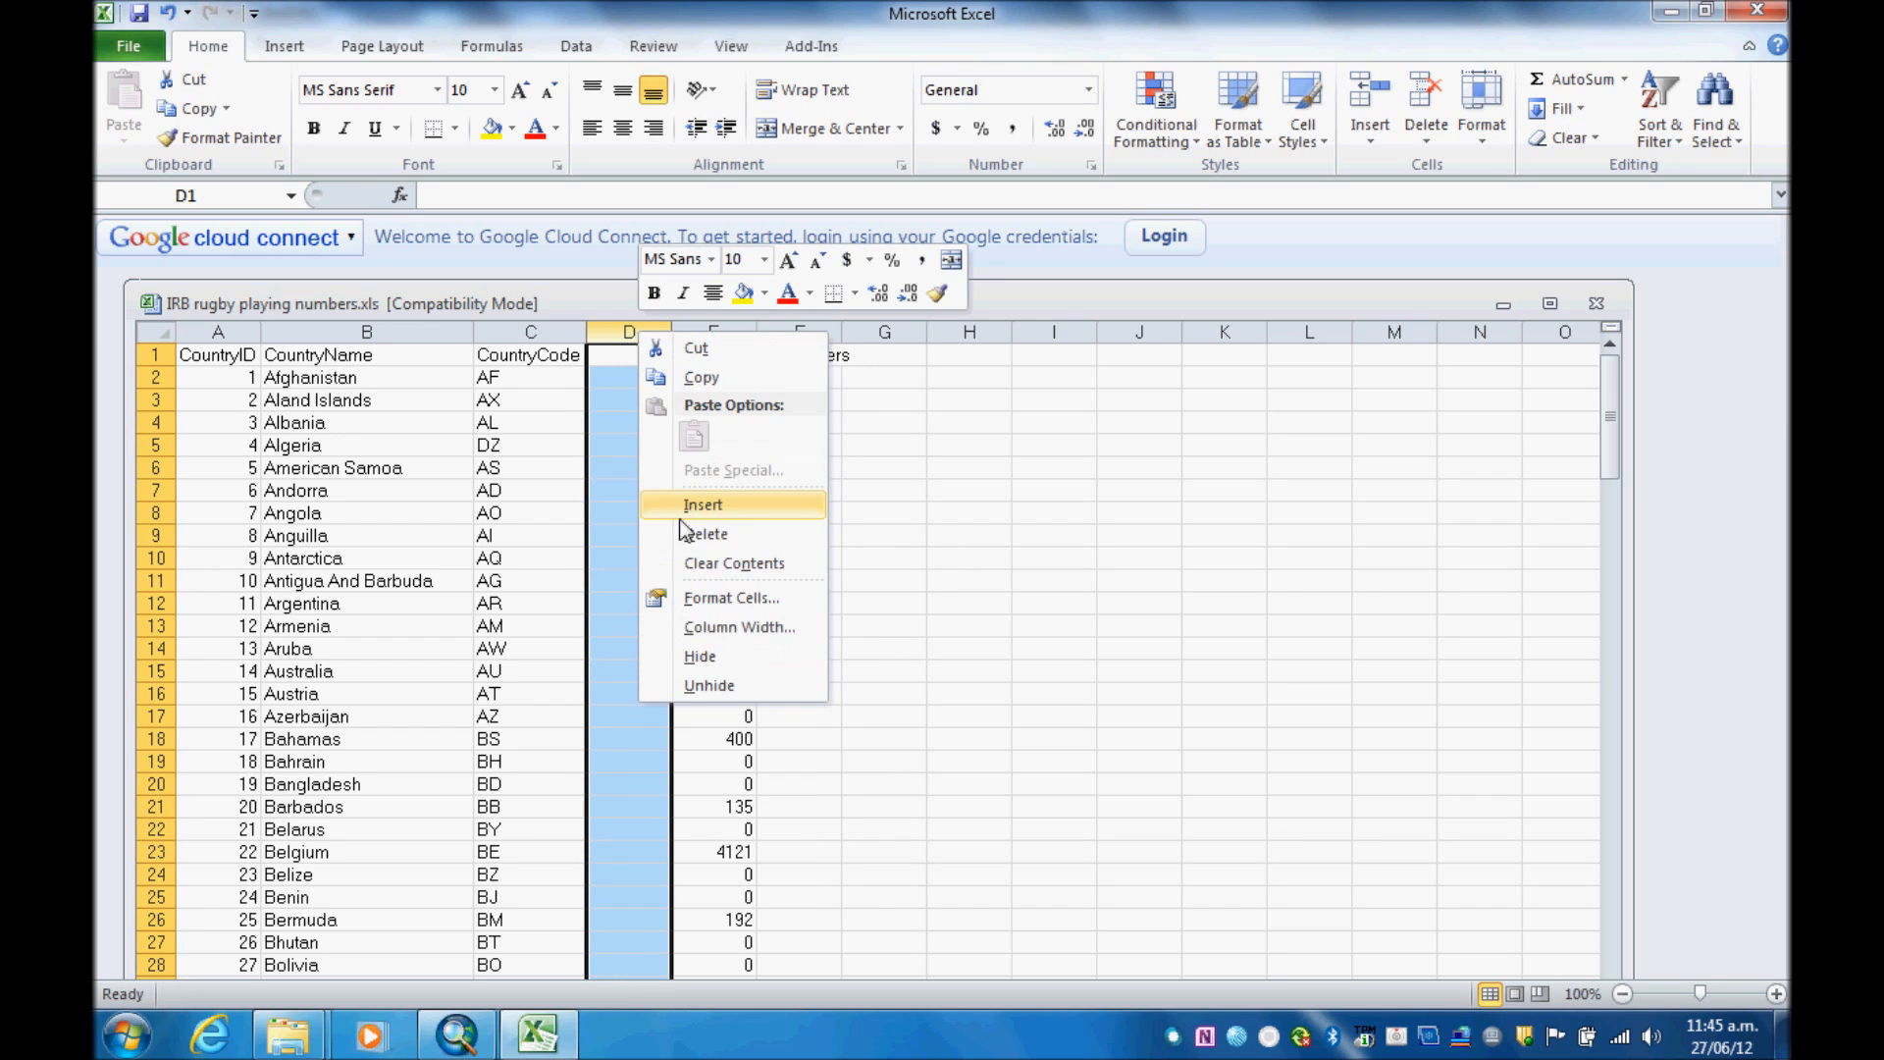
click(703, 505)
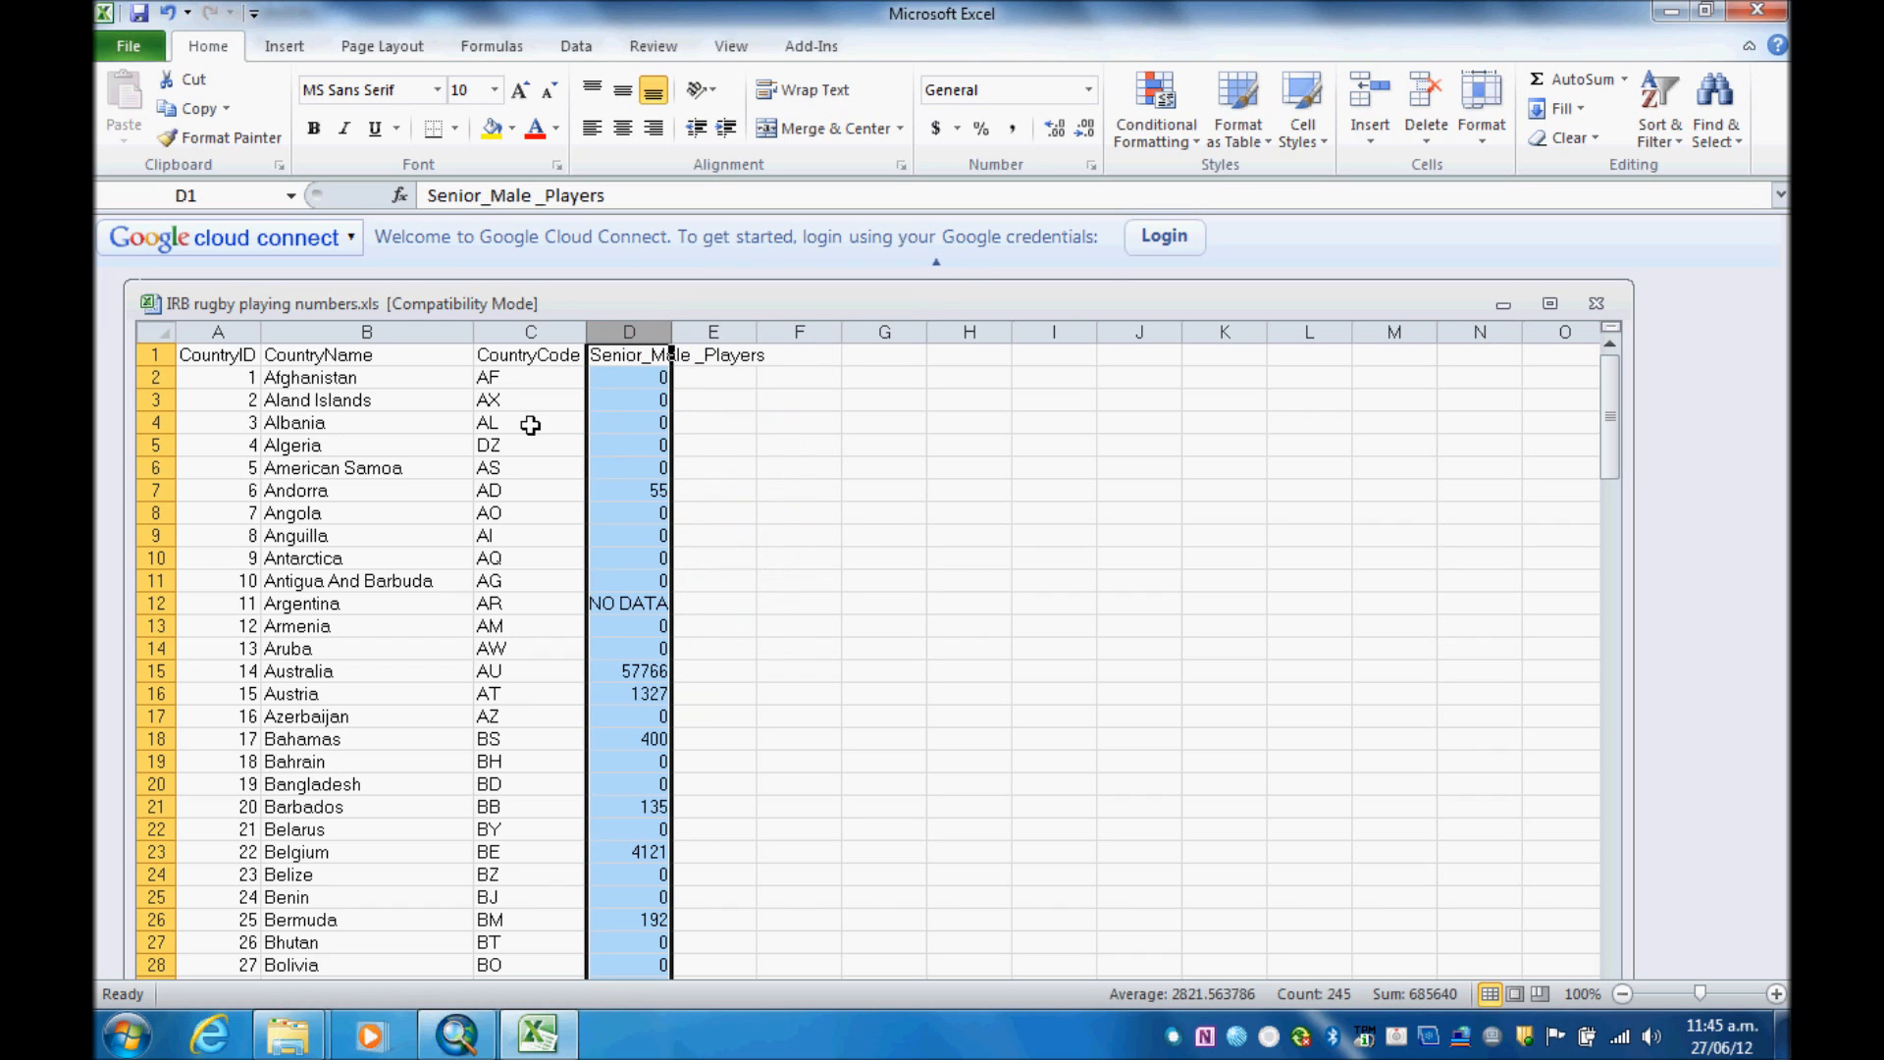
mouse_move(362, 513)
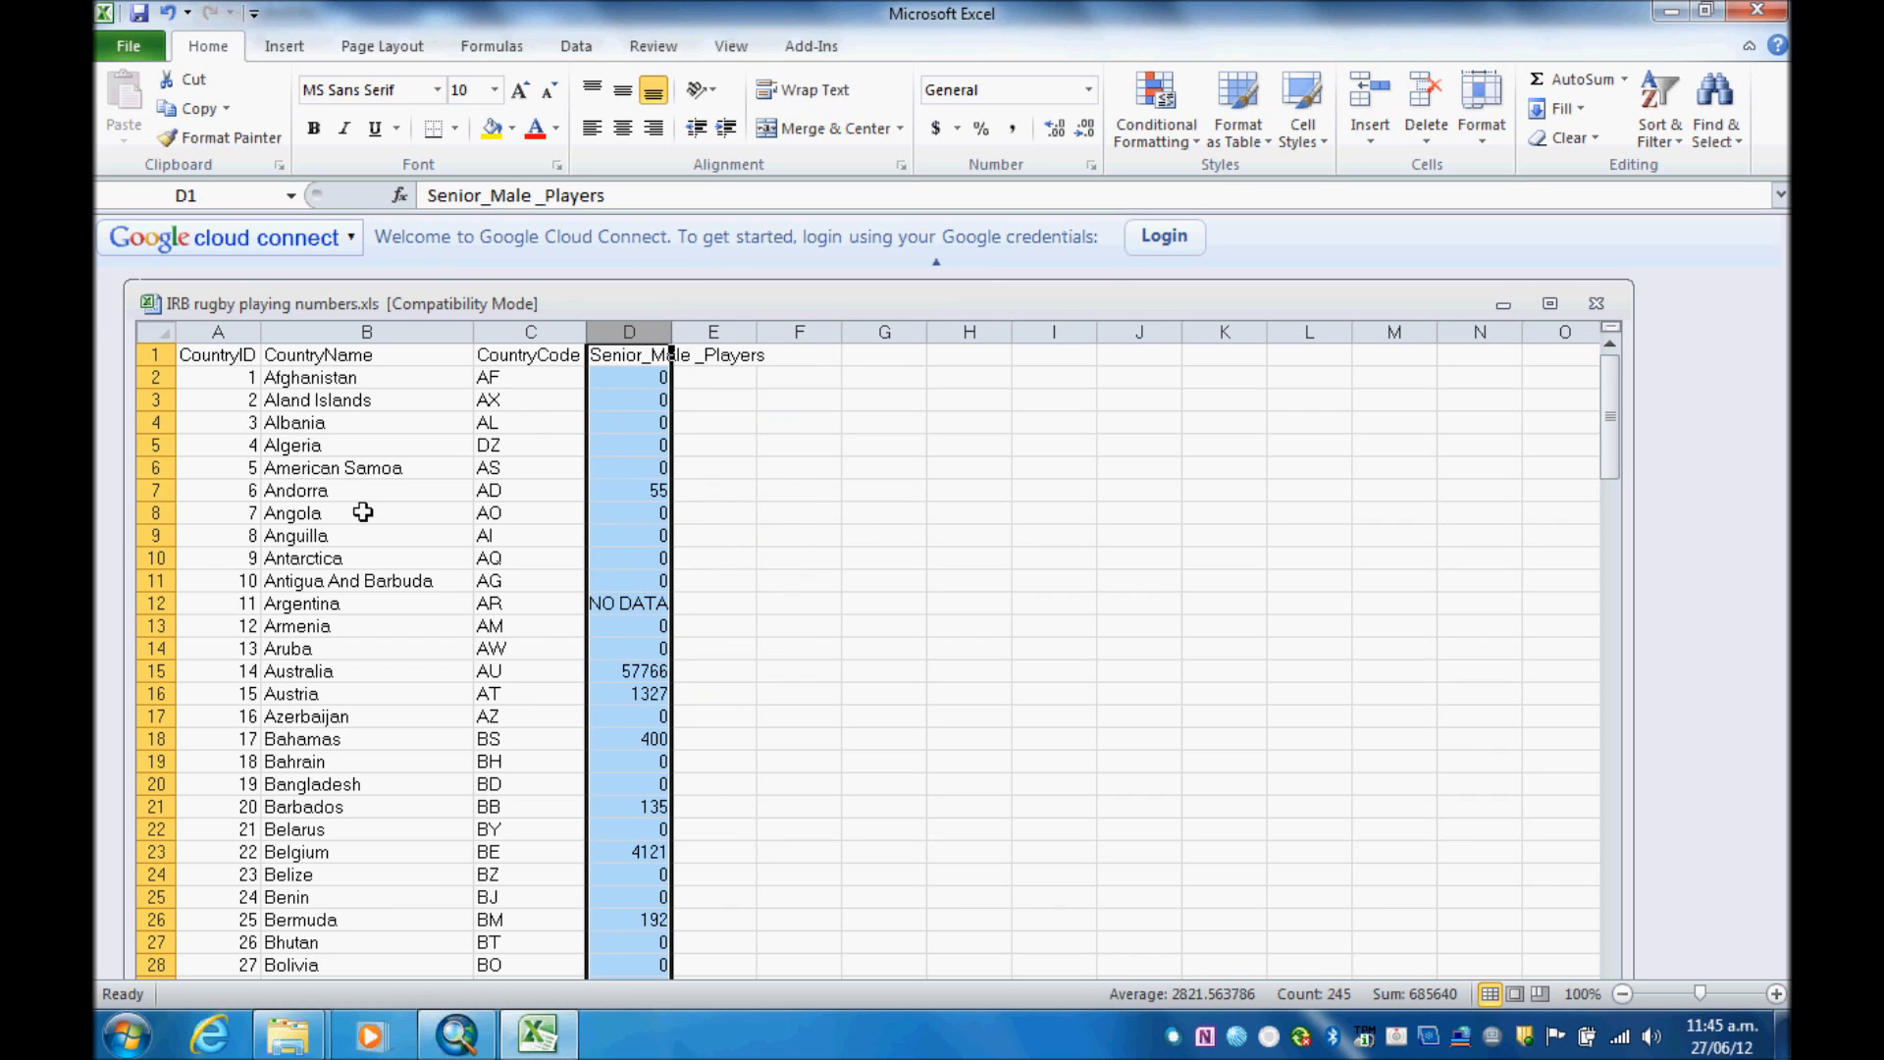
scroll(down, 3)
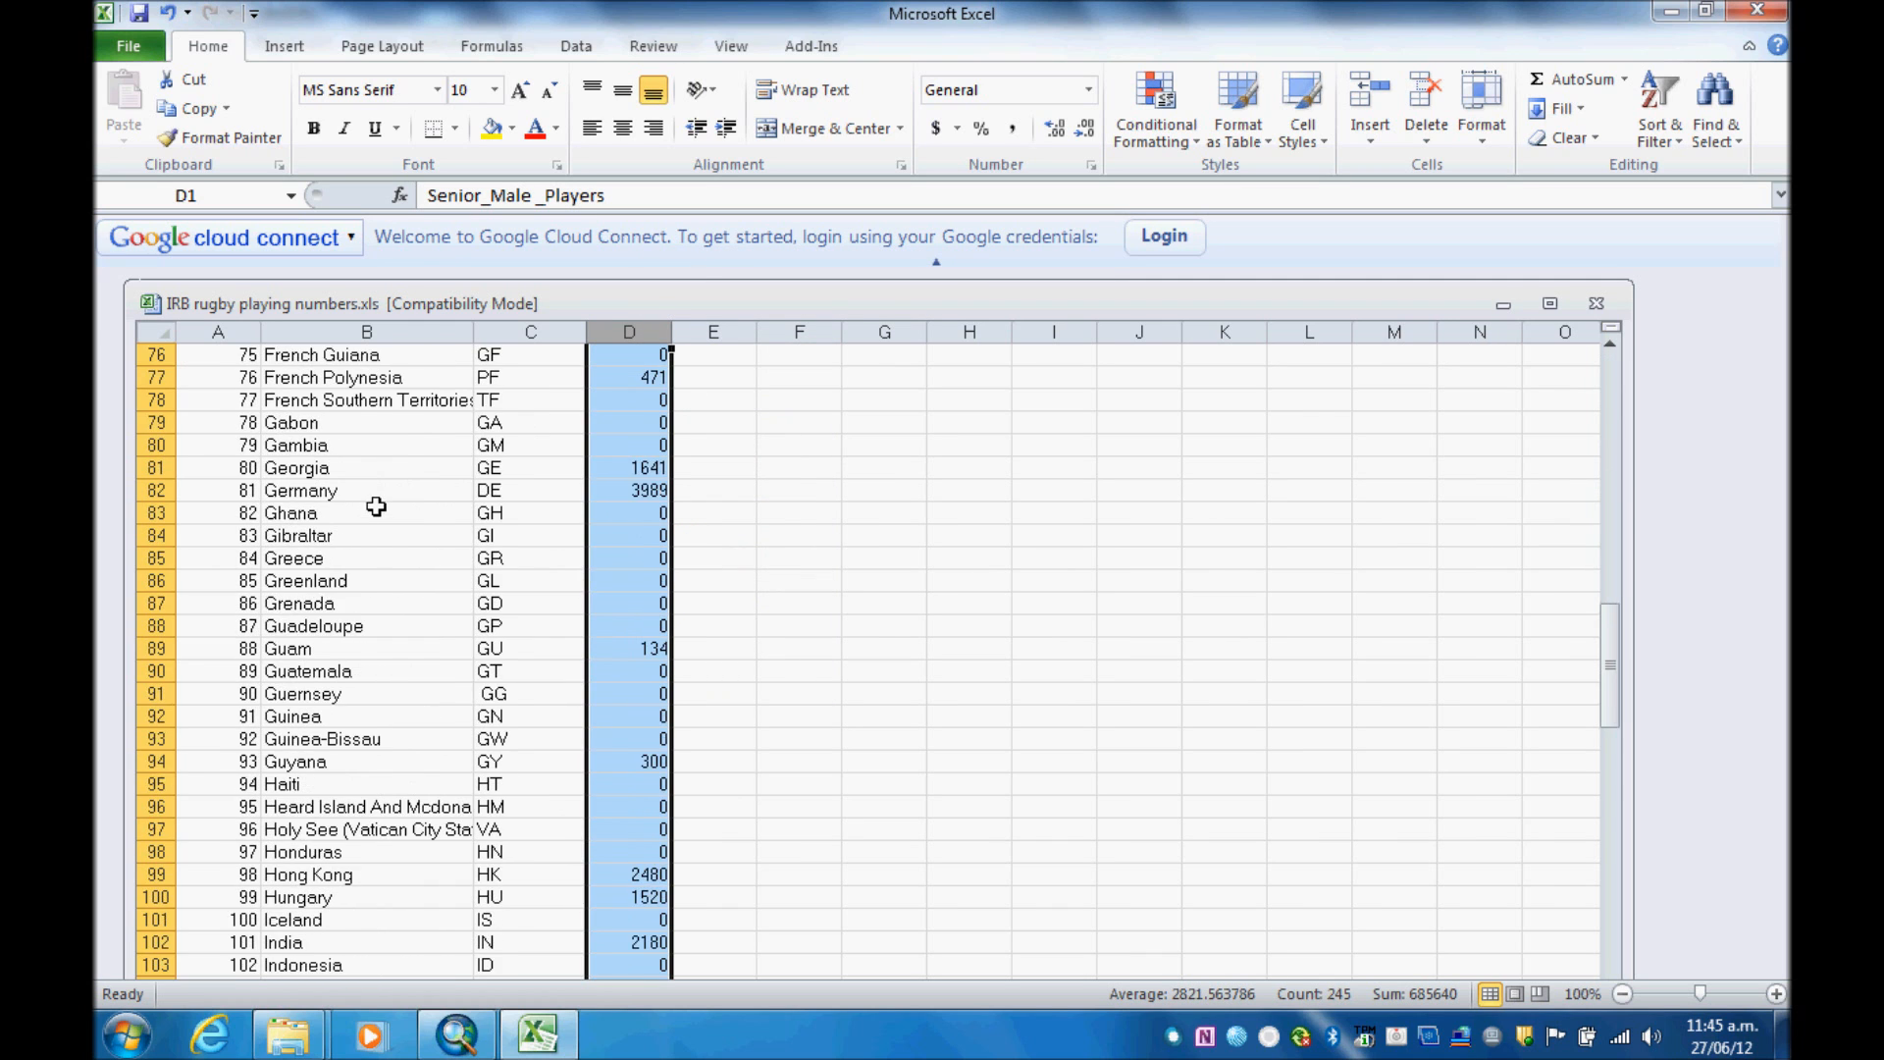
drag(1610, 667, 1611, 949)
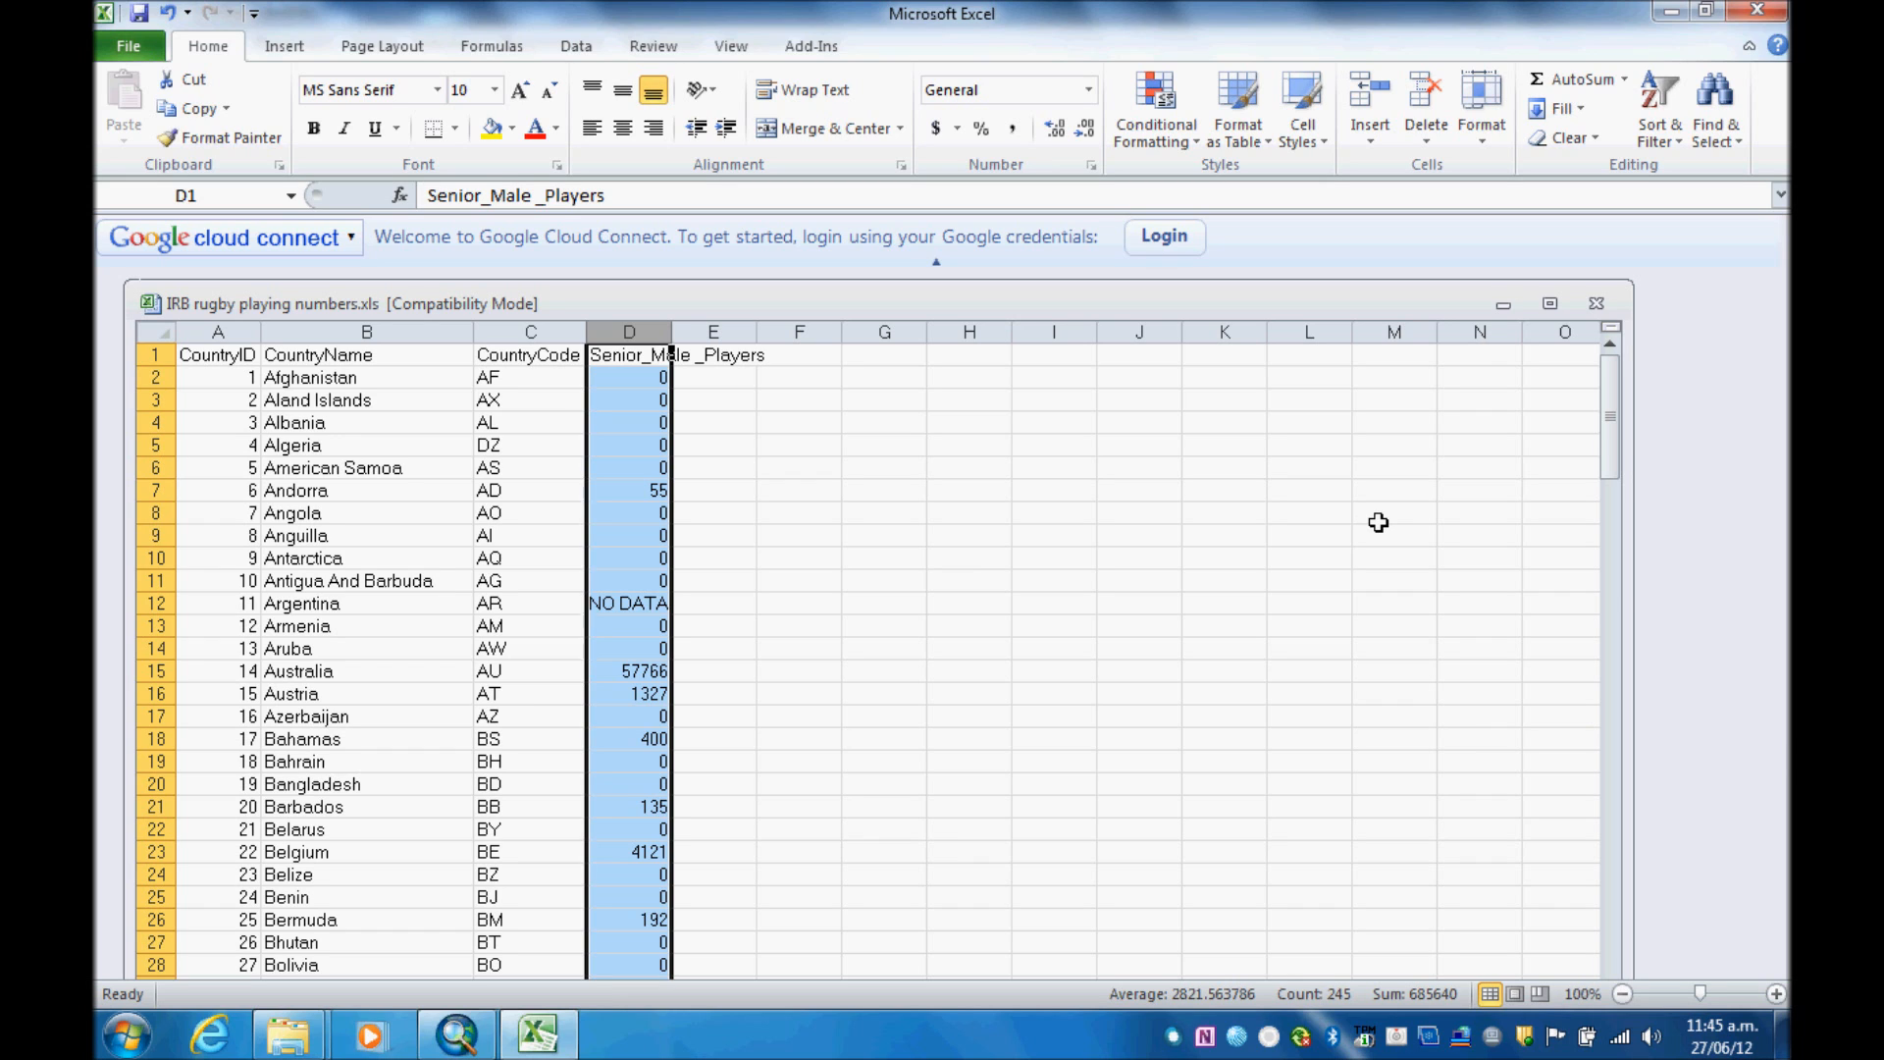
scroll(down, 3)
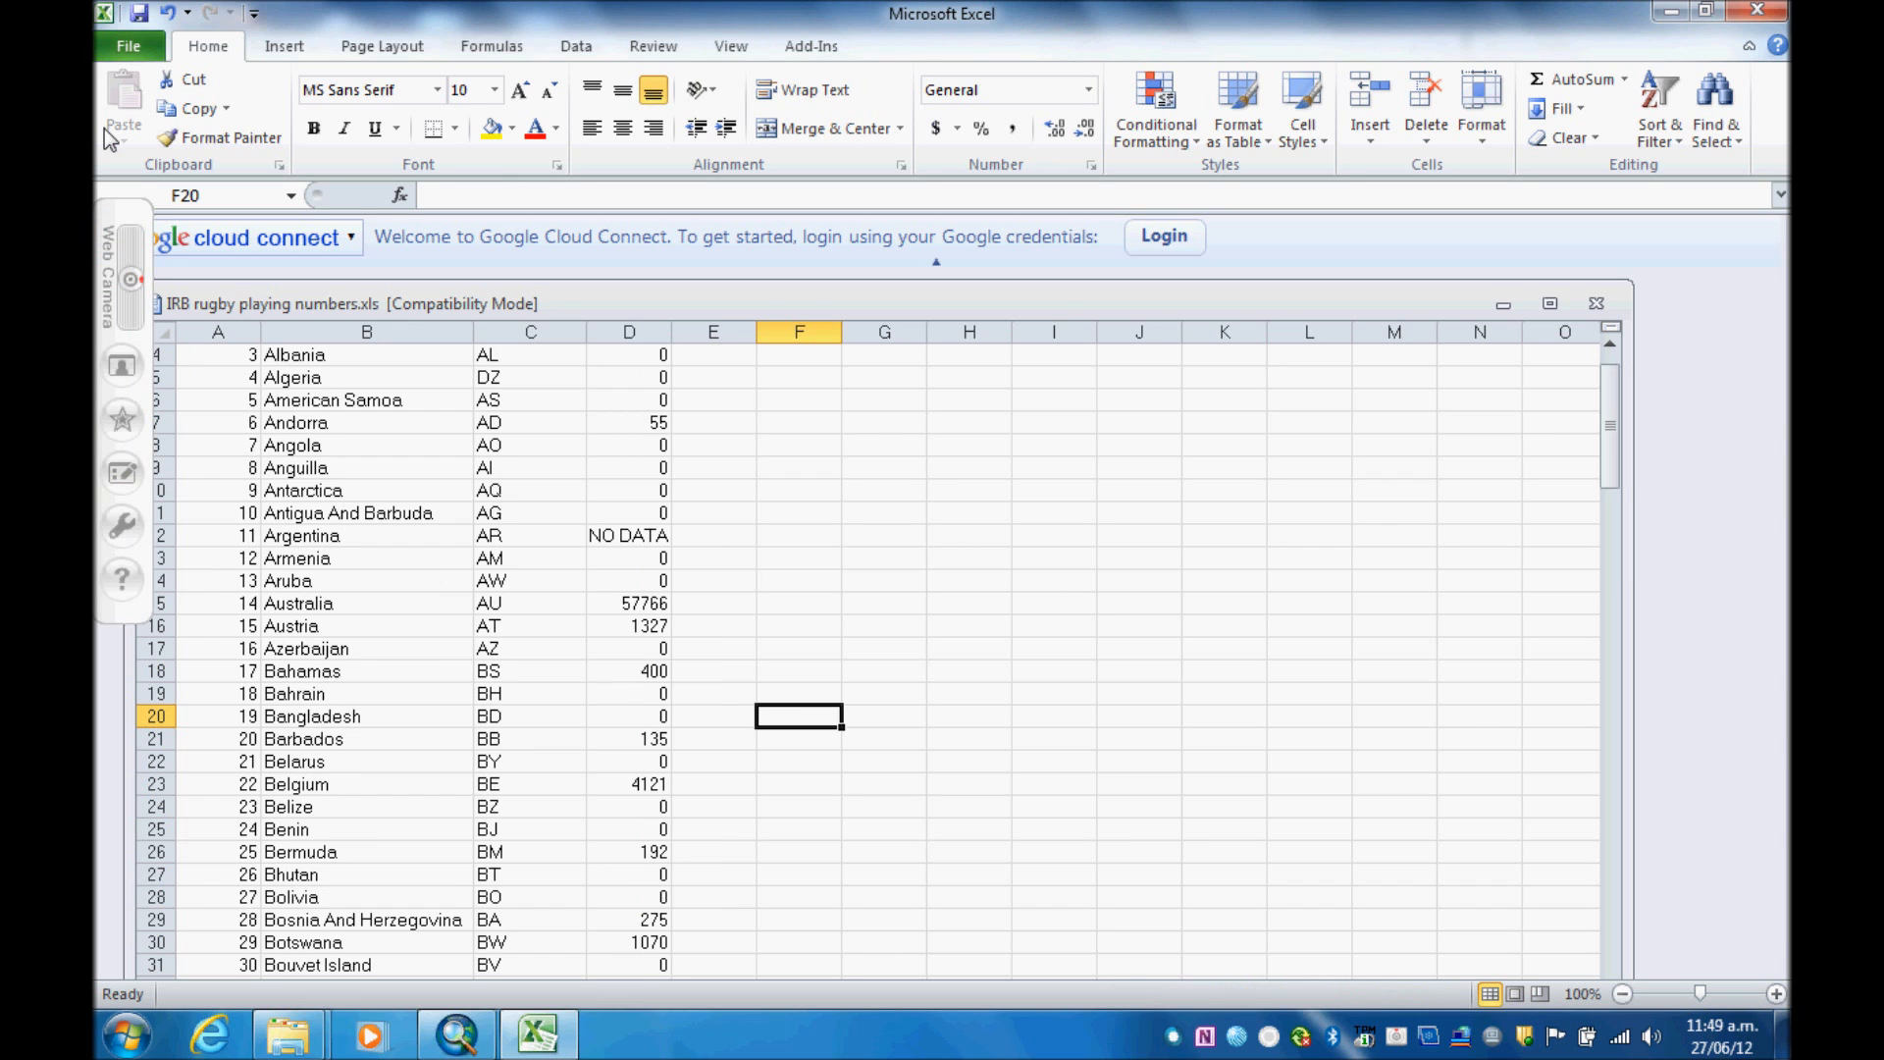
Step: Save the workbook as 'IRB rugby playing numbers.csv' in CSV (MS-DOS) format, keeping that format
click(125, 46)
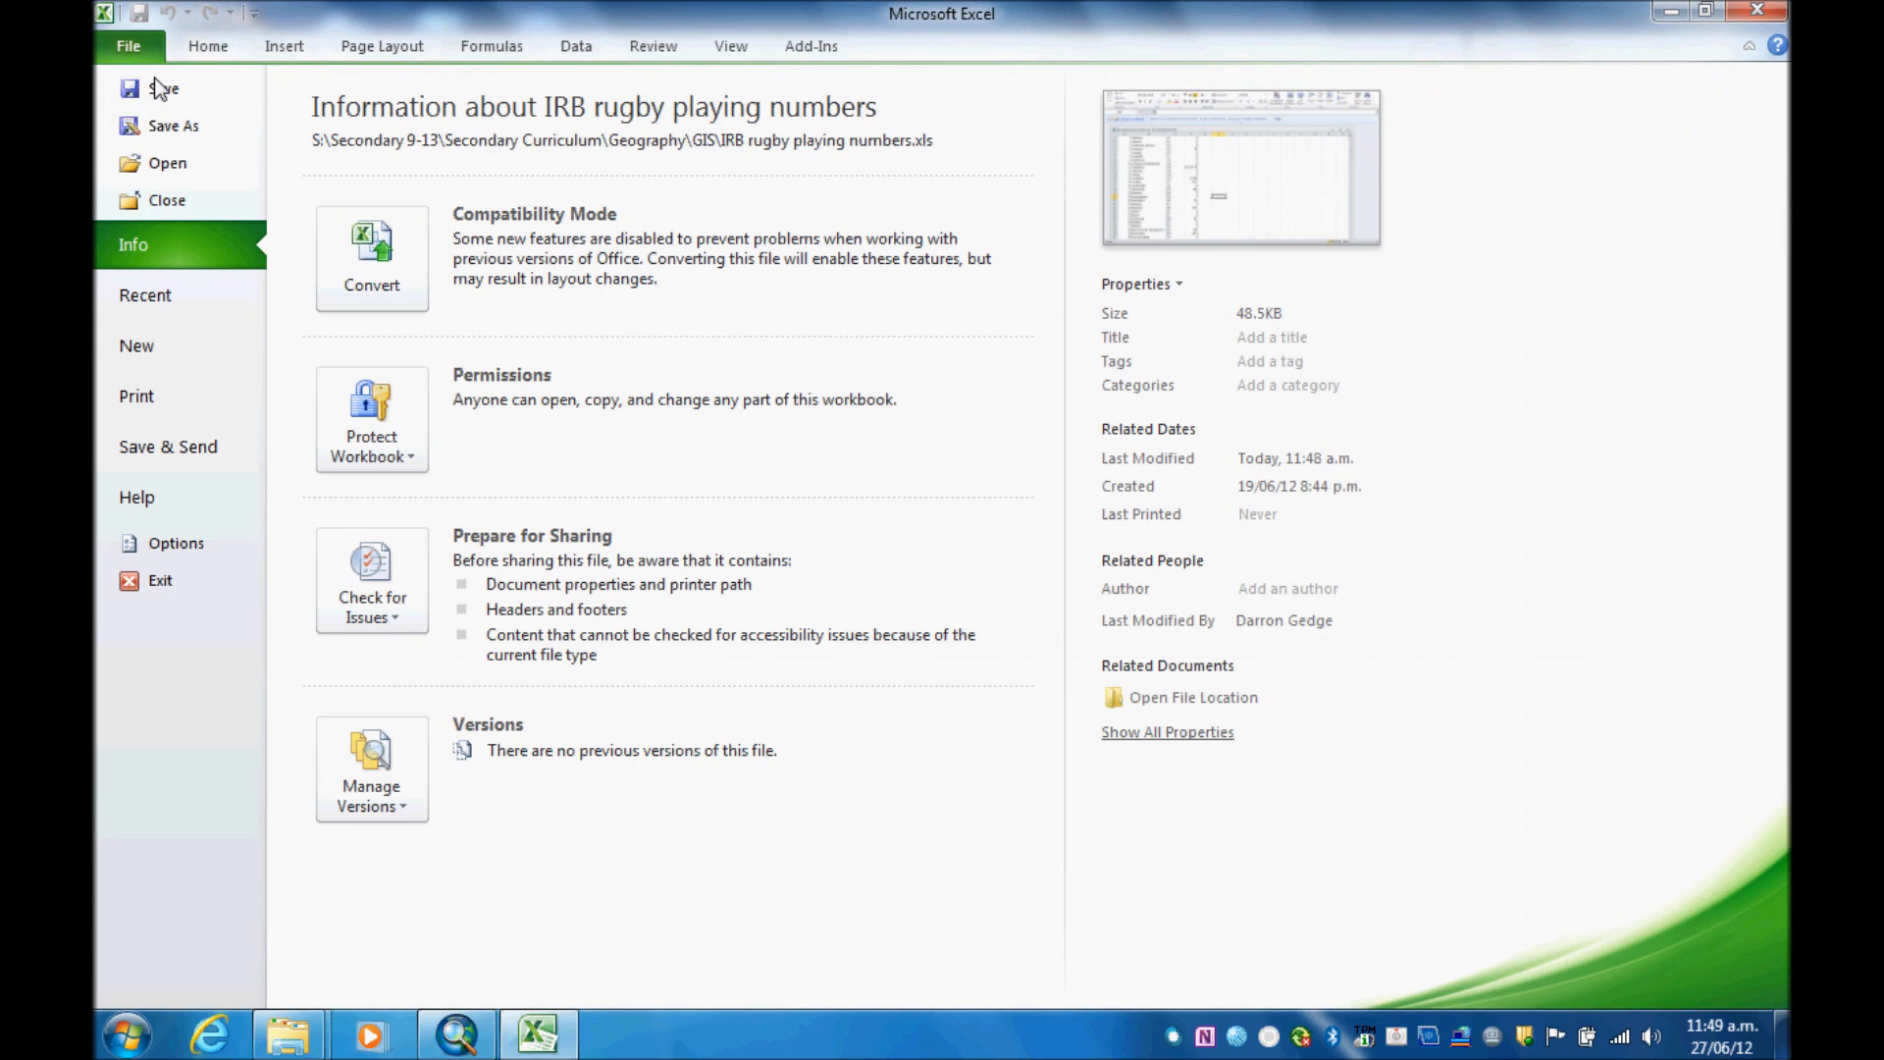
click(169, 125)
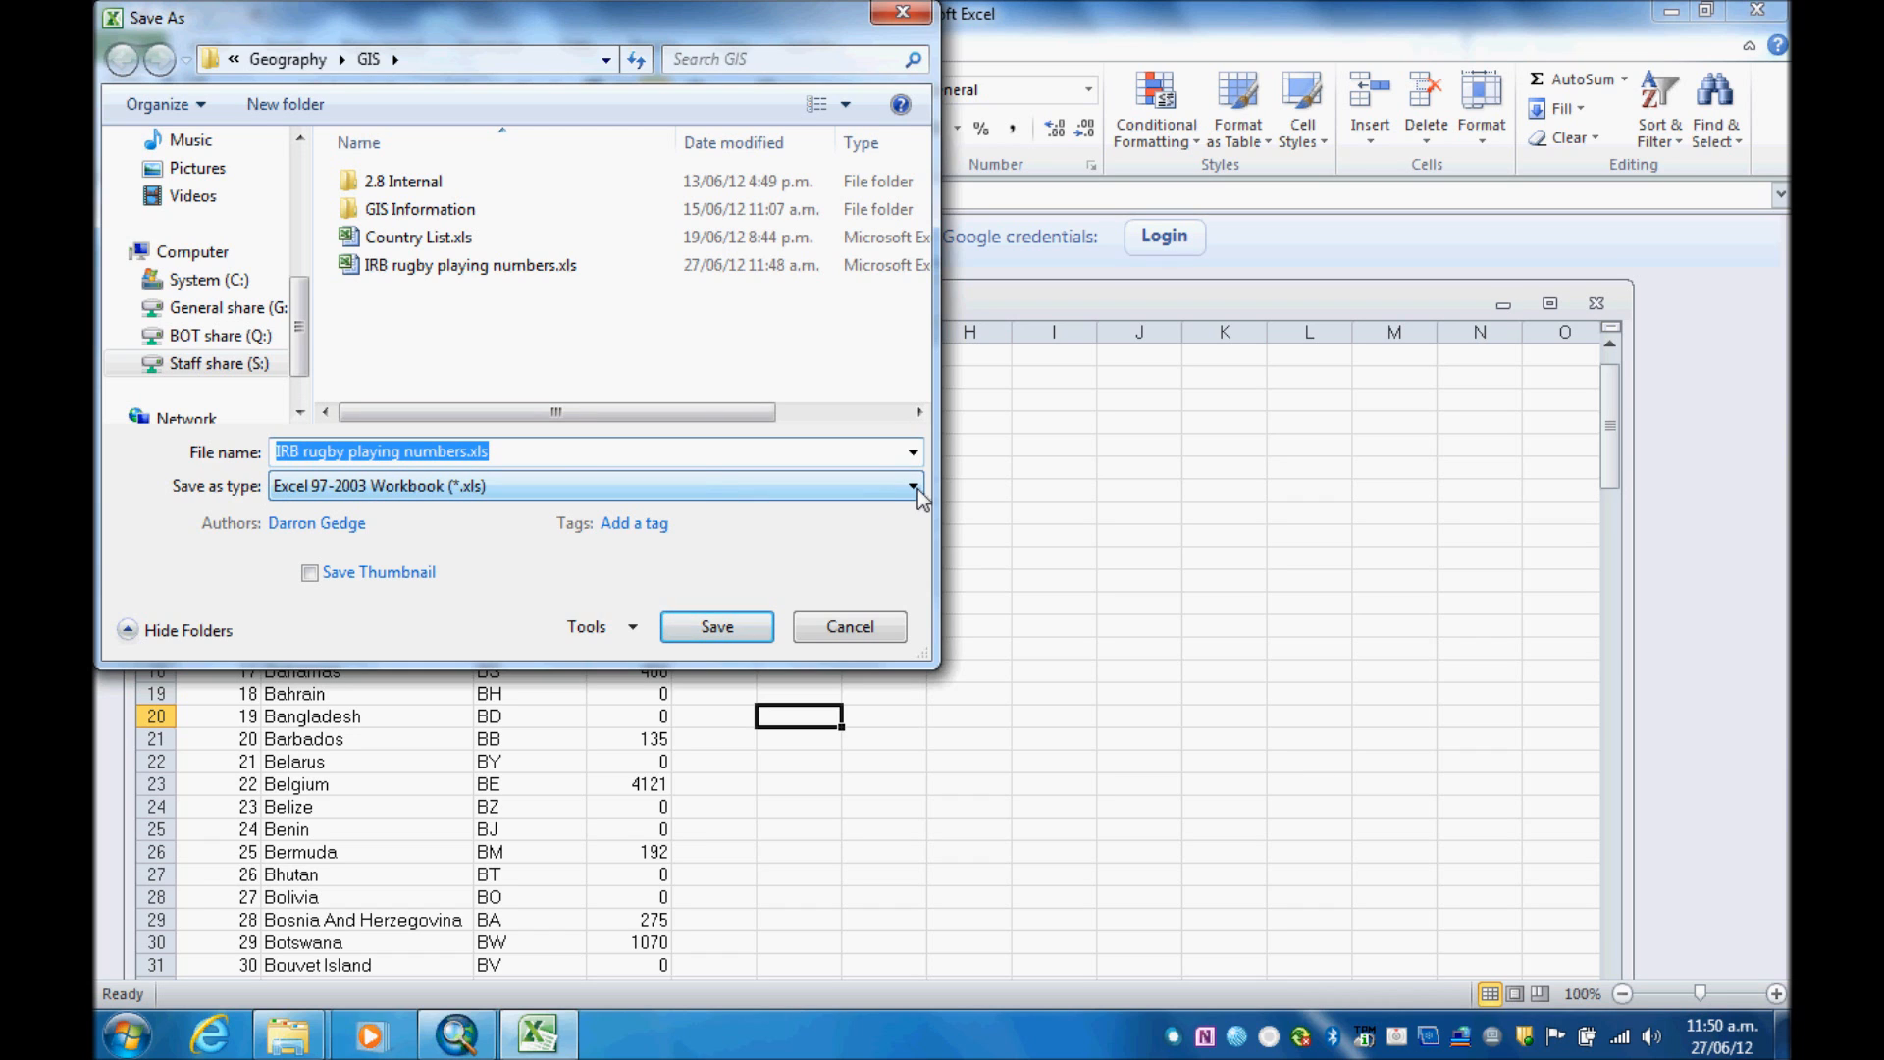
click(913, 486)
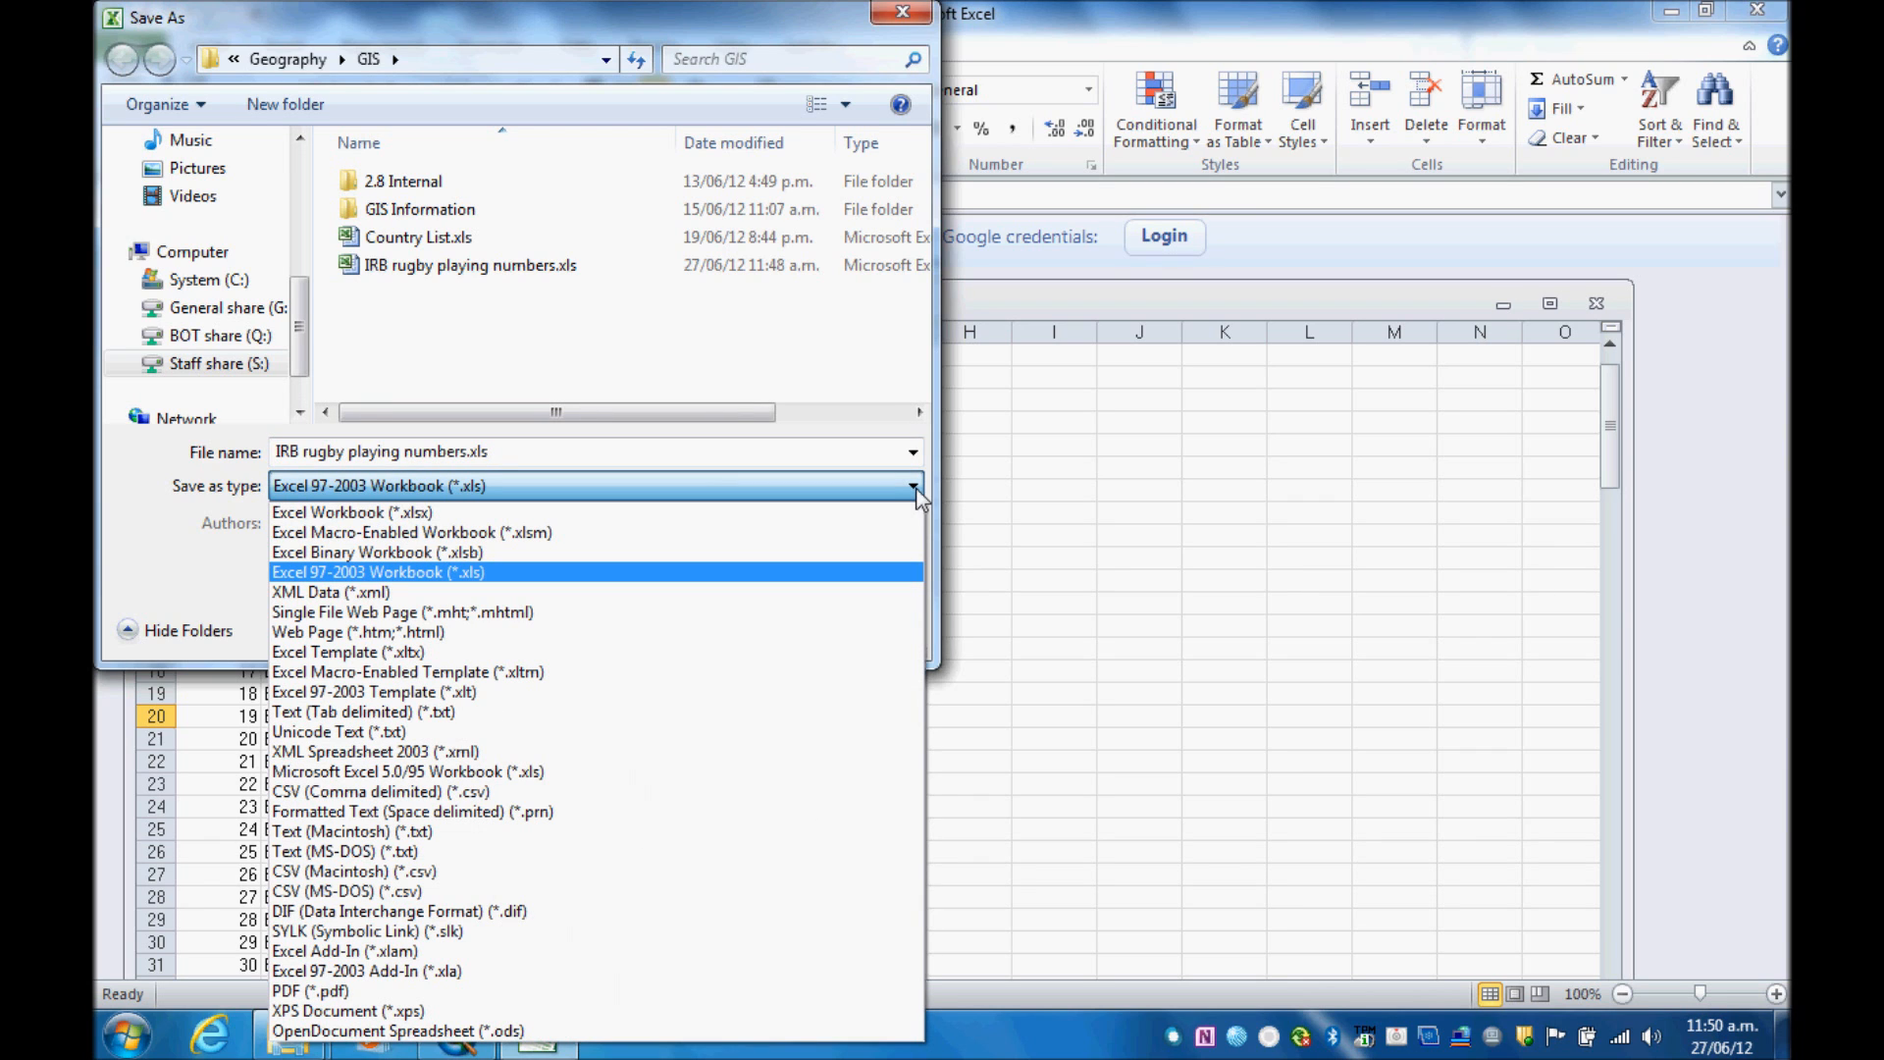
mouse_move(619, 647)
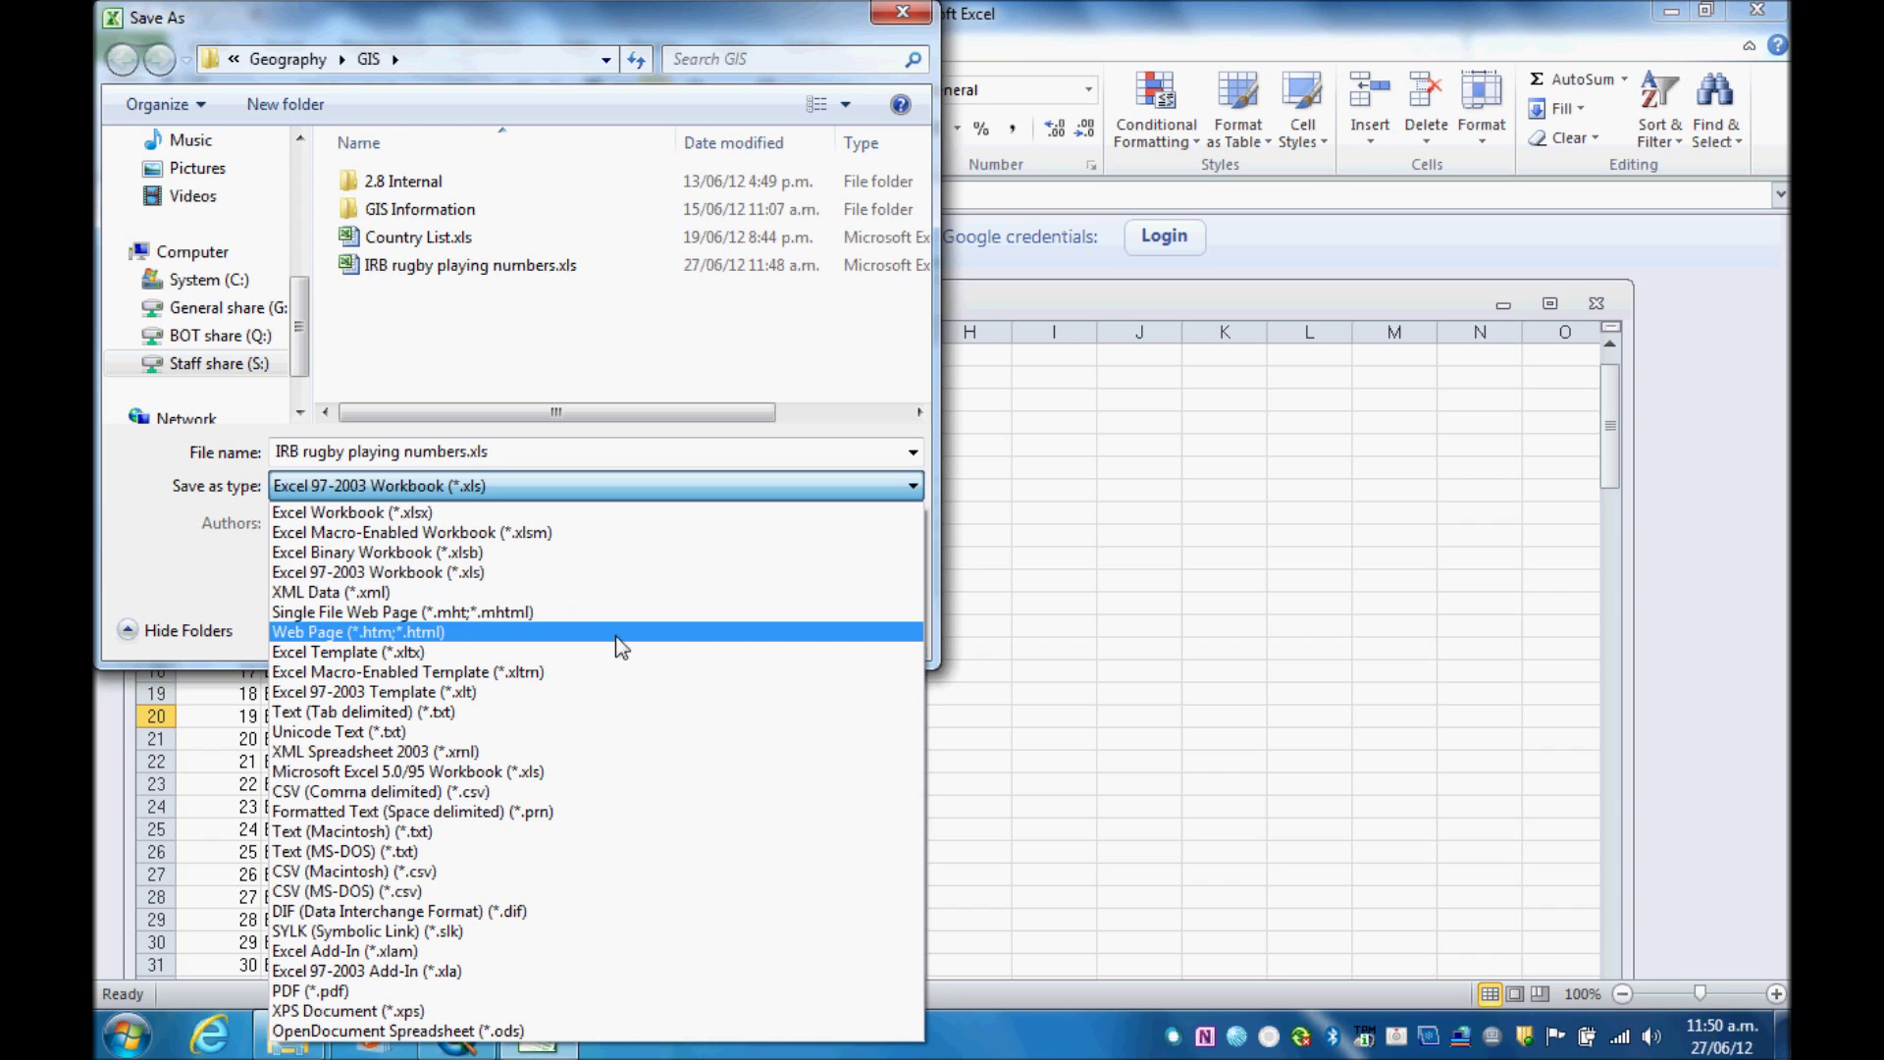
mouse_move(471, 888)
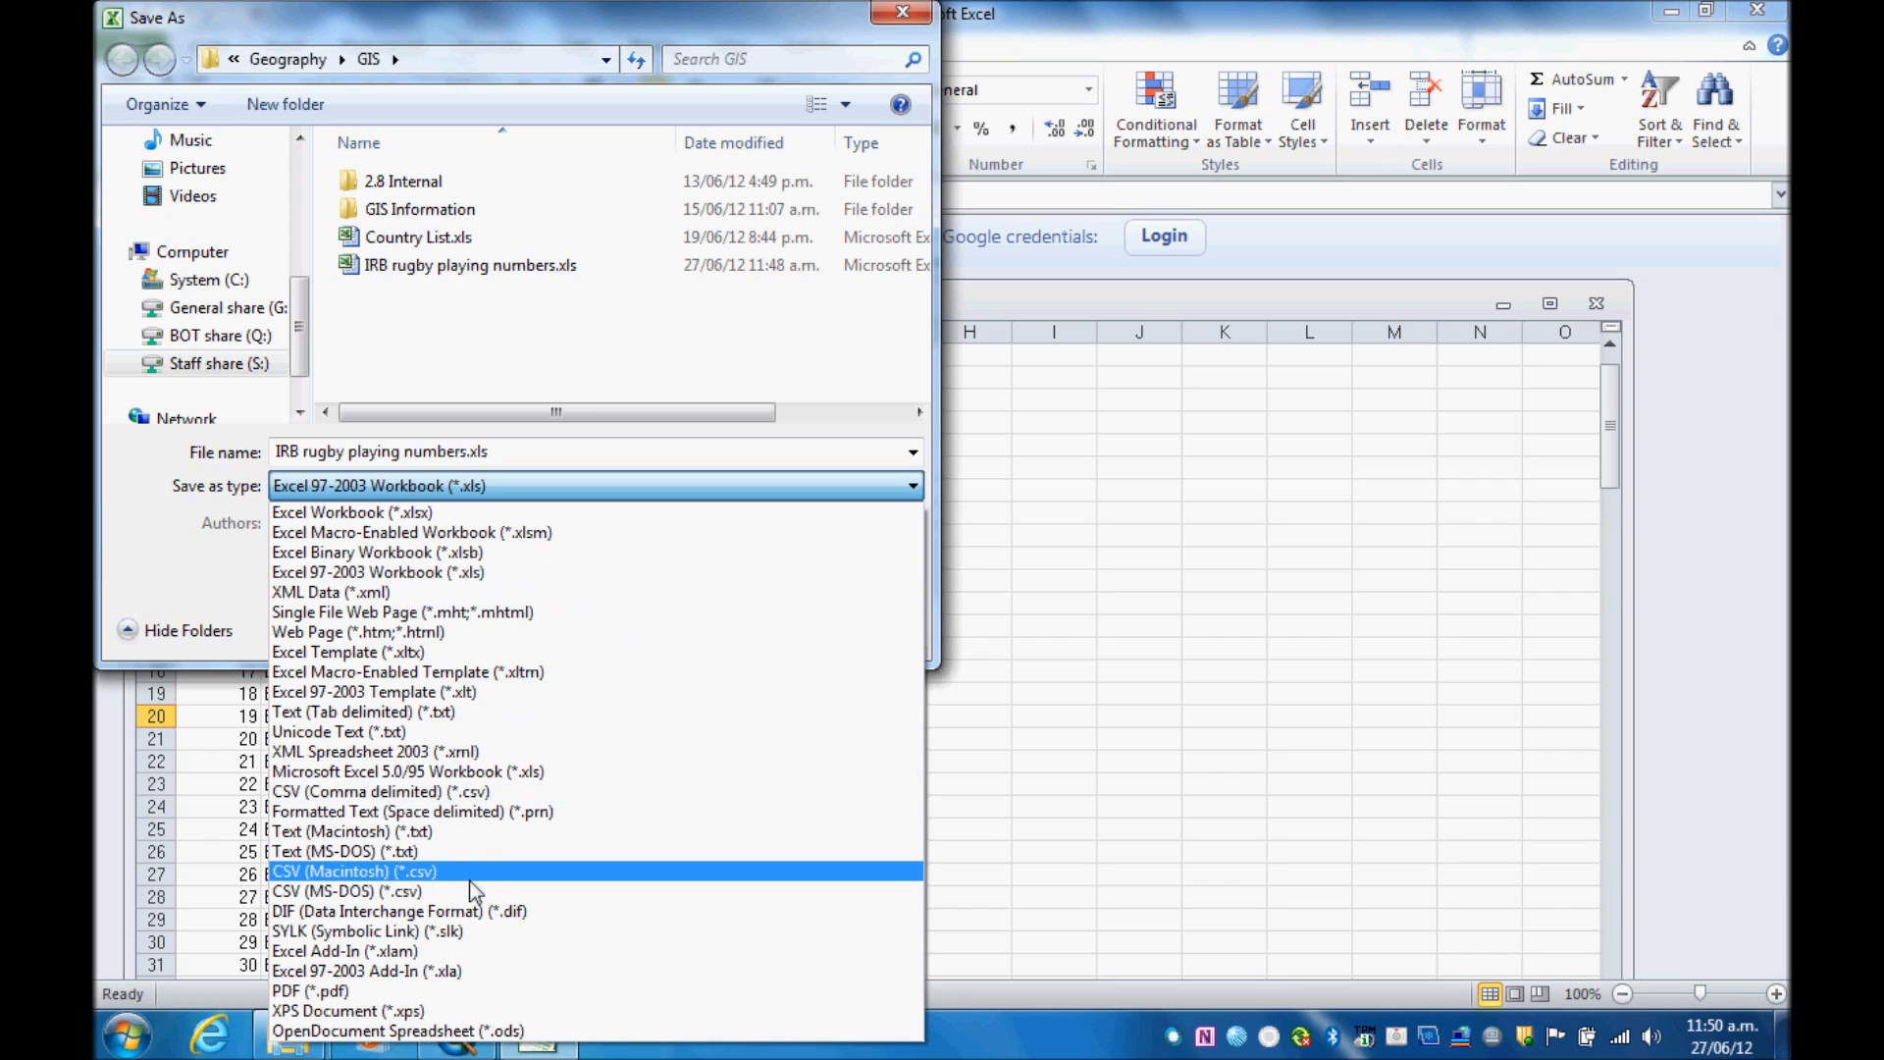
click(346, 891)
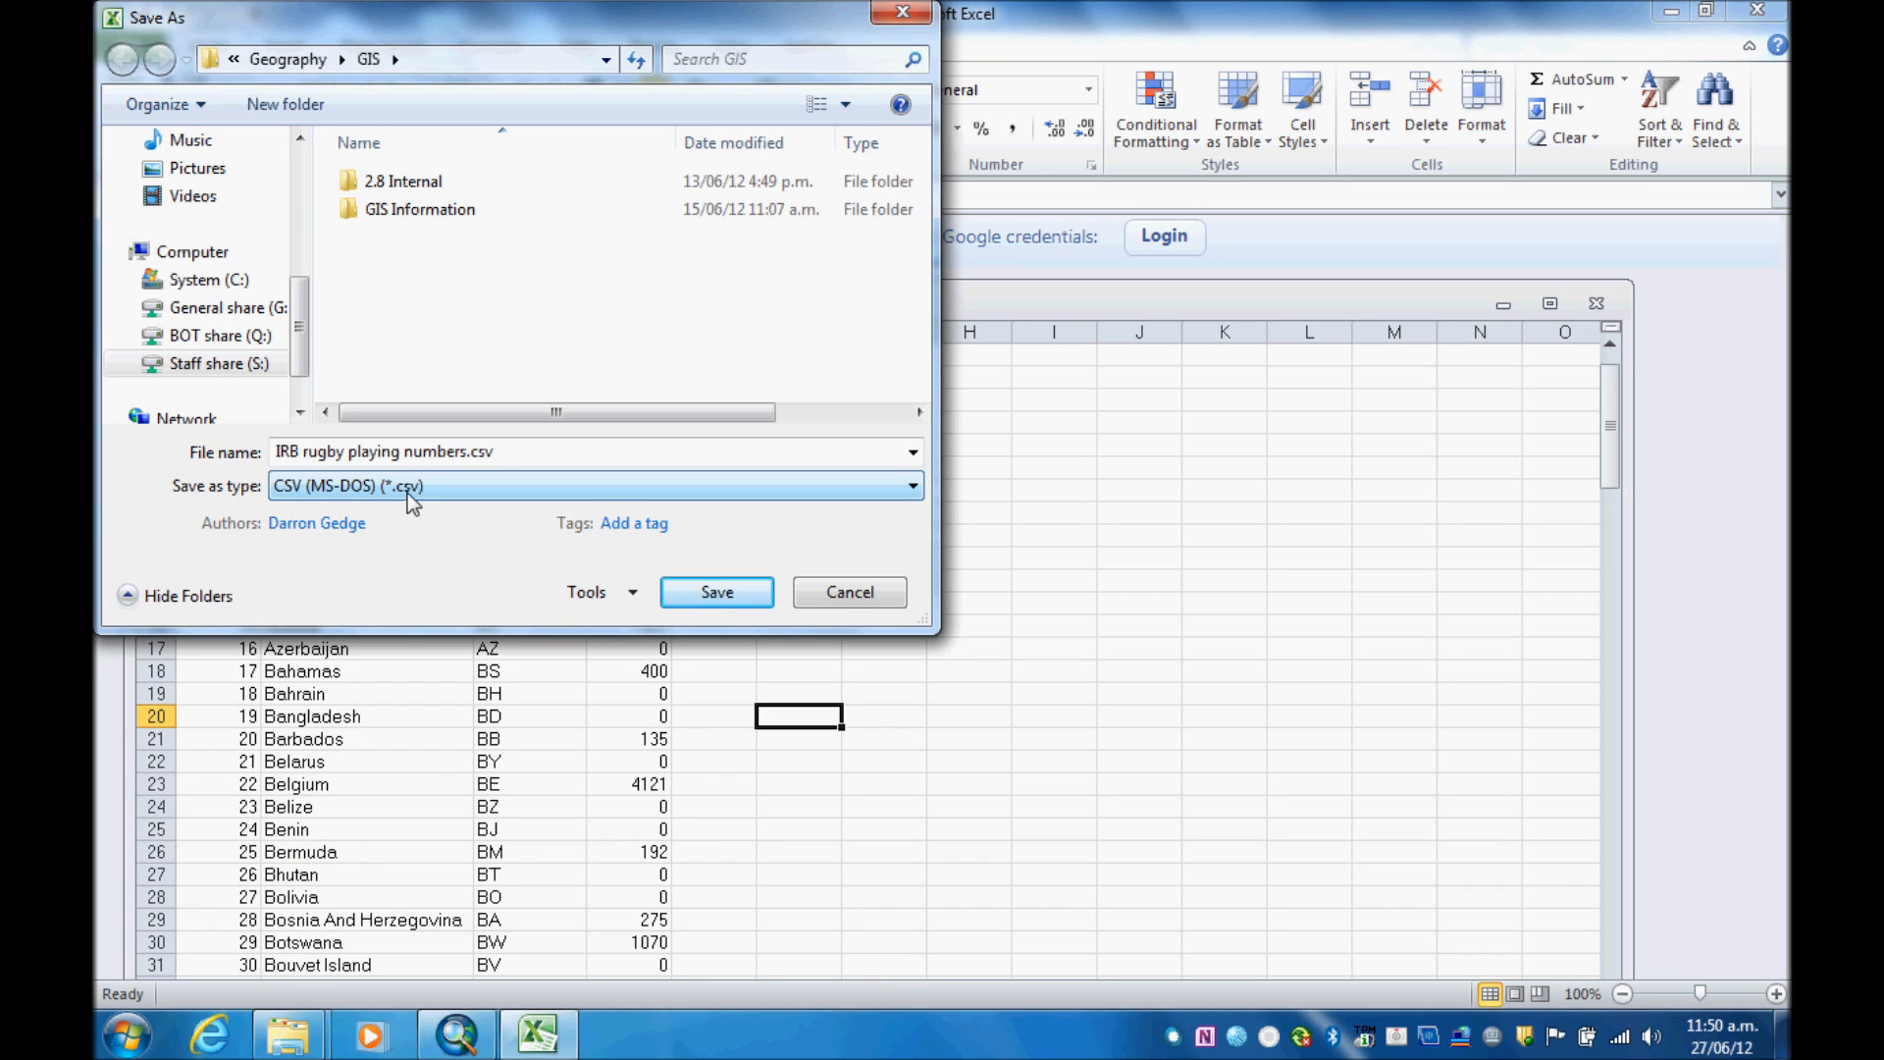
click(716, 591)
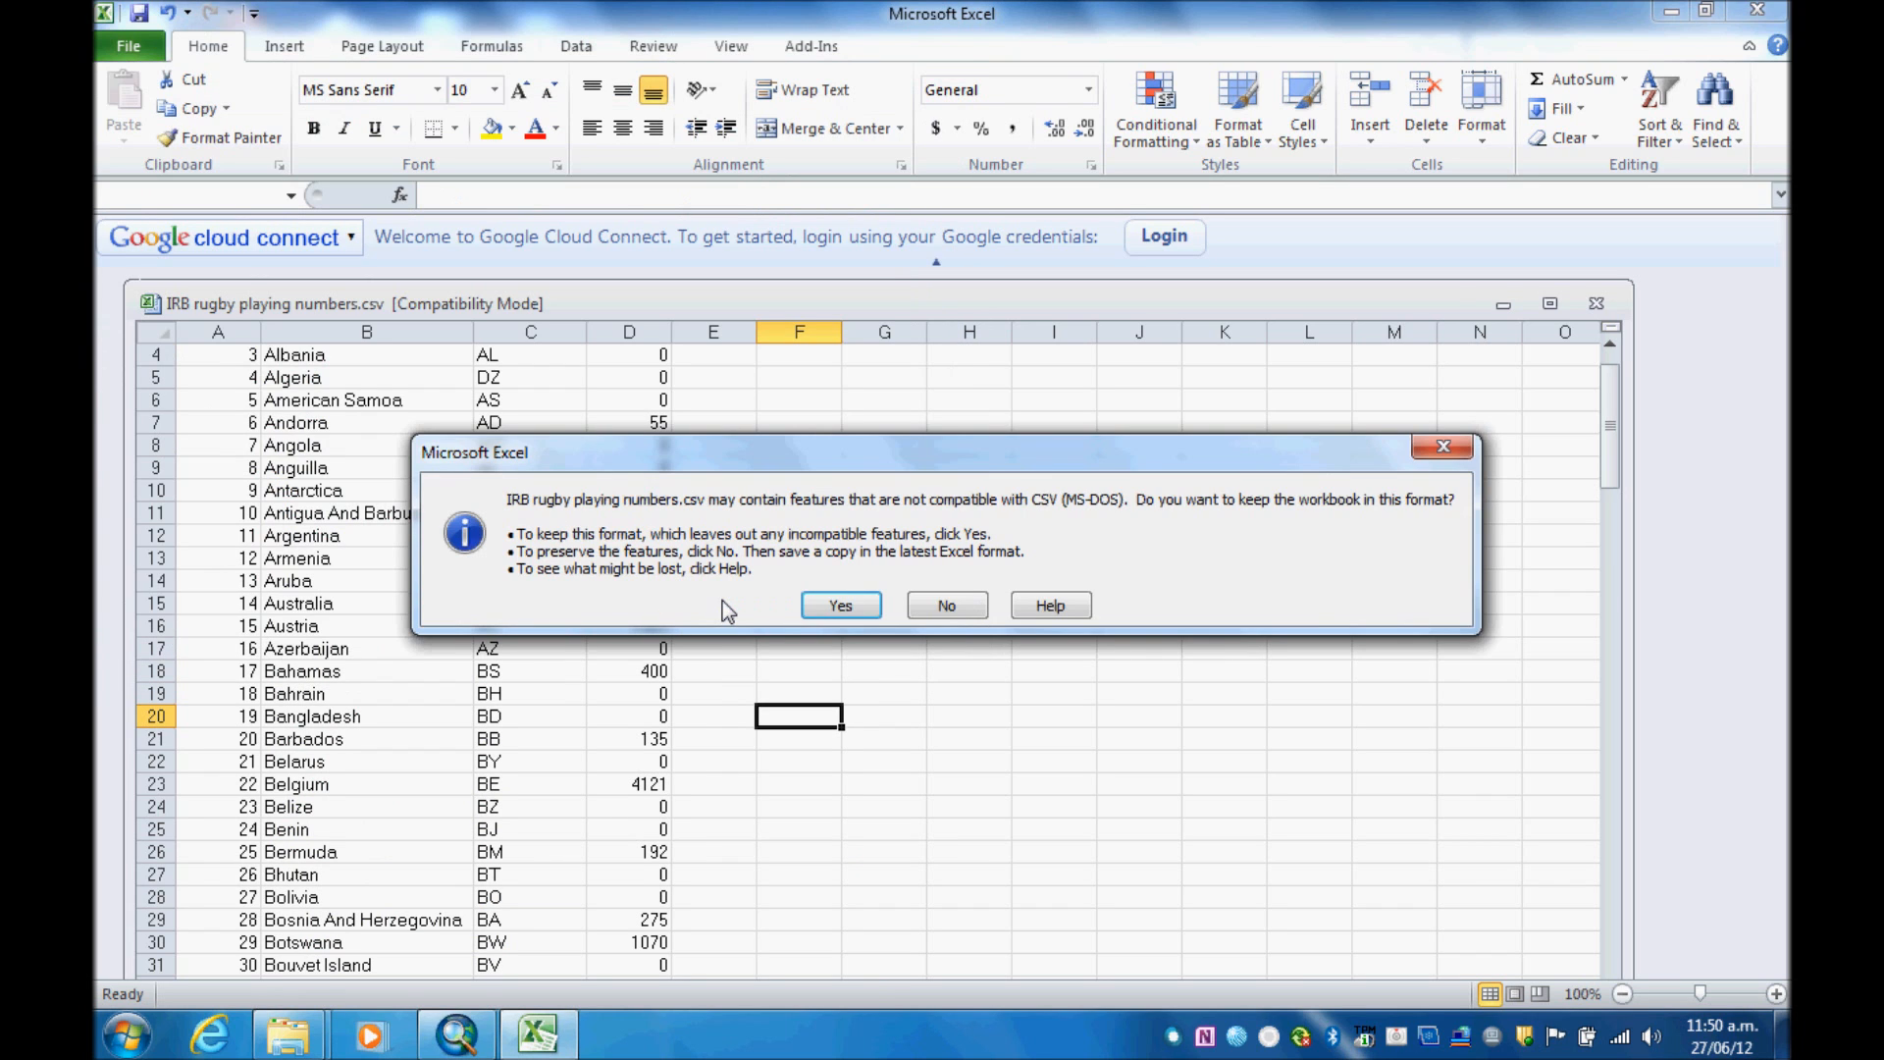
click(841, 604)
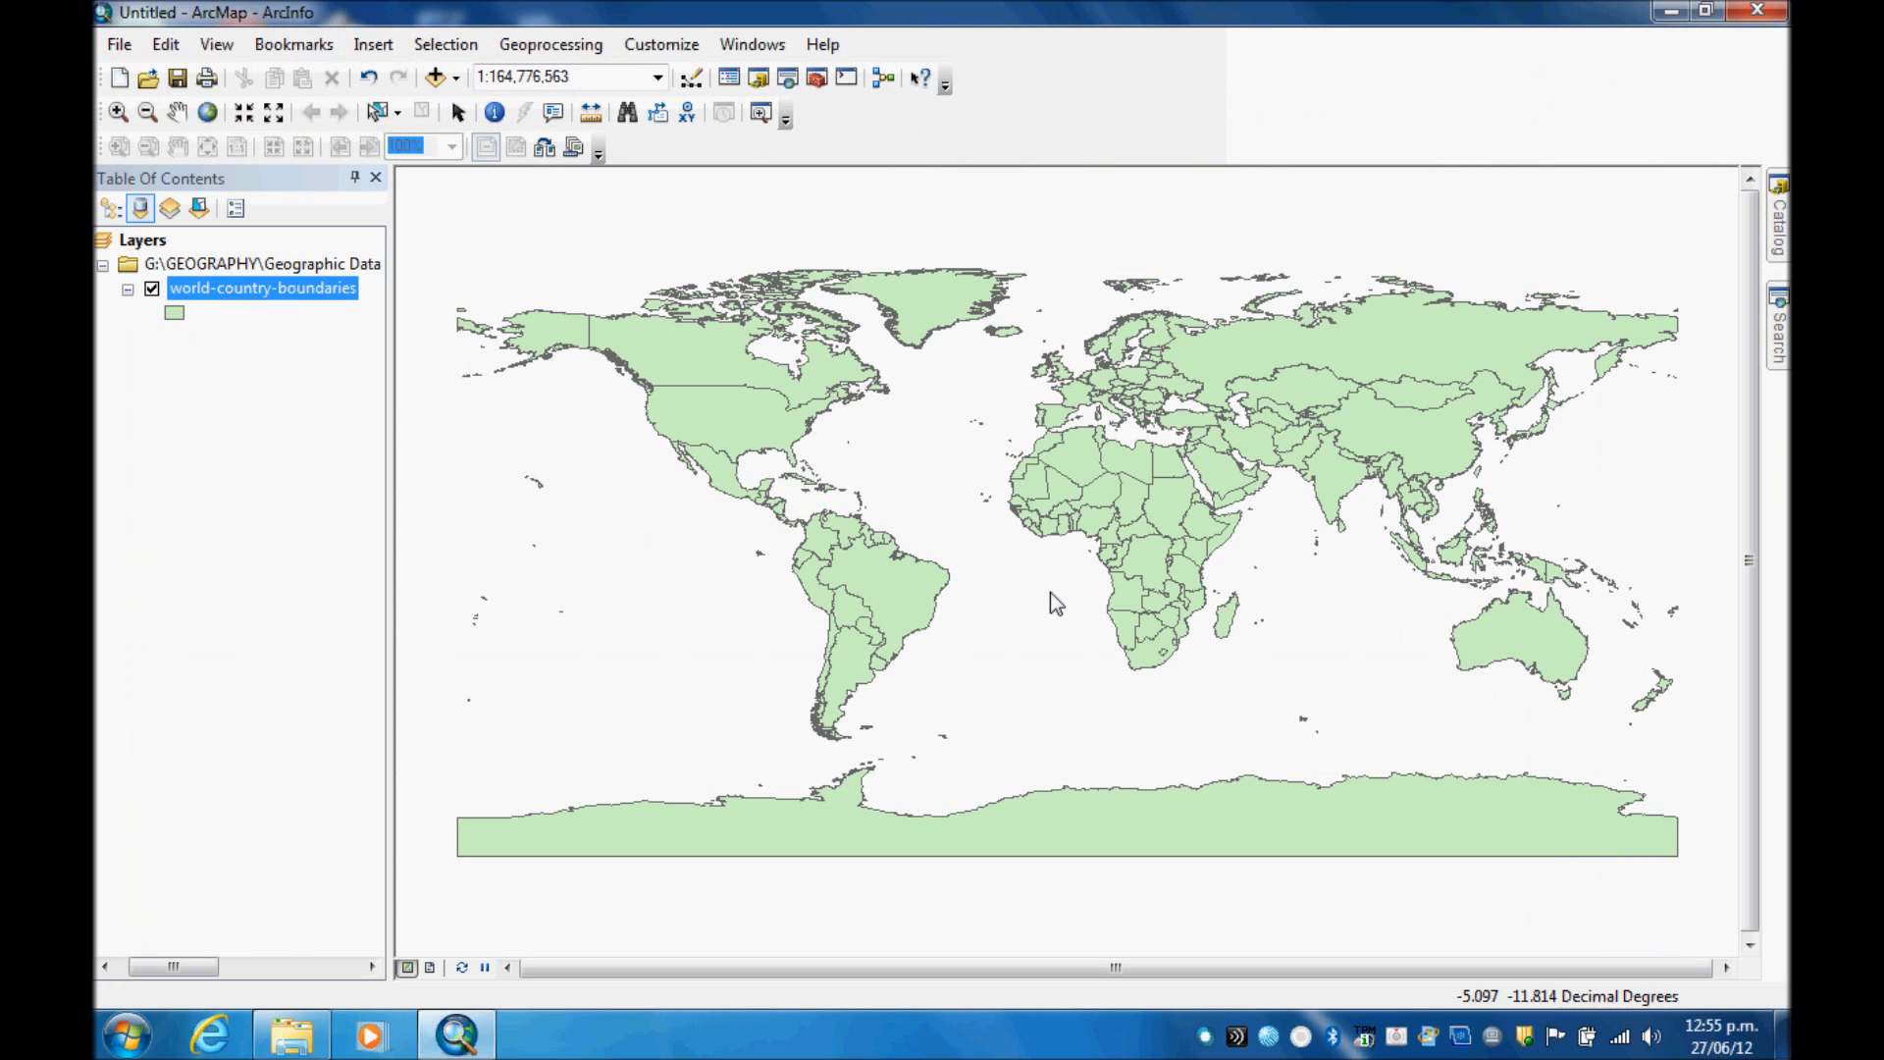
mouse_move(1703, 147)
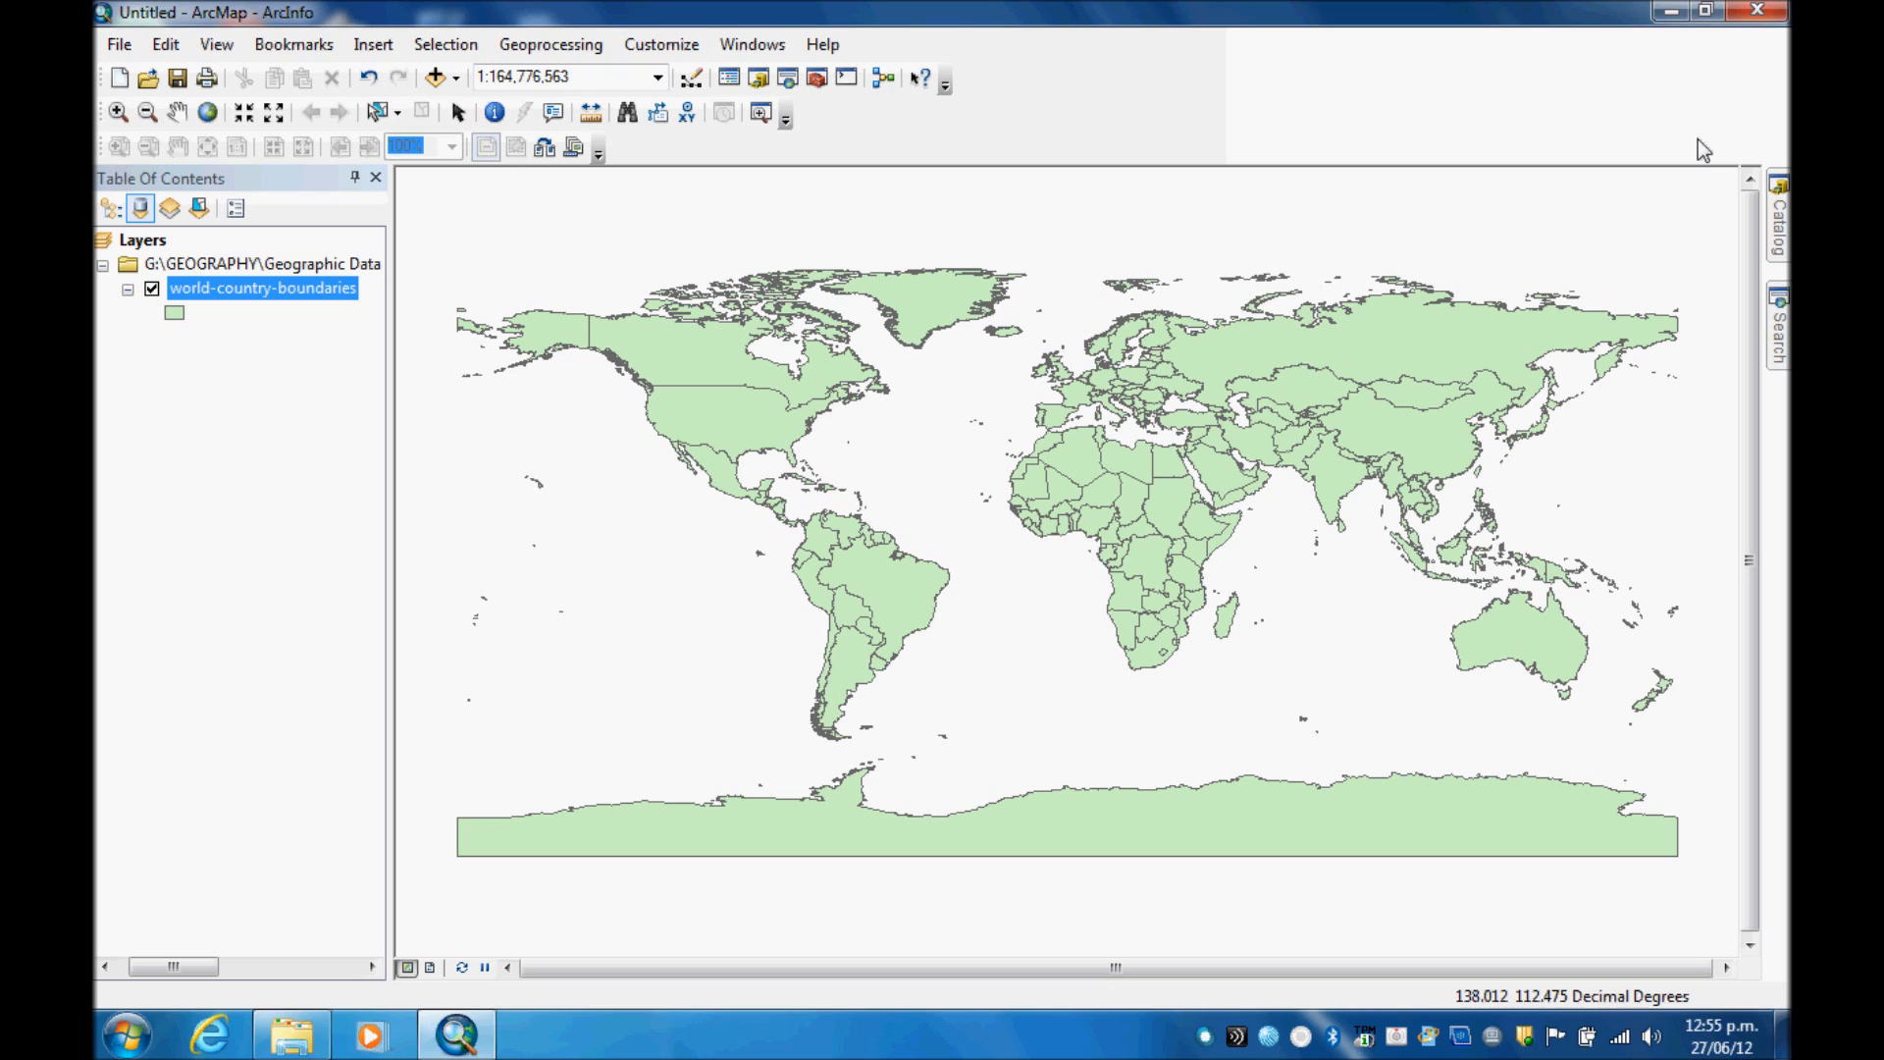
Step: Drag Country$ from IRB rugby playing numbers.xls in the Catalog into the Table of Contents
click(1783, 211)
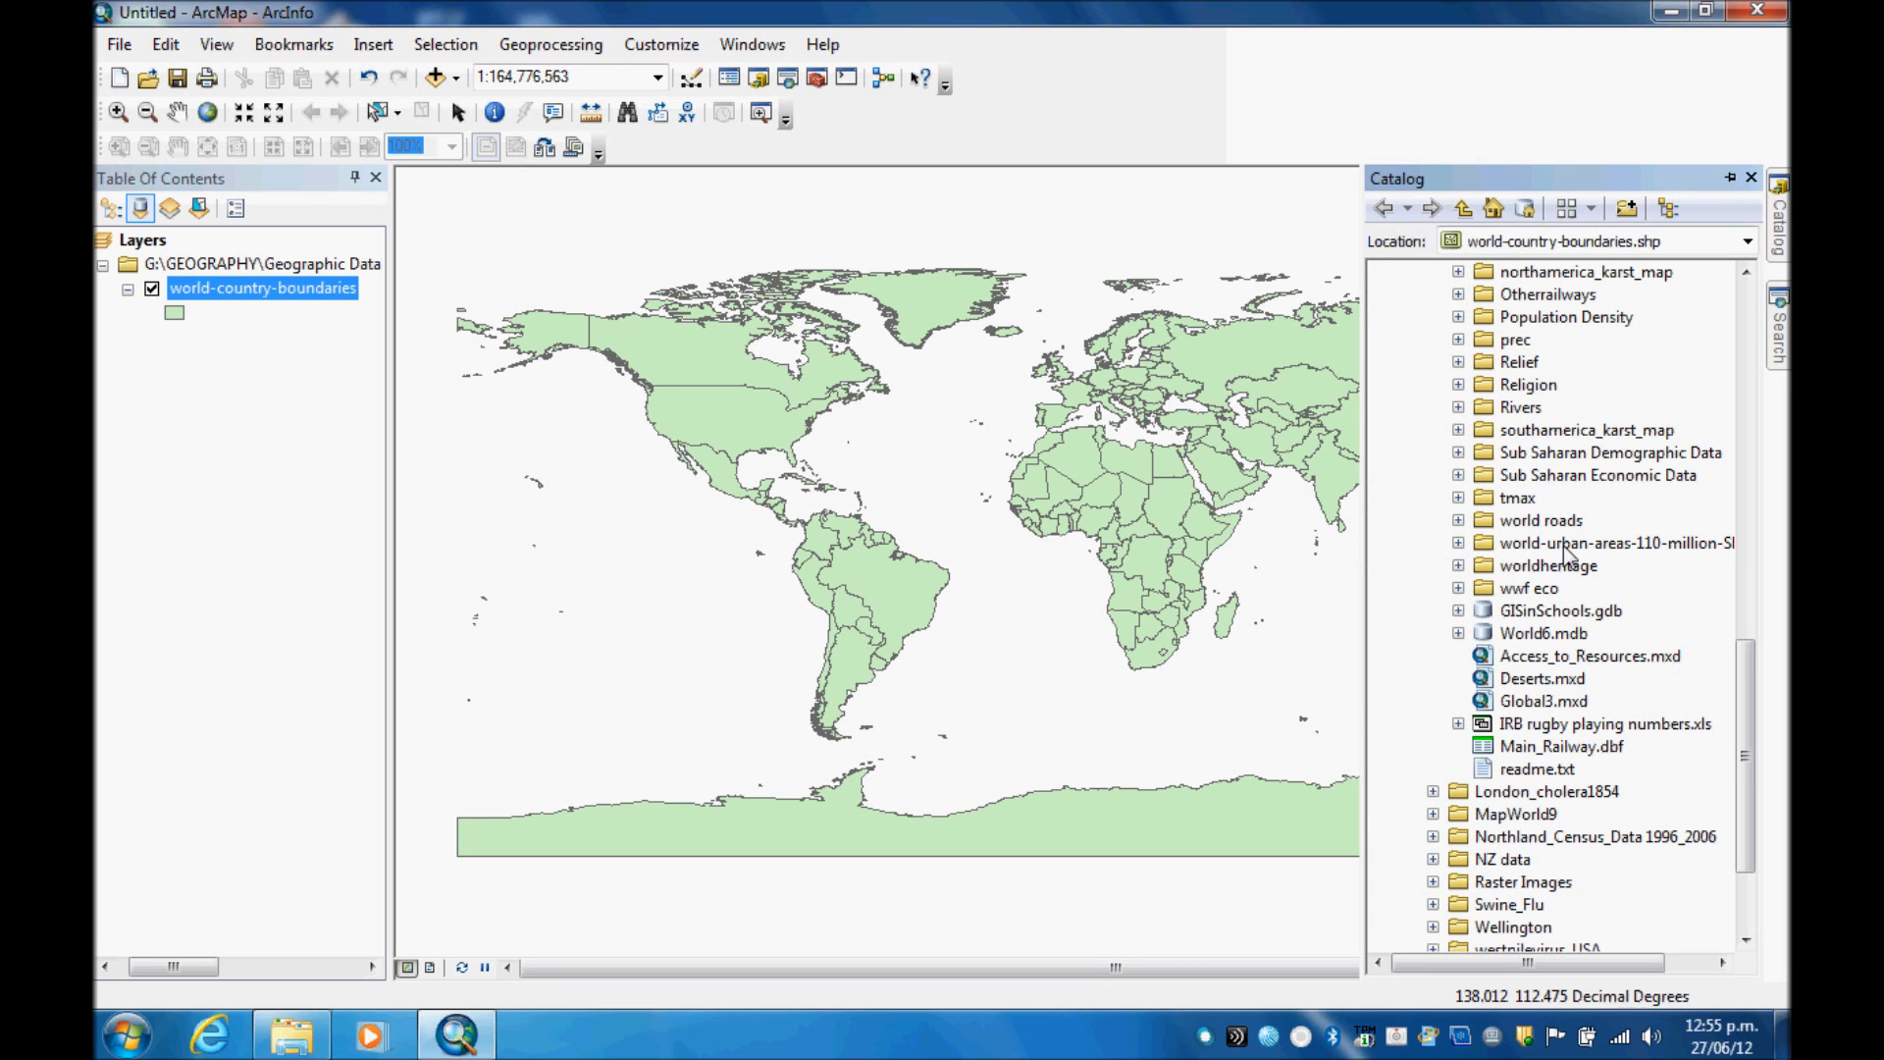
mouse_move(1503, 734)
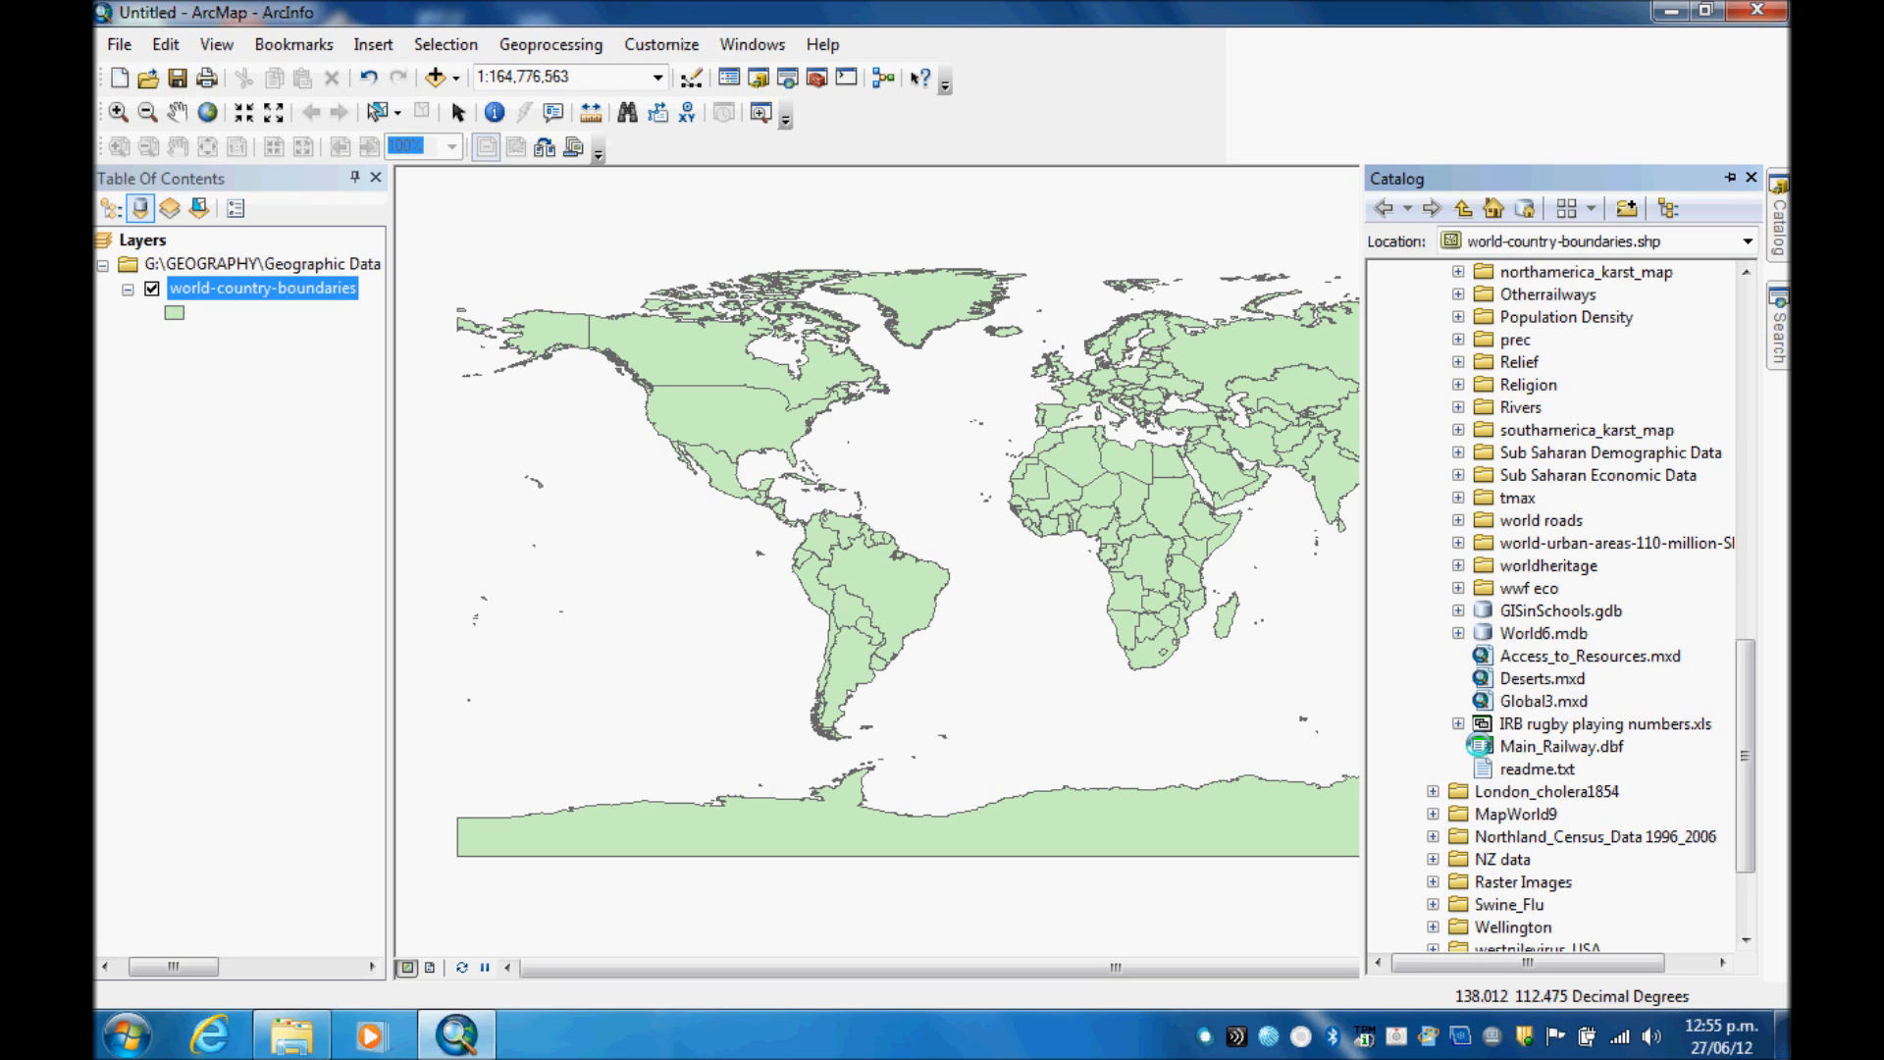
click(1458, 723)
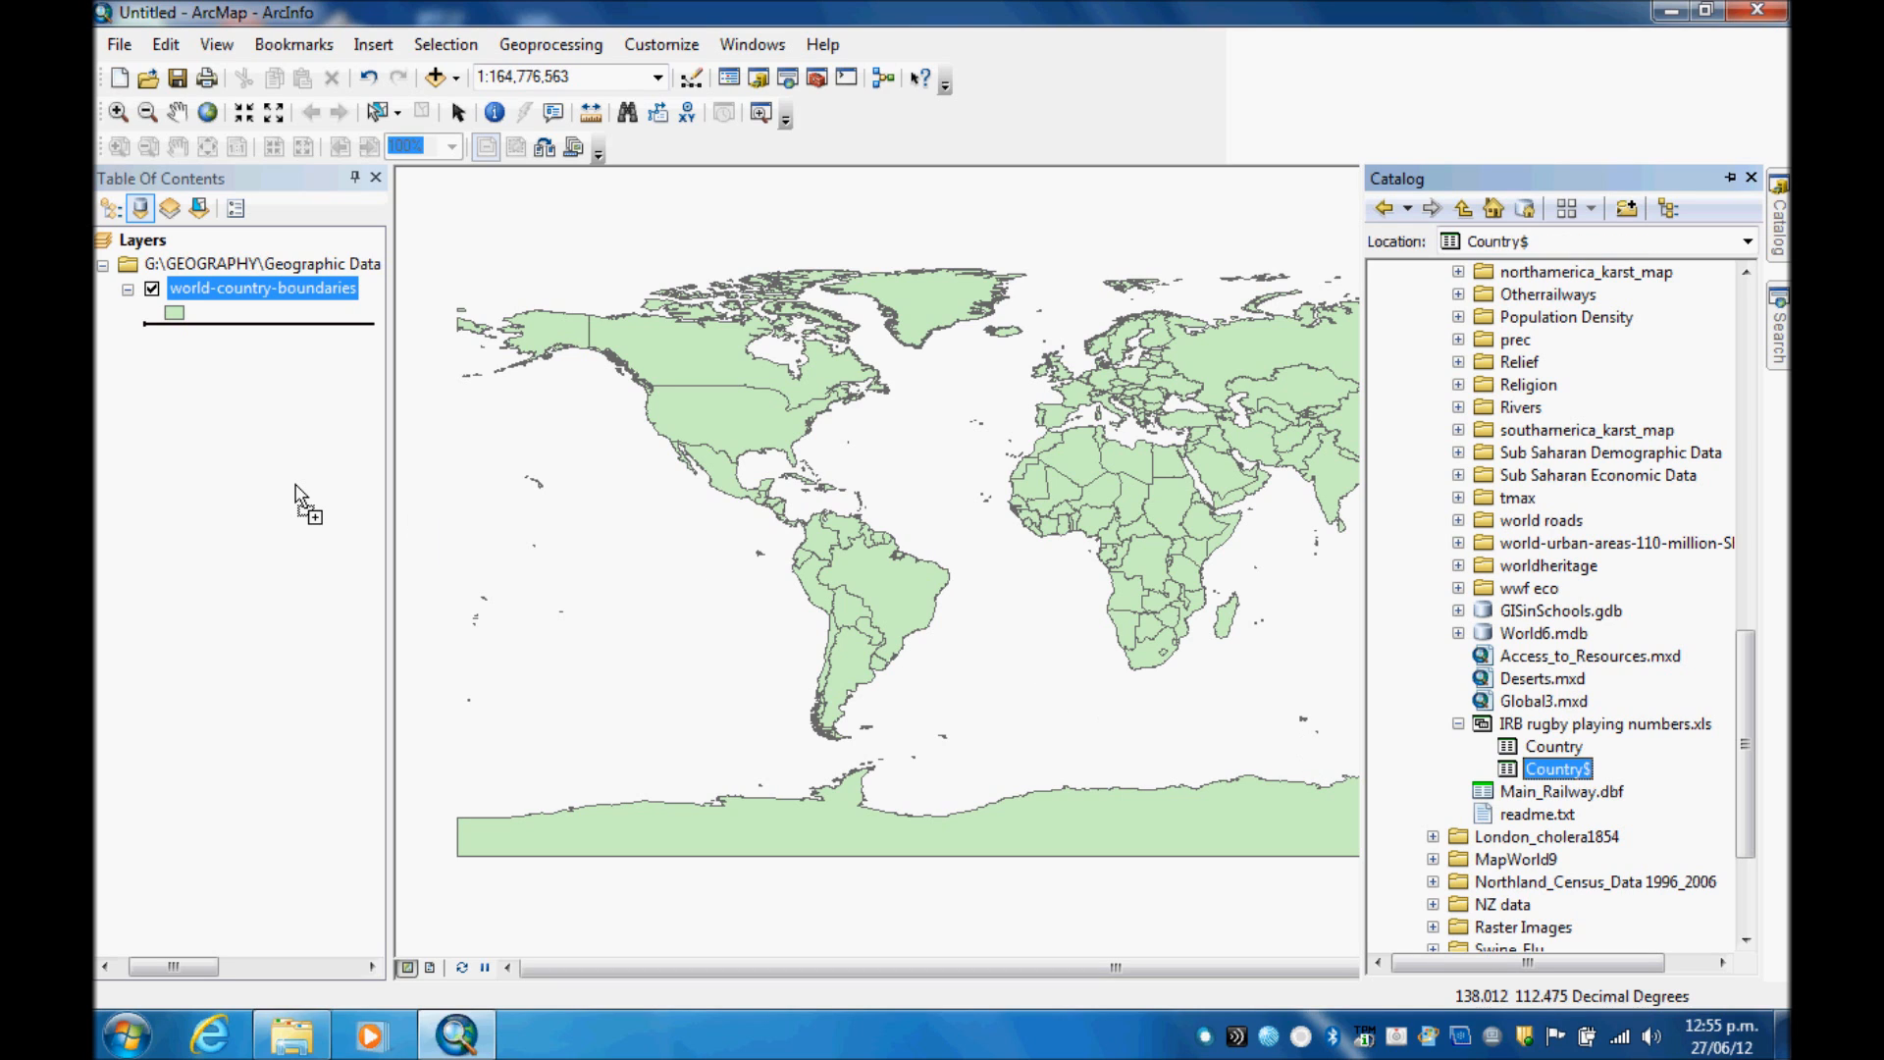
drag(1559, 768, 240, 359)
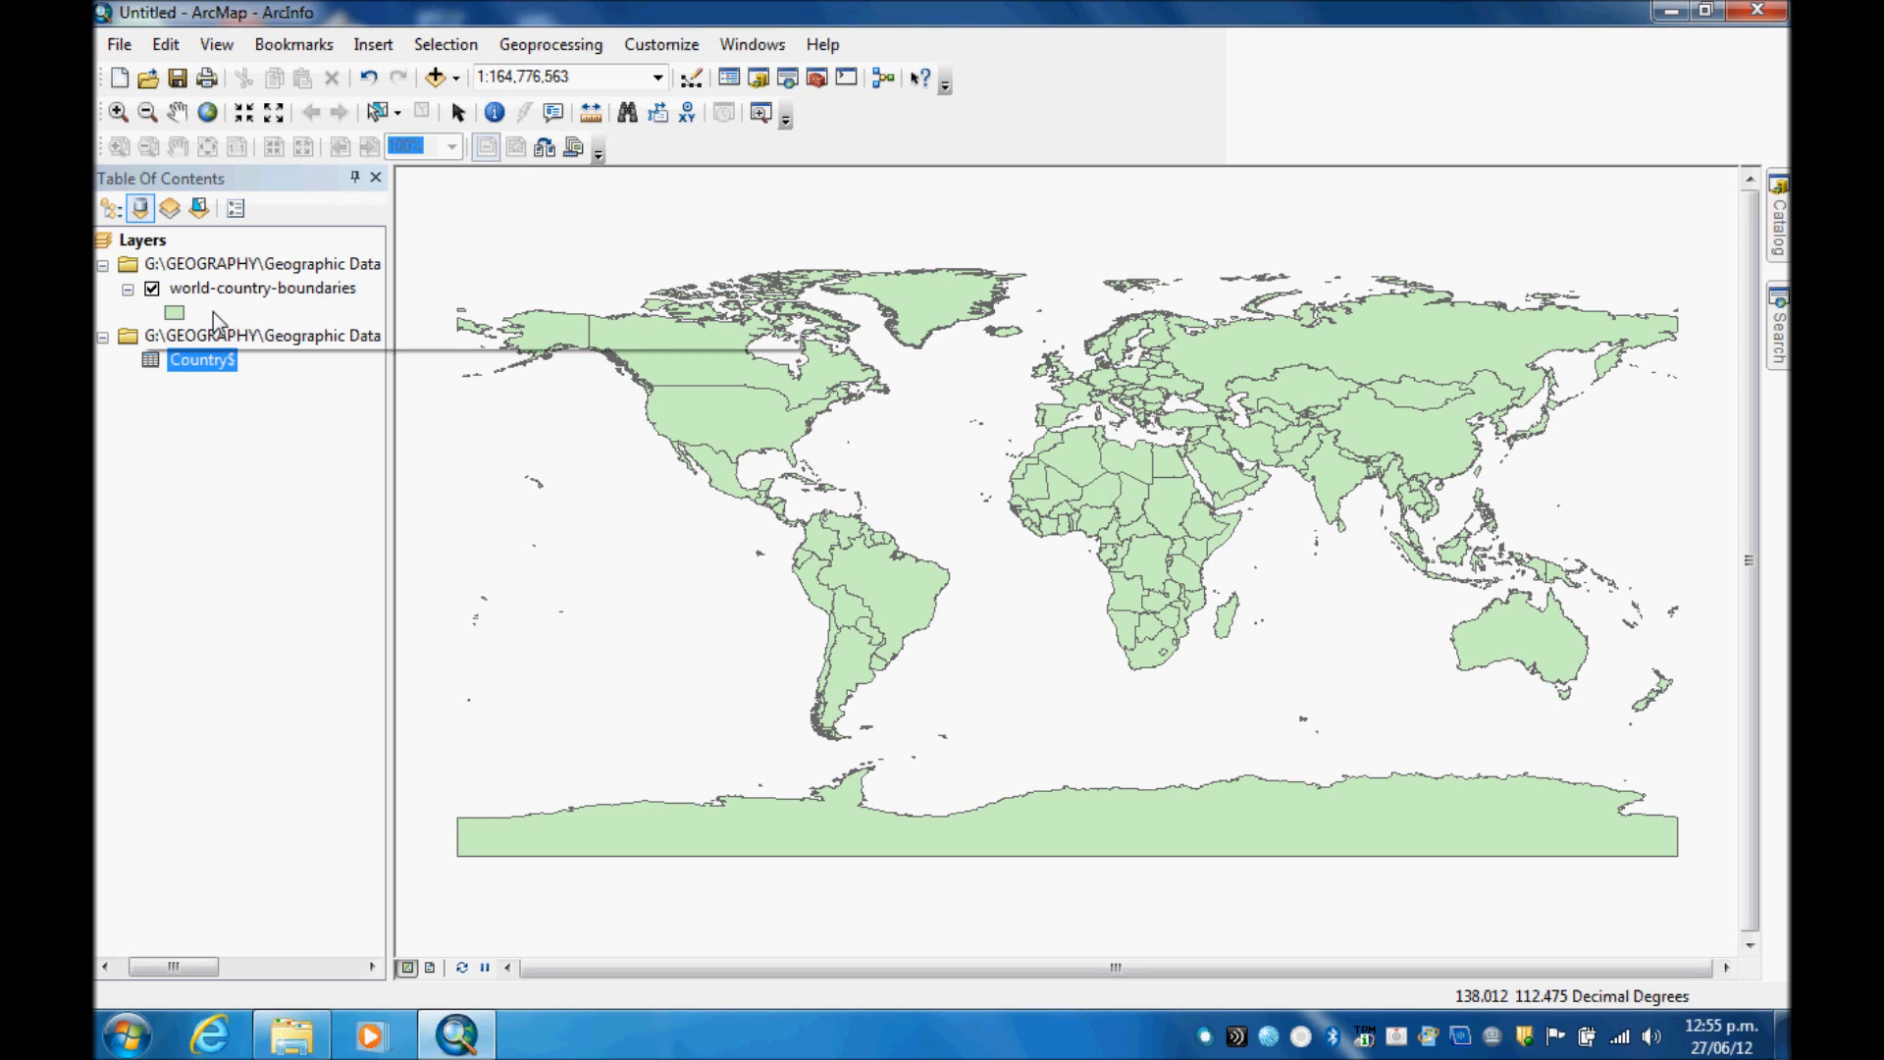
Step: Reopen the world-country-boundaries attribute table showing 209 records
click(261, 288)
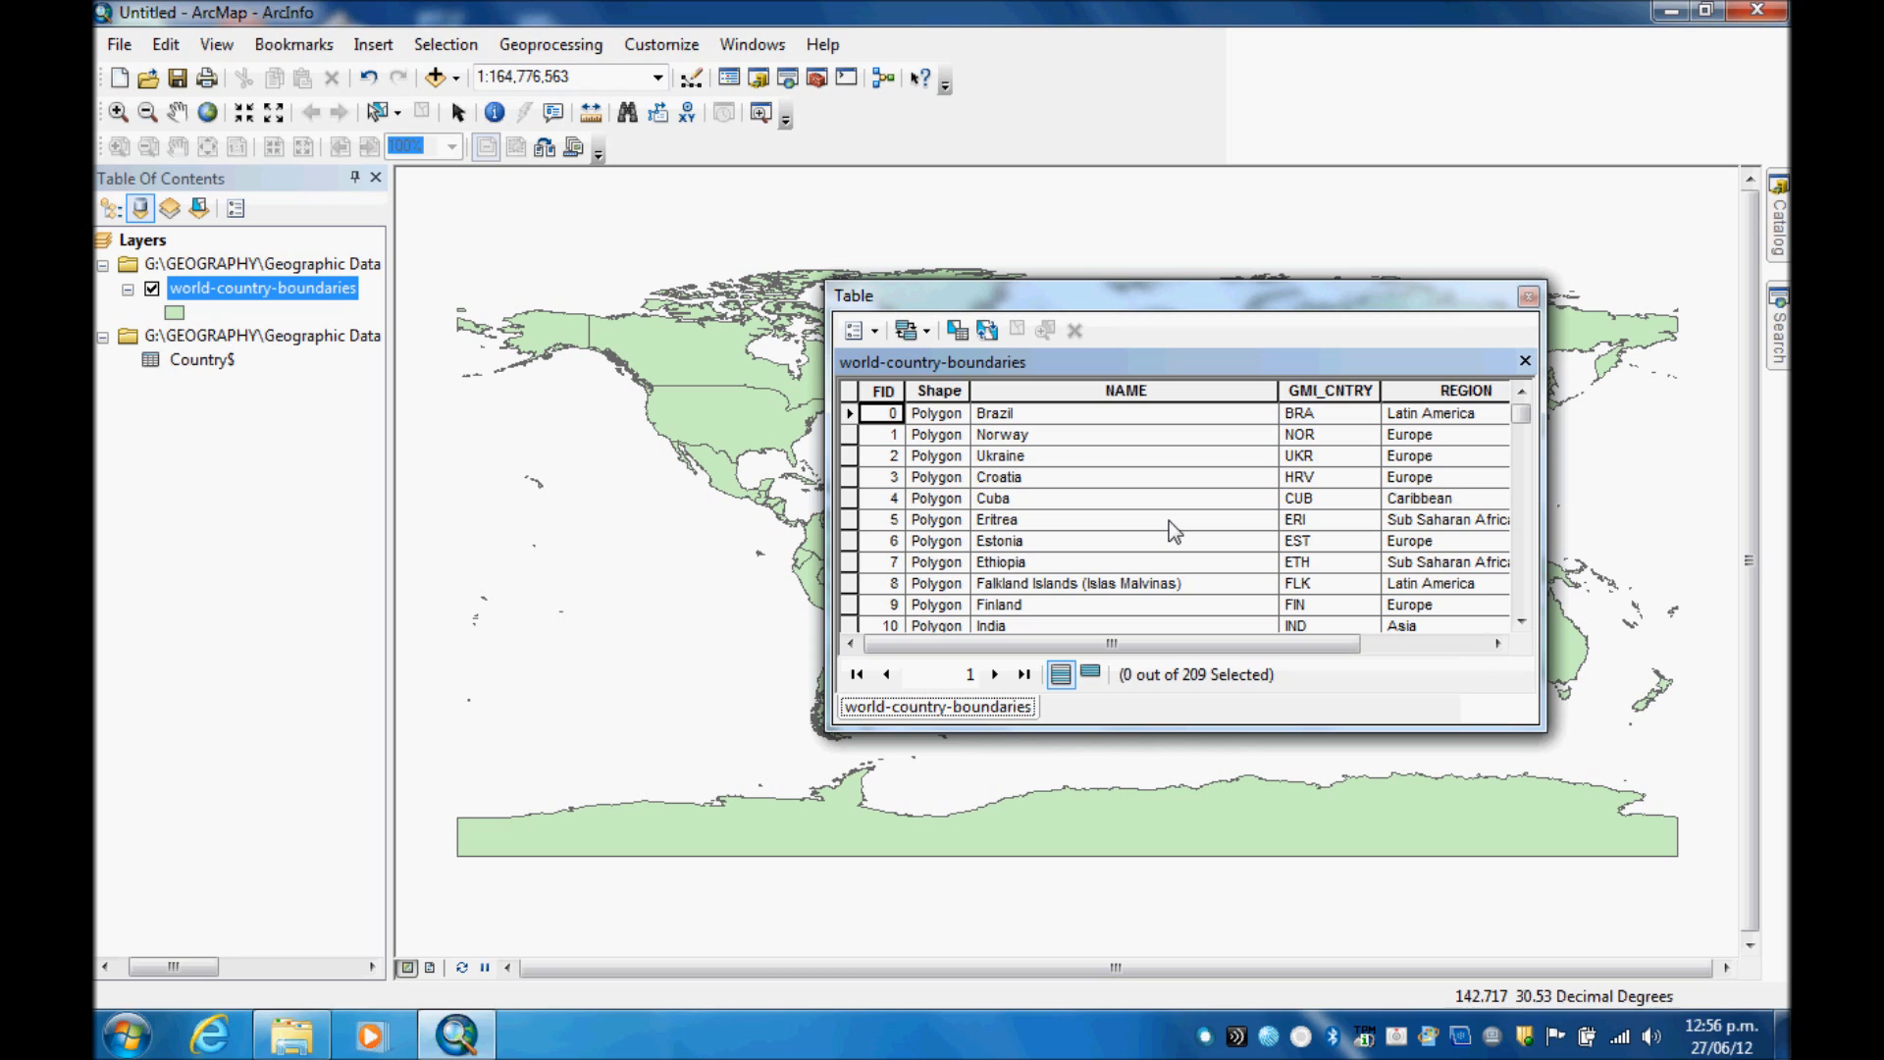
mouse_move(634, 437)
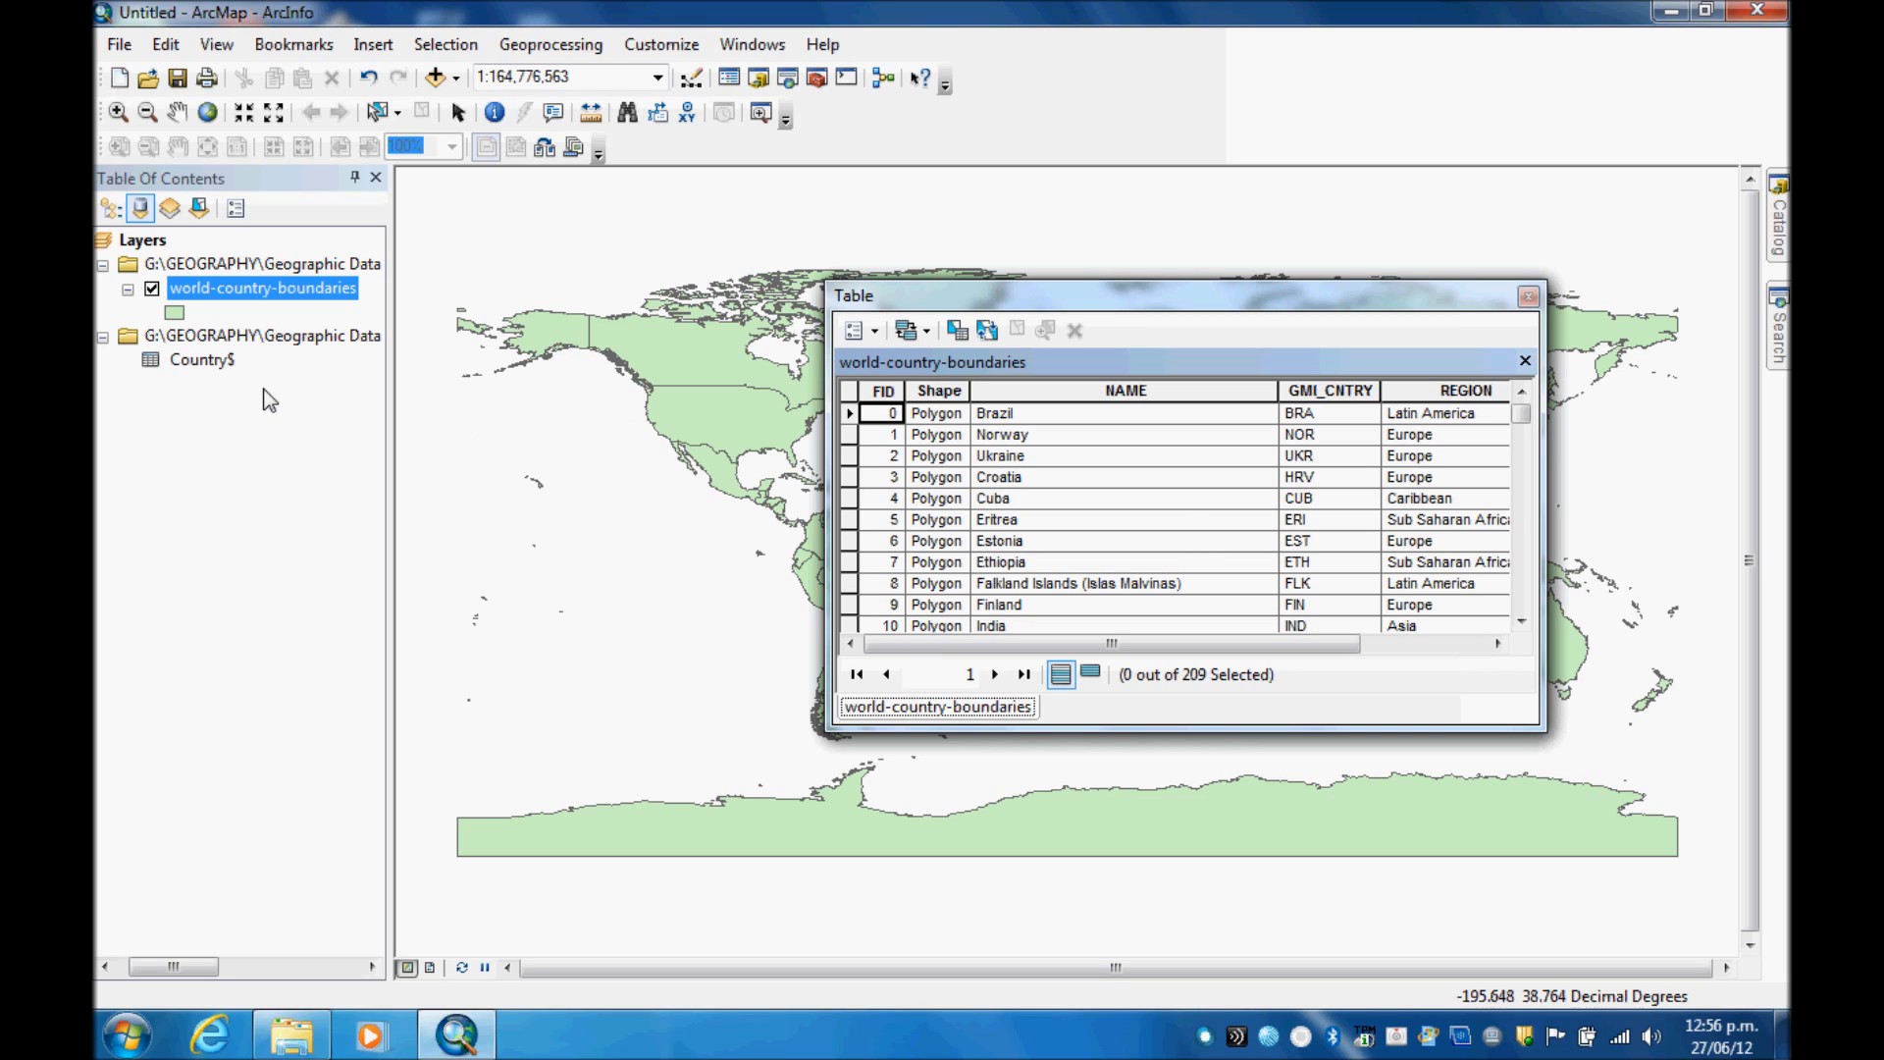
mouse_move(204, 367)
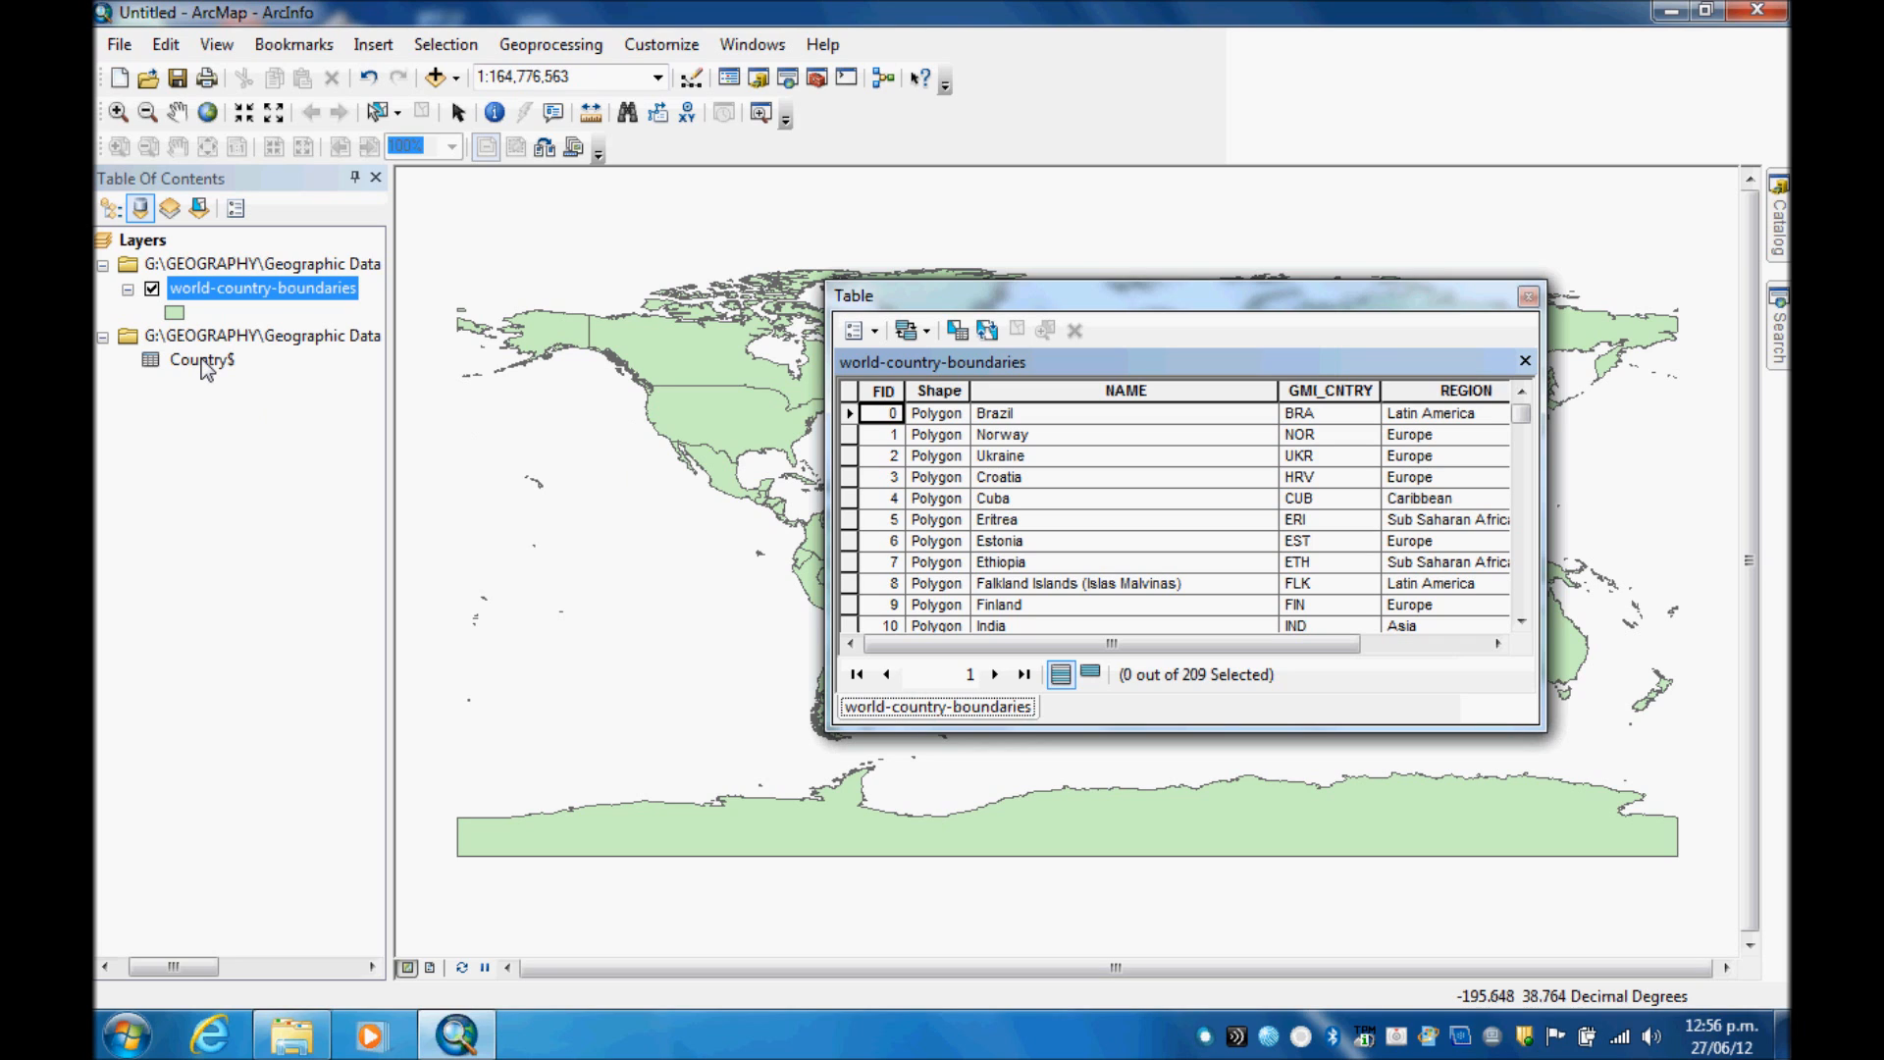
Step: Open the Country$ table's 249 records as a second tab in the Table window
right_click(202, 360)
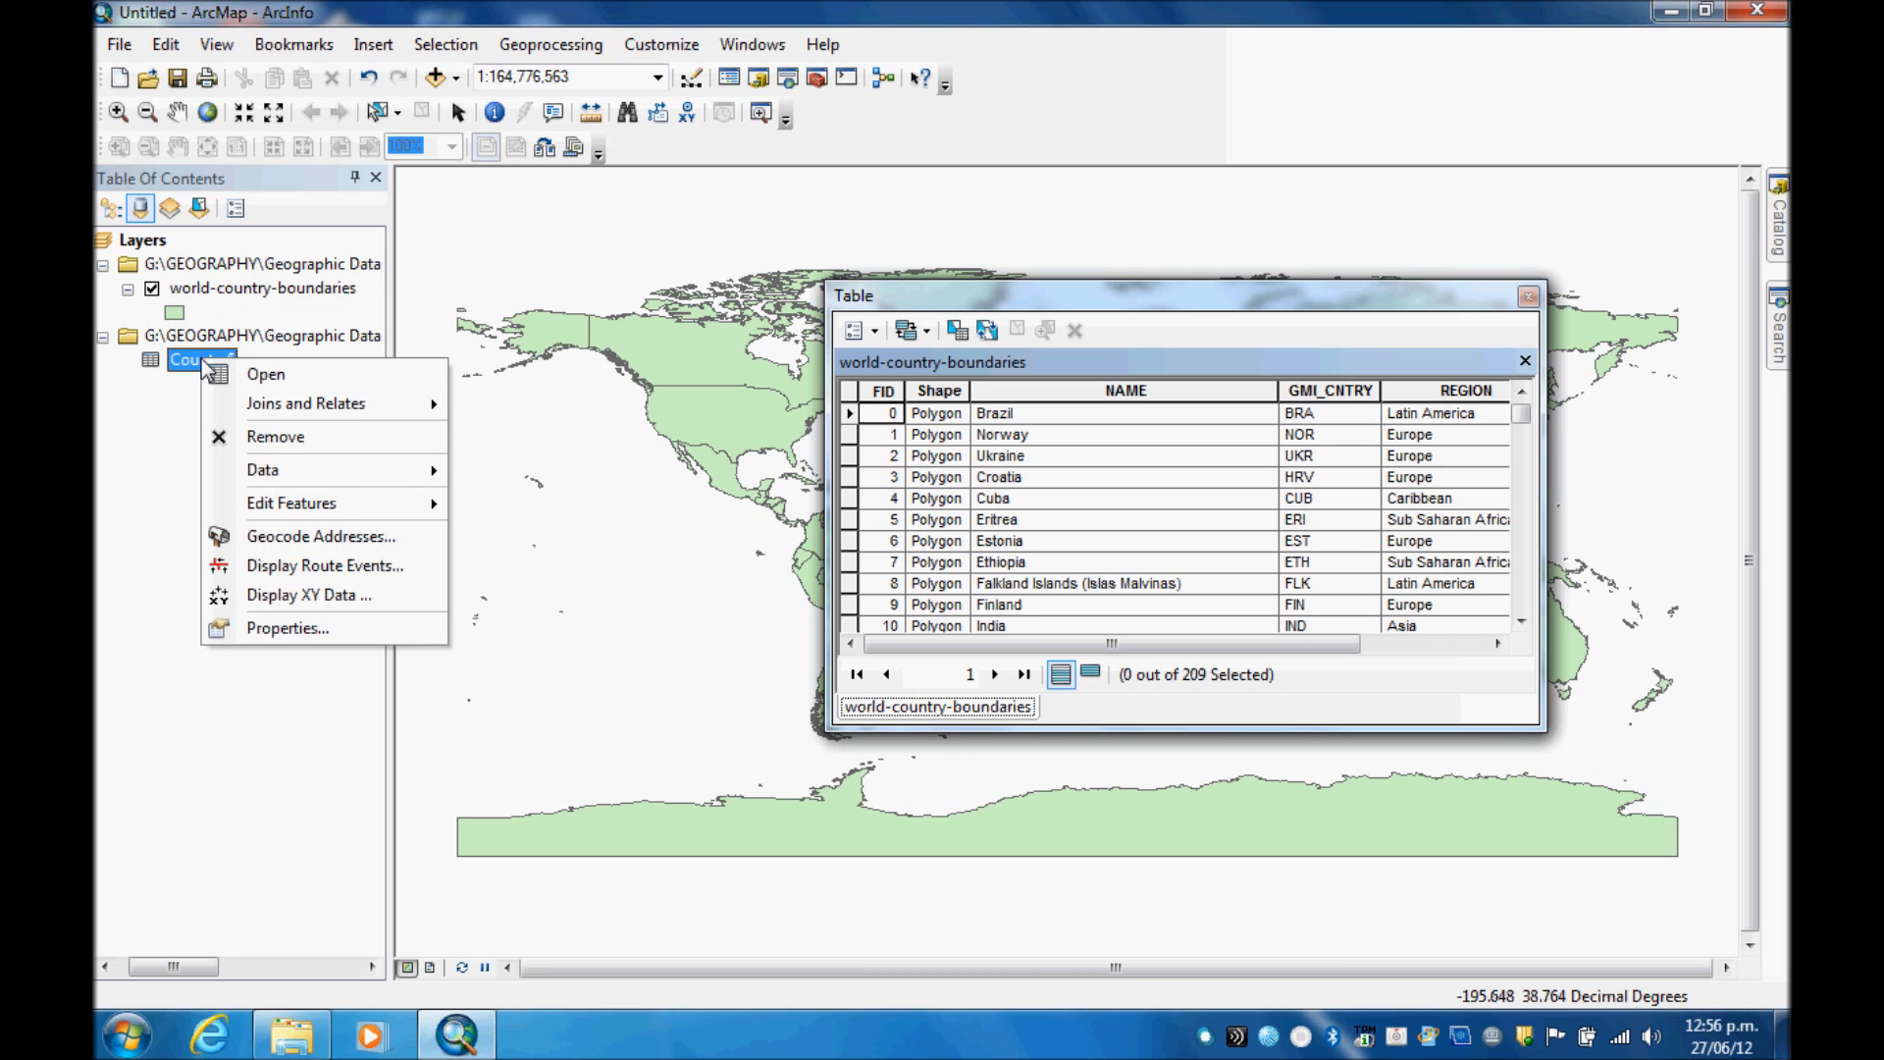
click(270, 392)
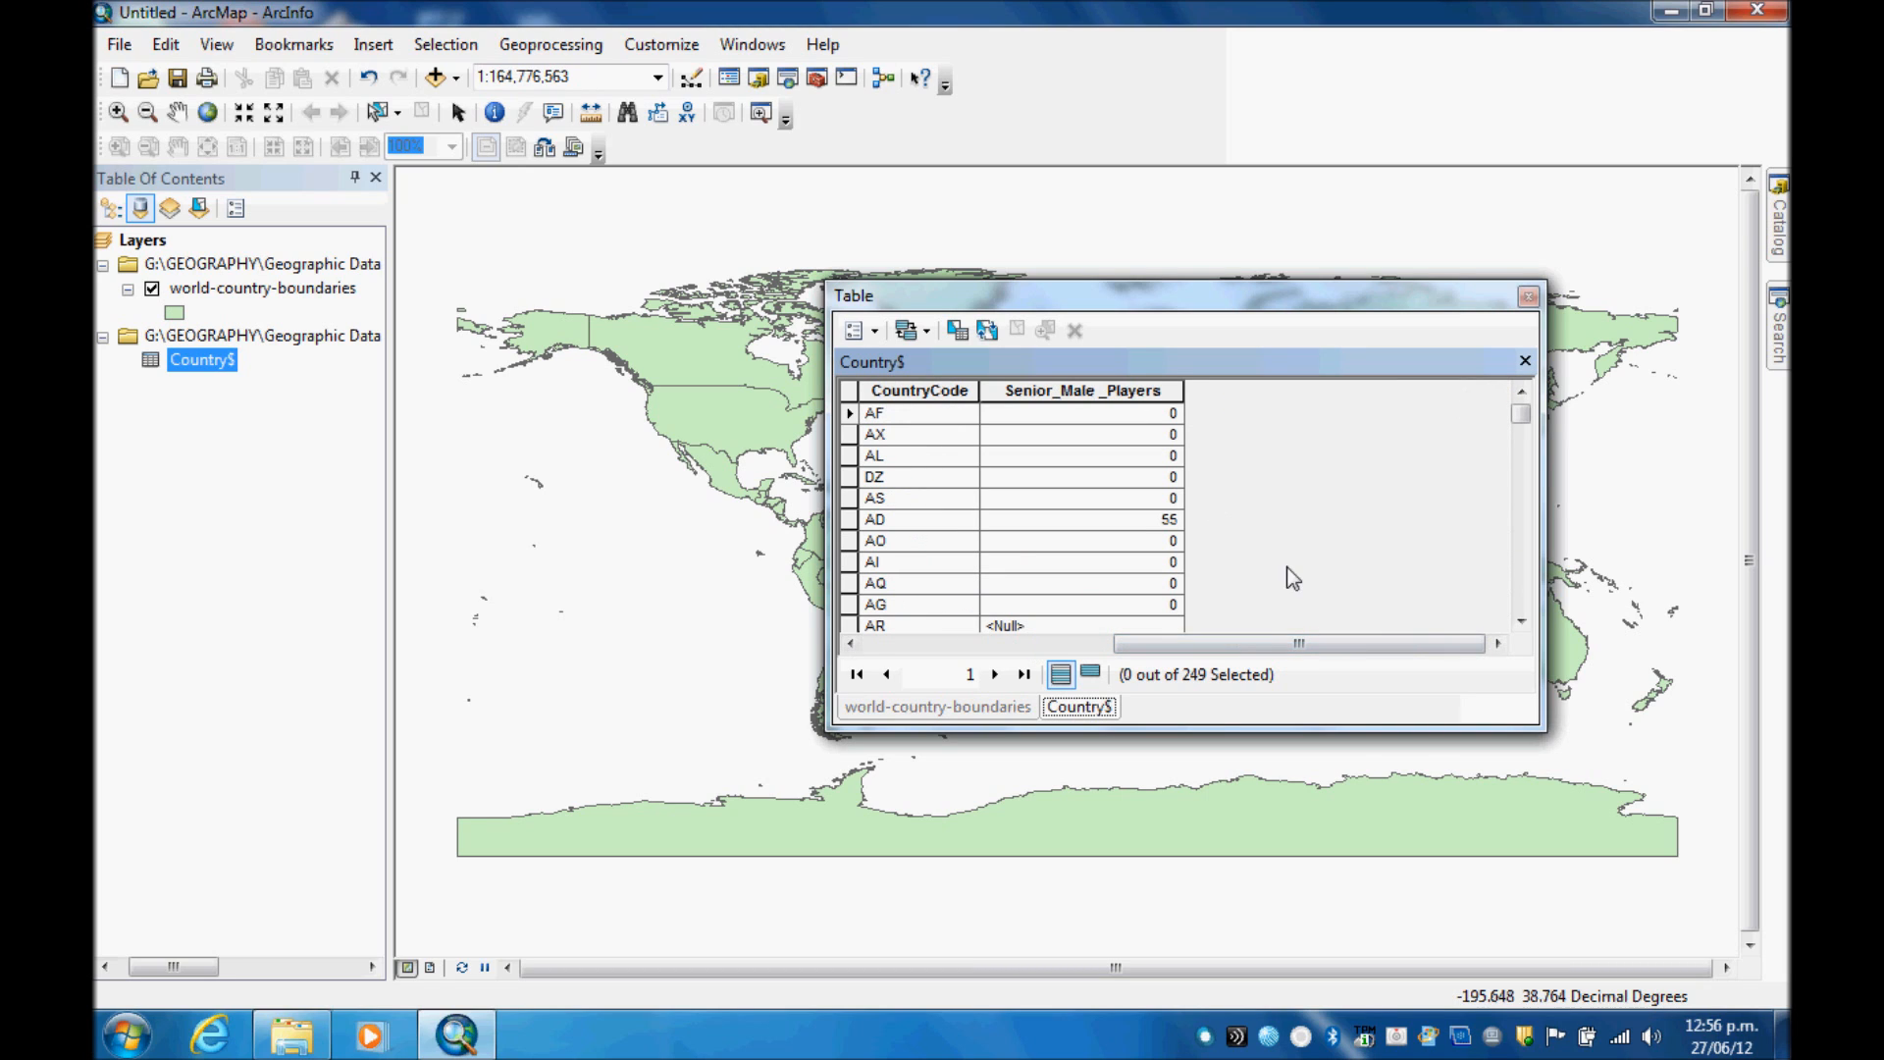
mouse_move(1091, 591)
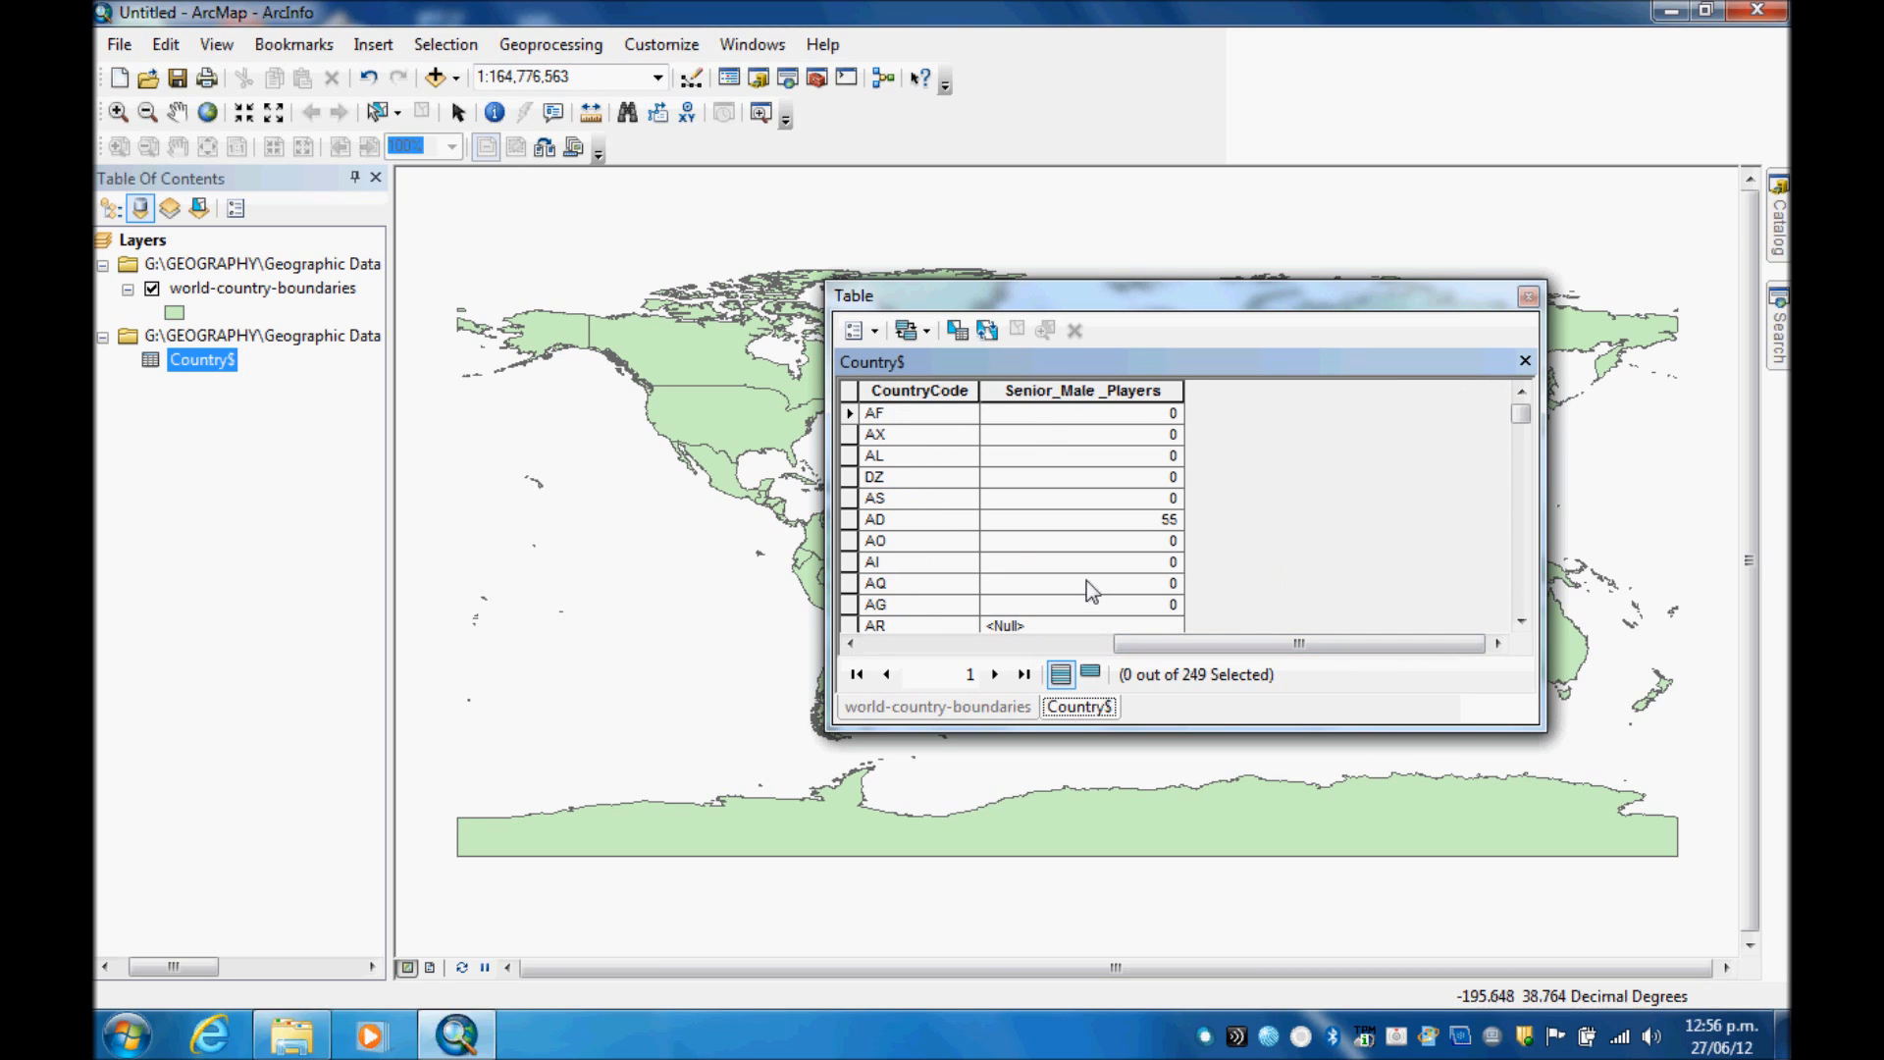
mouse_move(1211, 552)
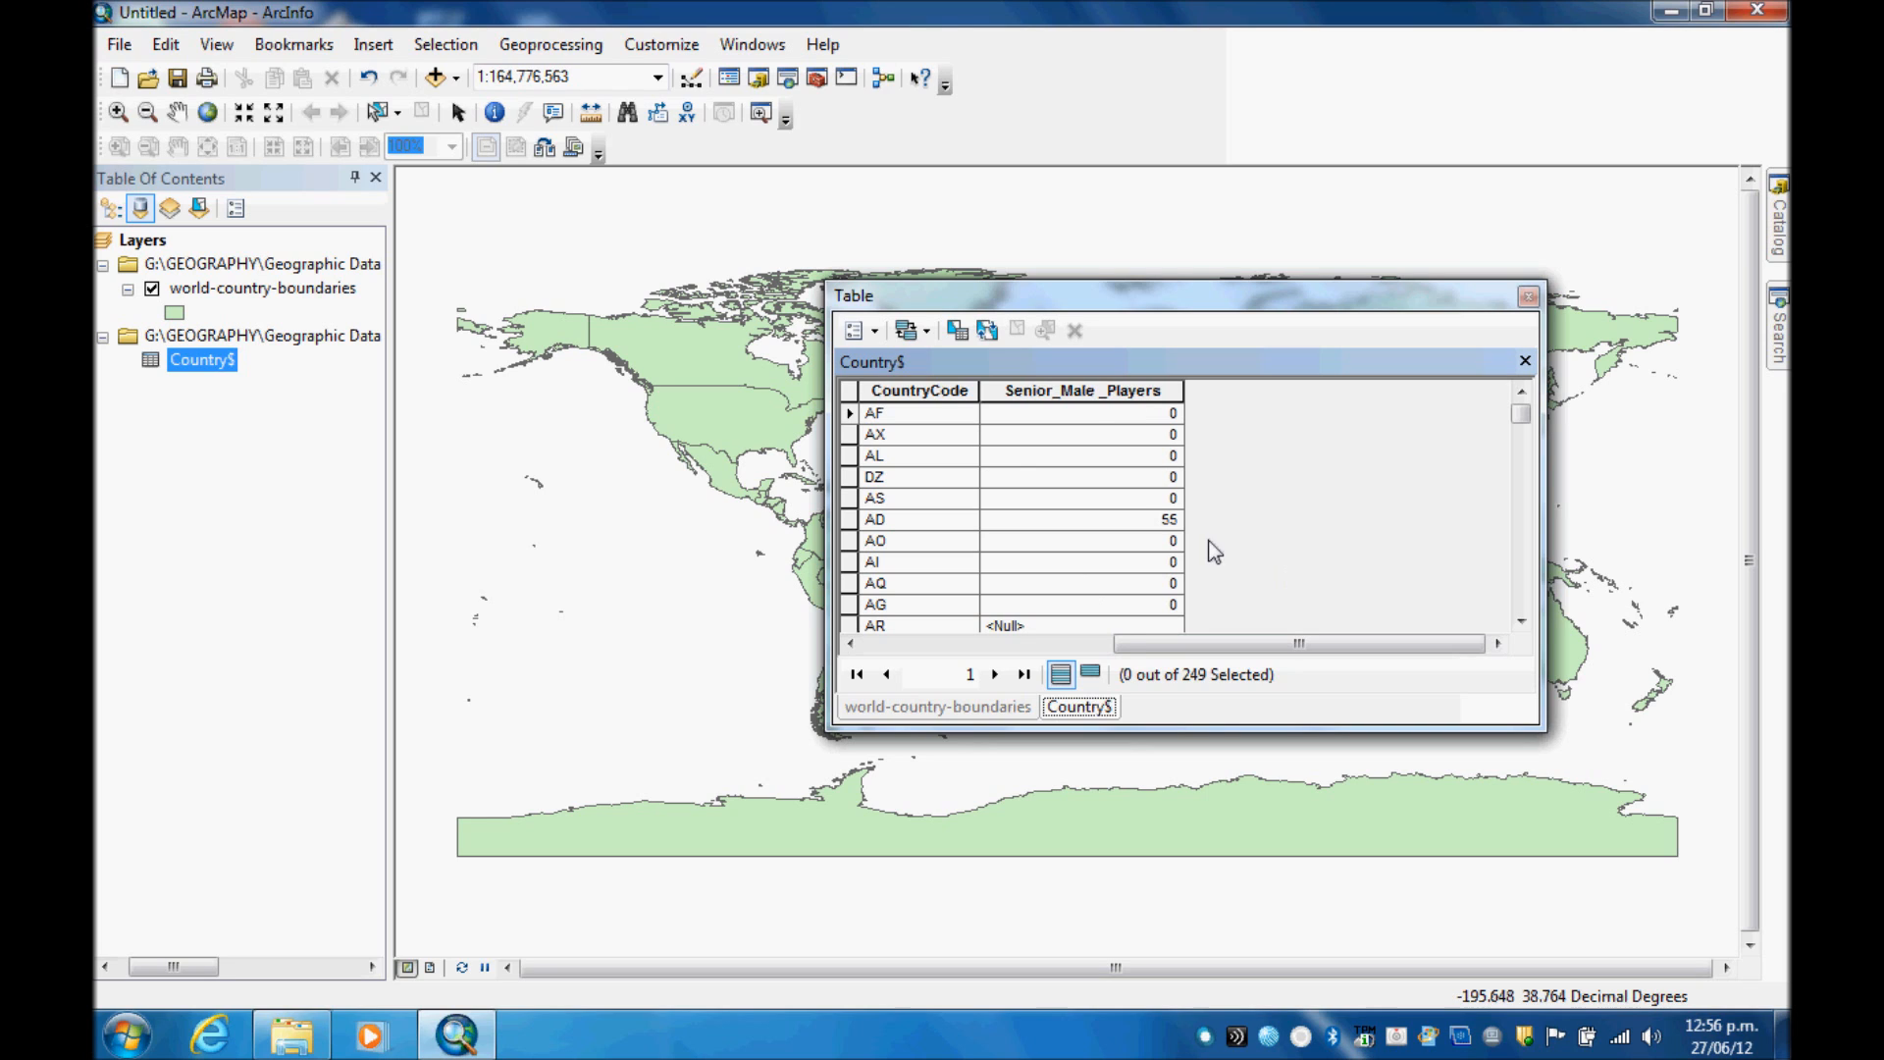
click(1519, 623)
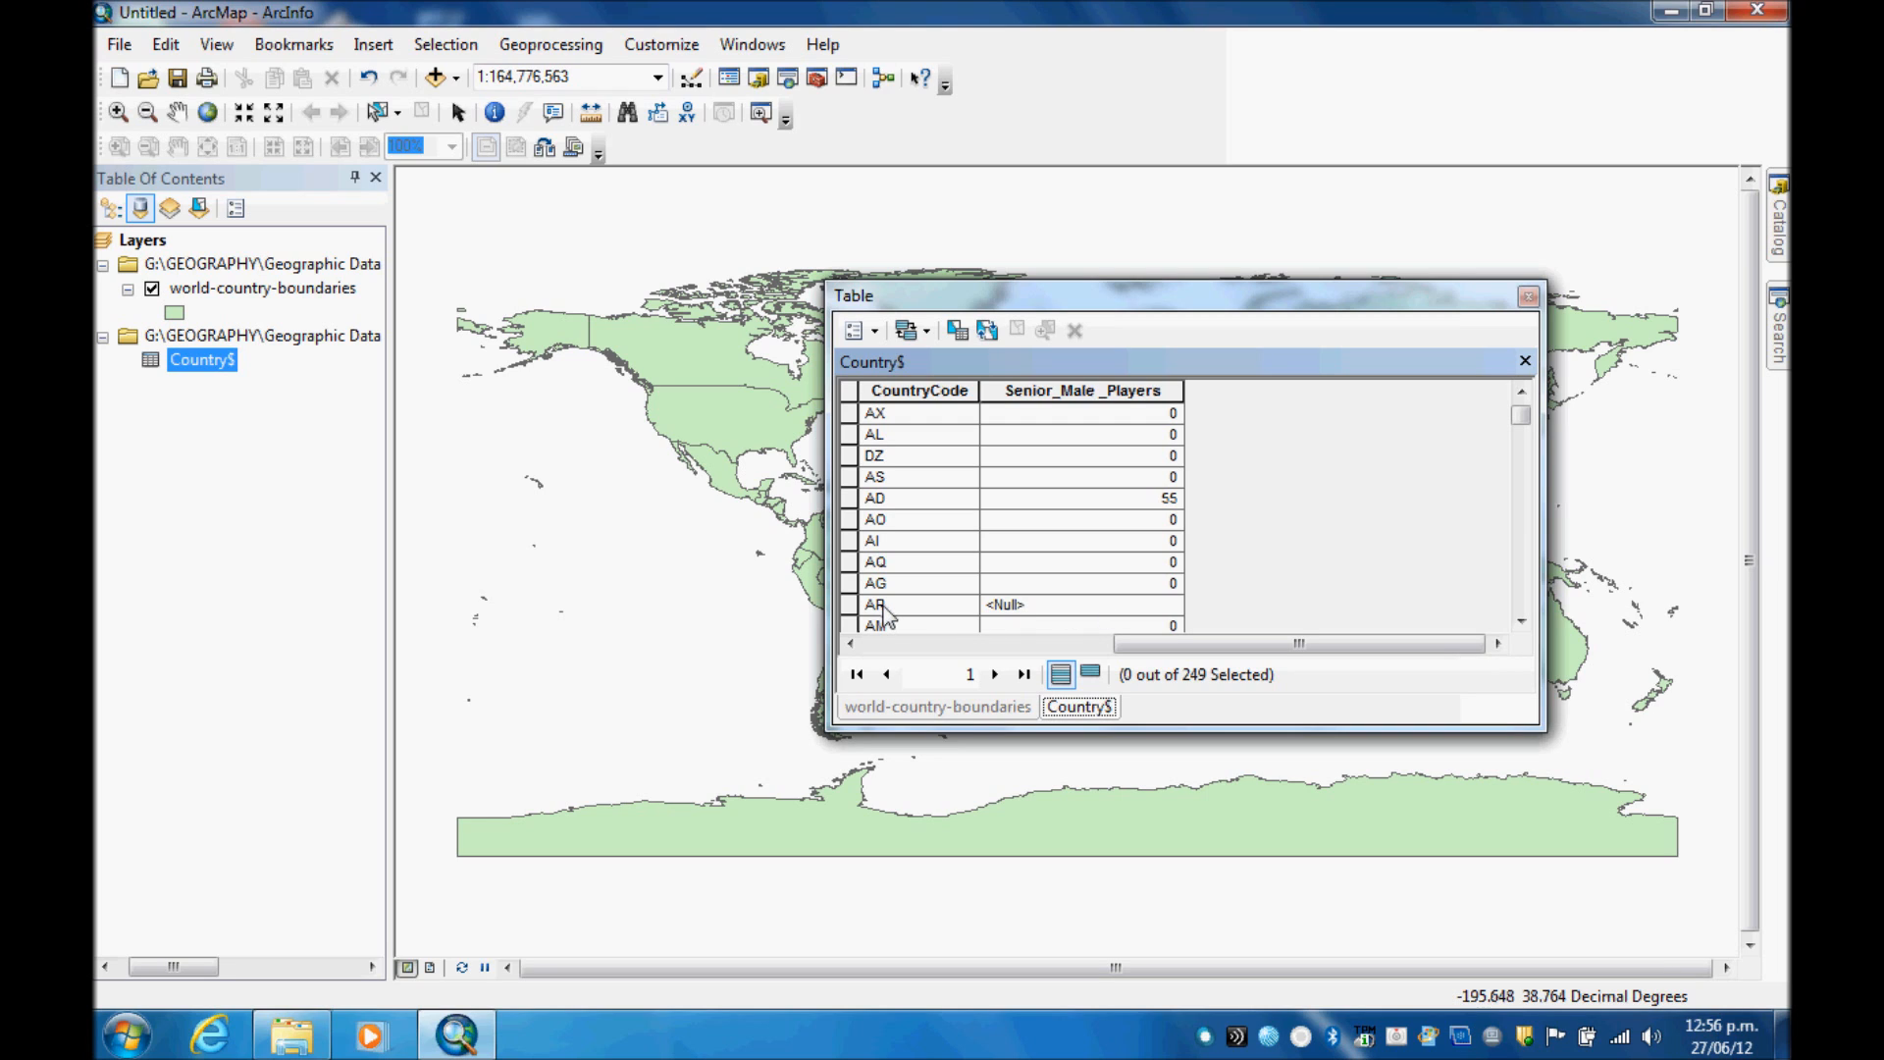
mouse_move(1041, 617)
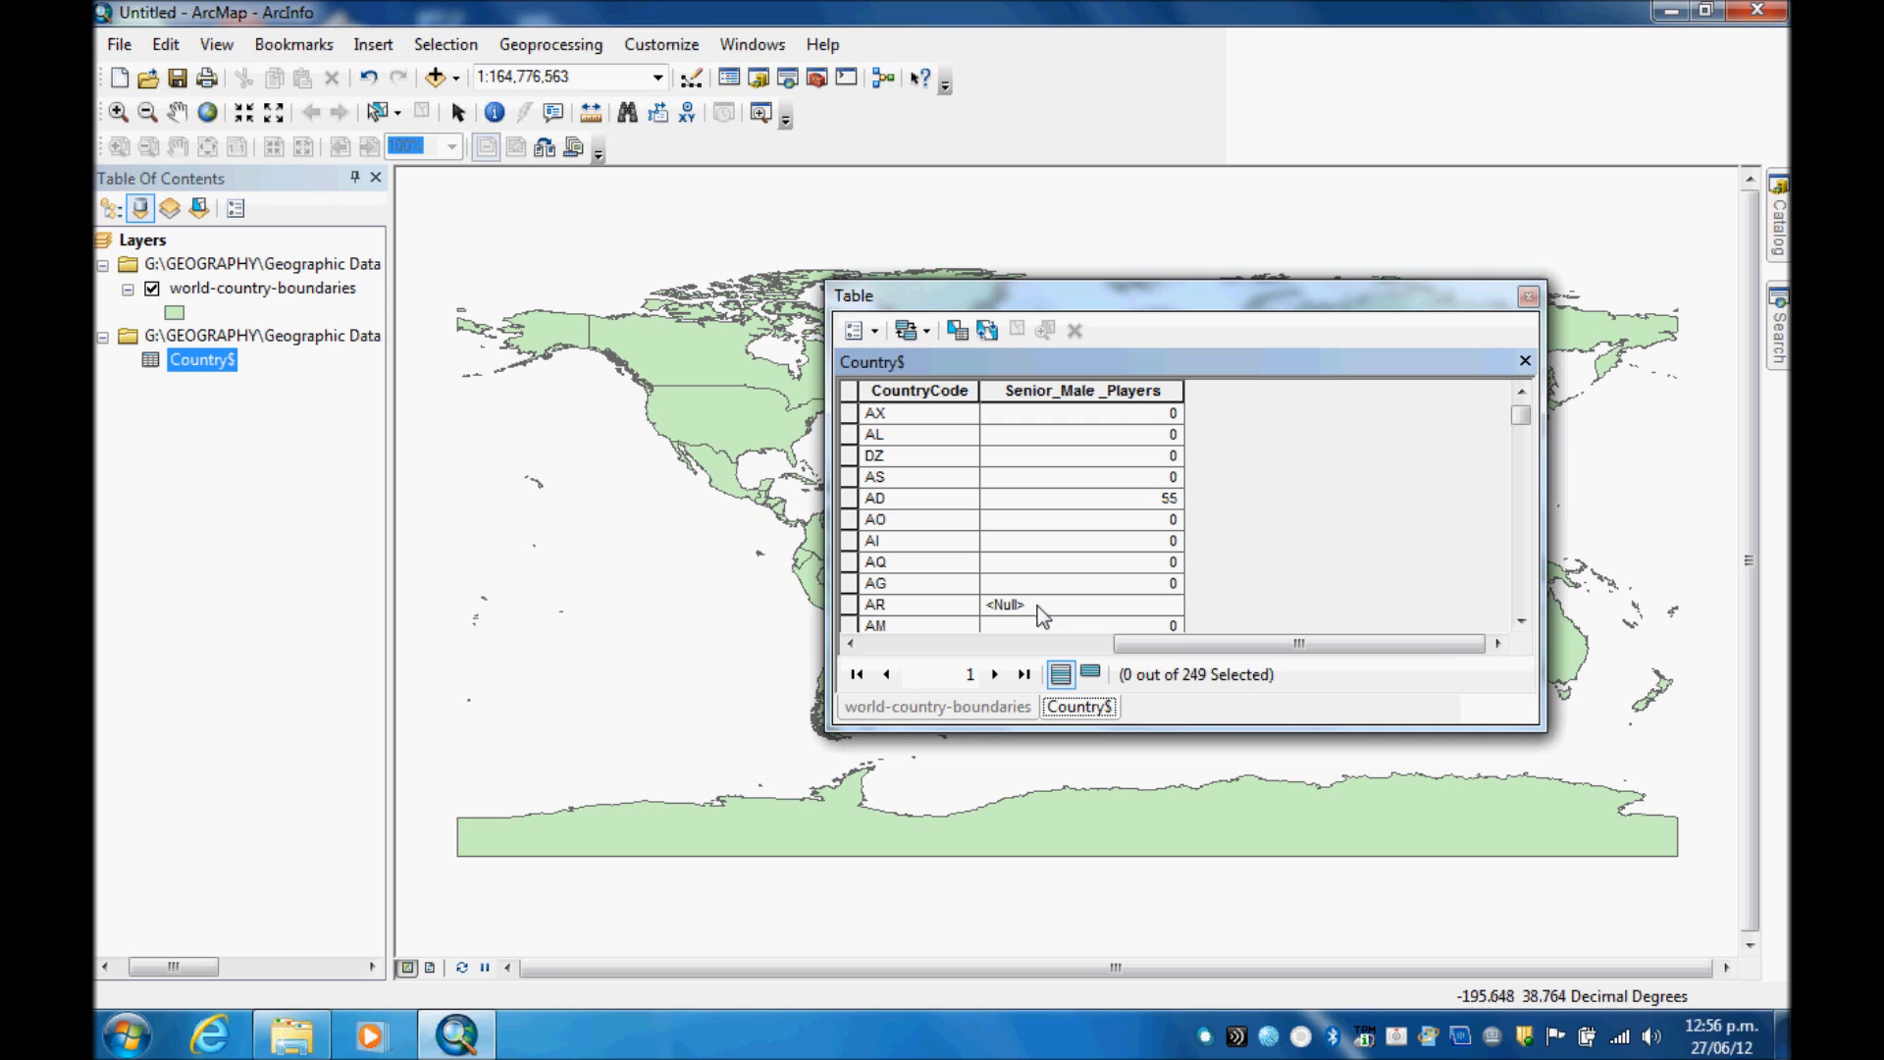
click(845, 644)
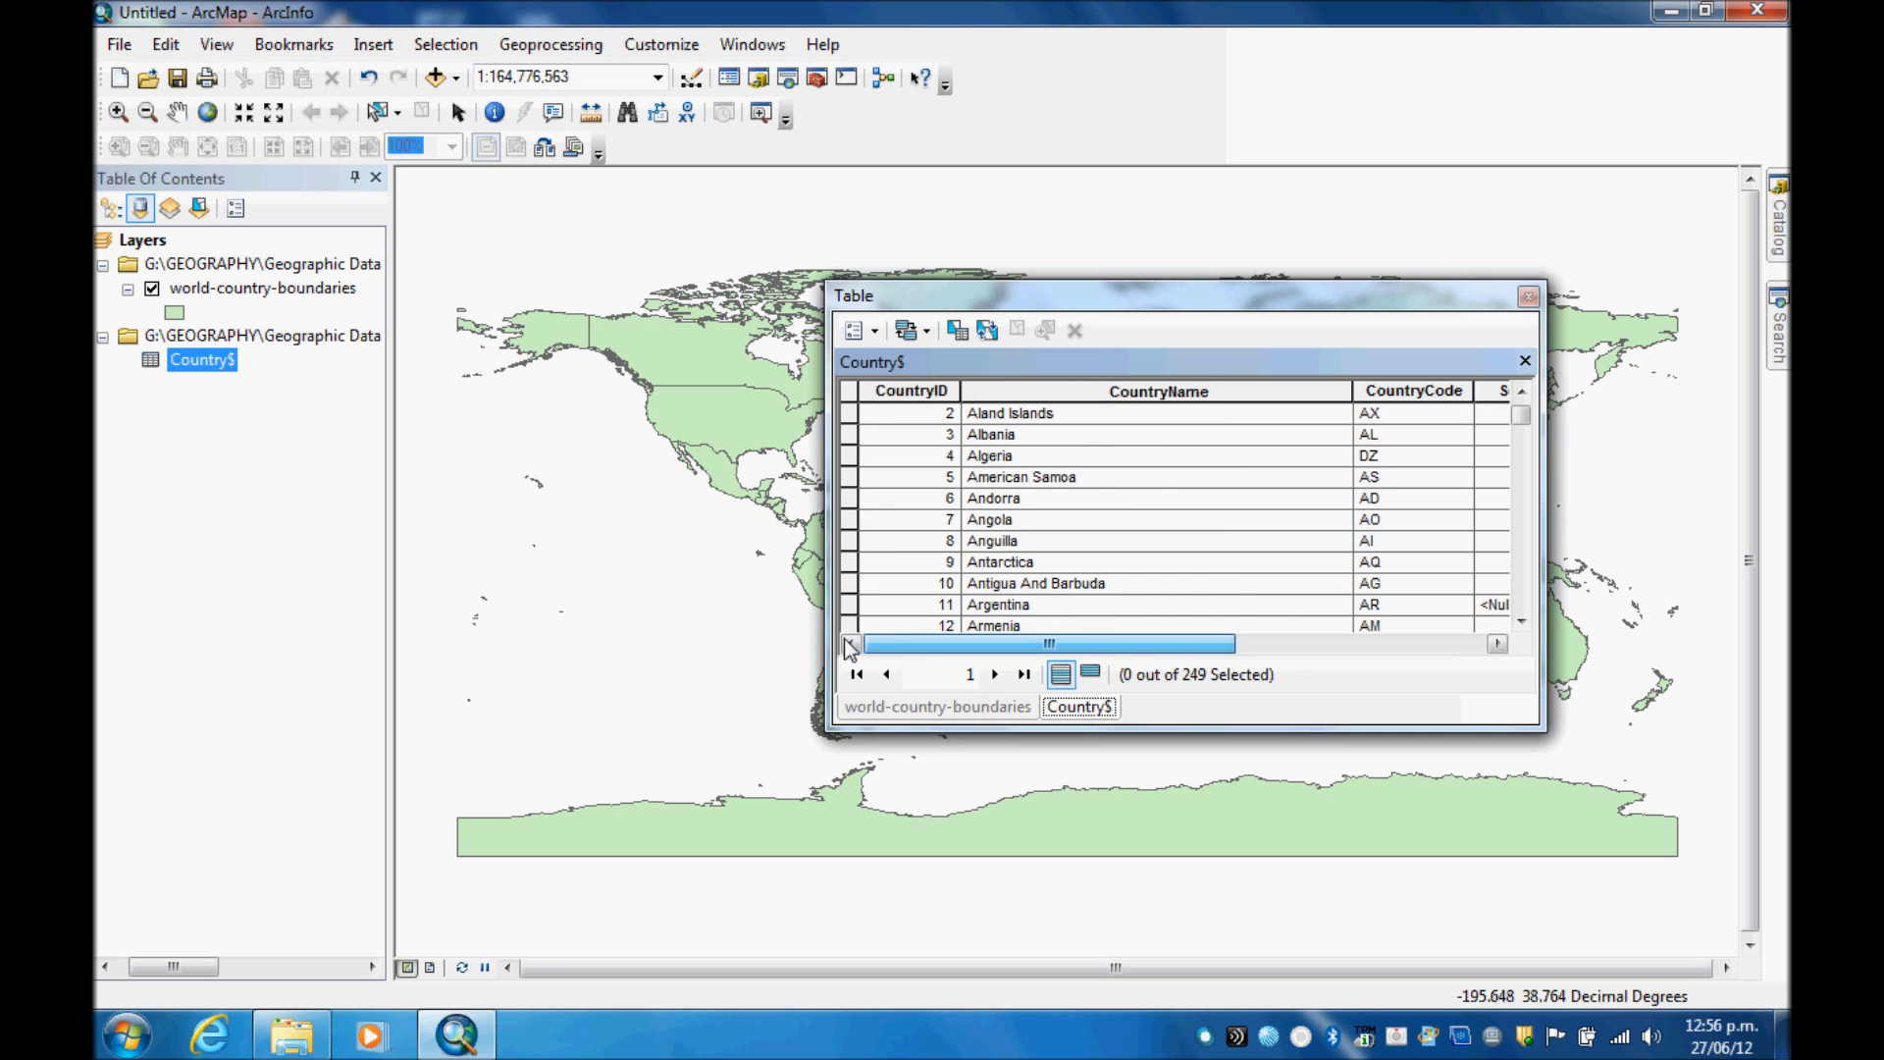
Step: Arrange the tables into a New Vertical Tab Group to view them side by side
click(859, 330)
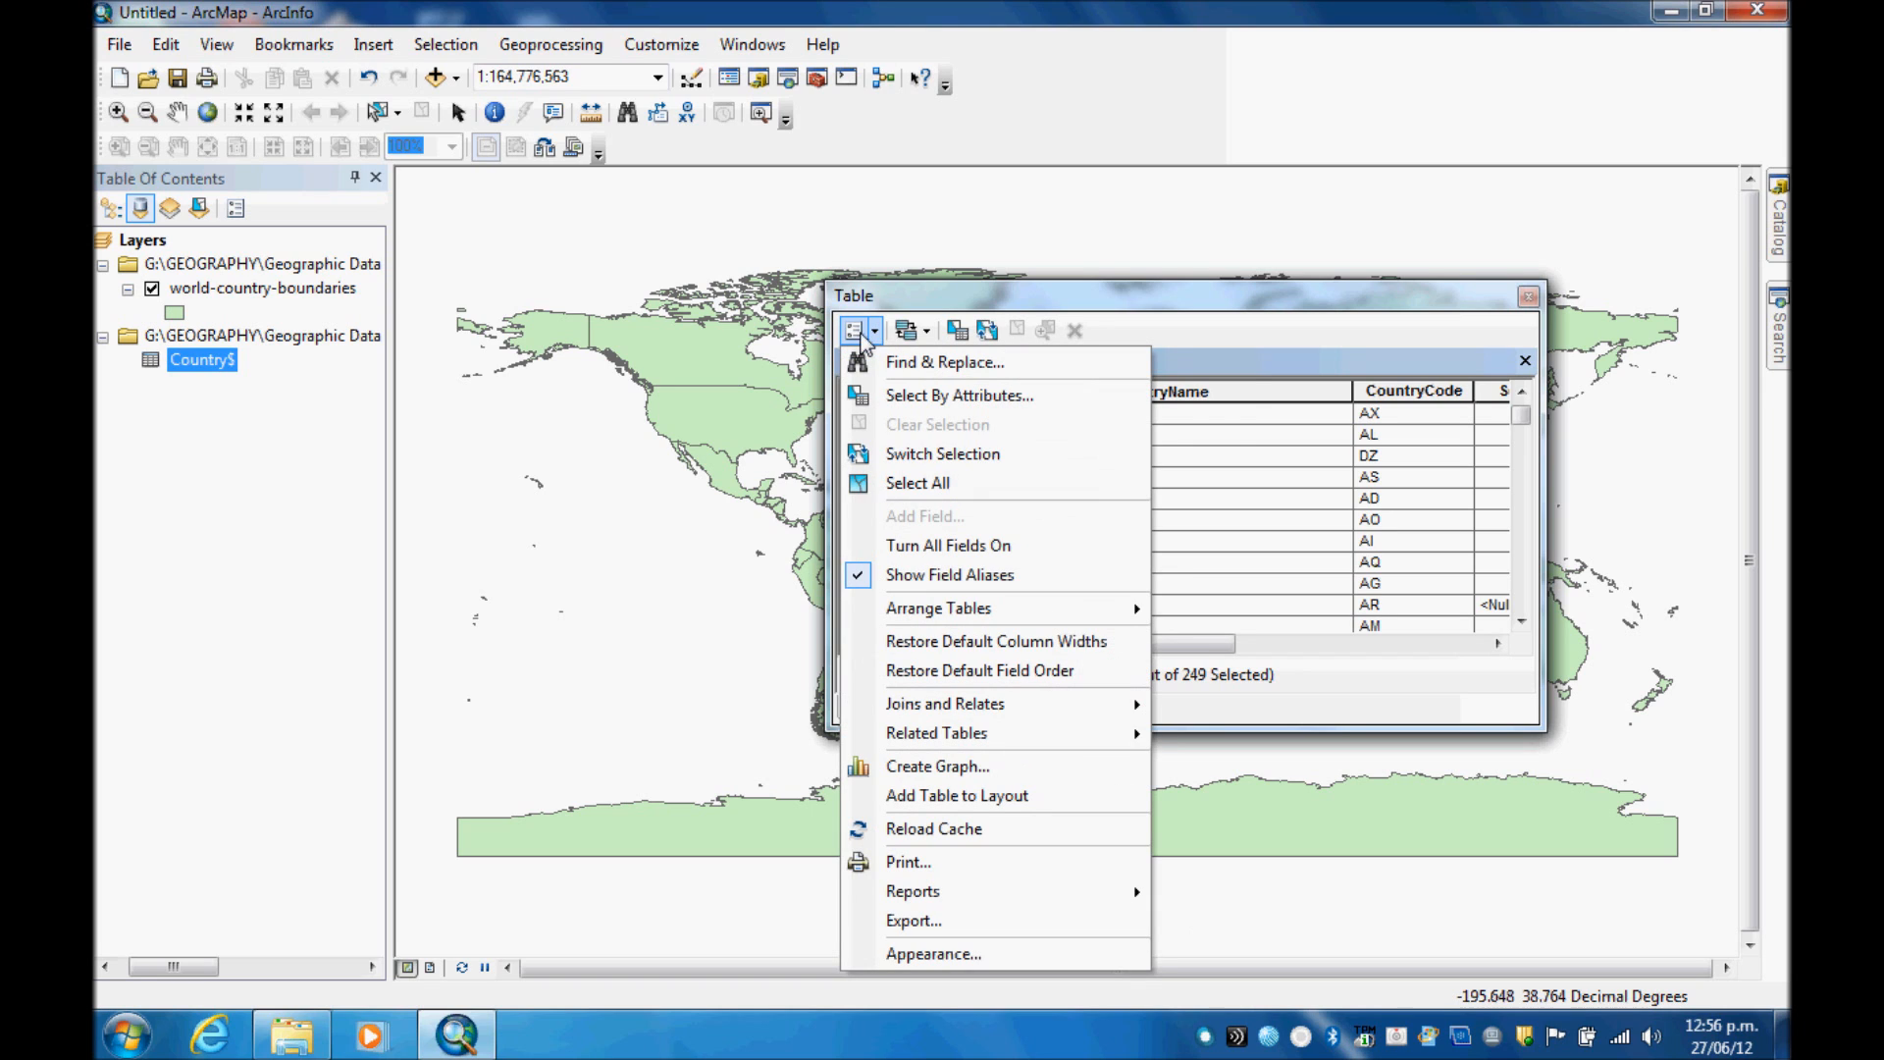
mouse_move(943, 455)
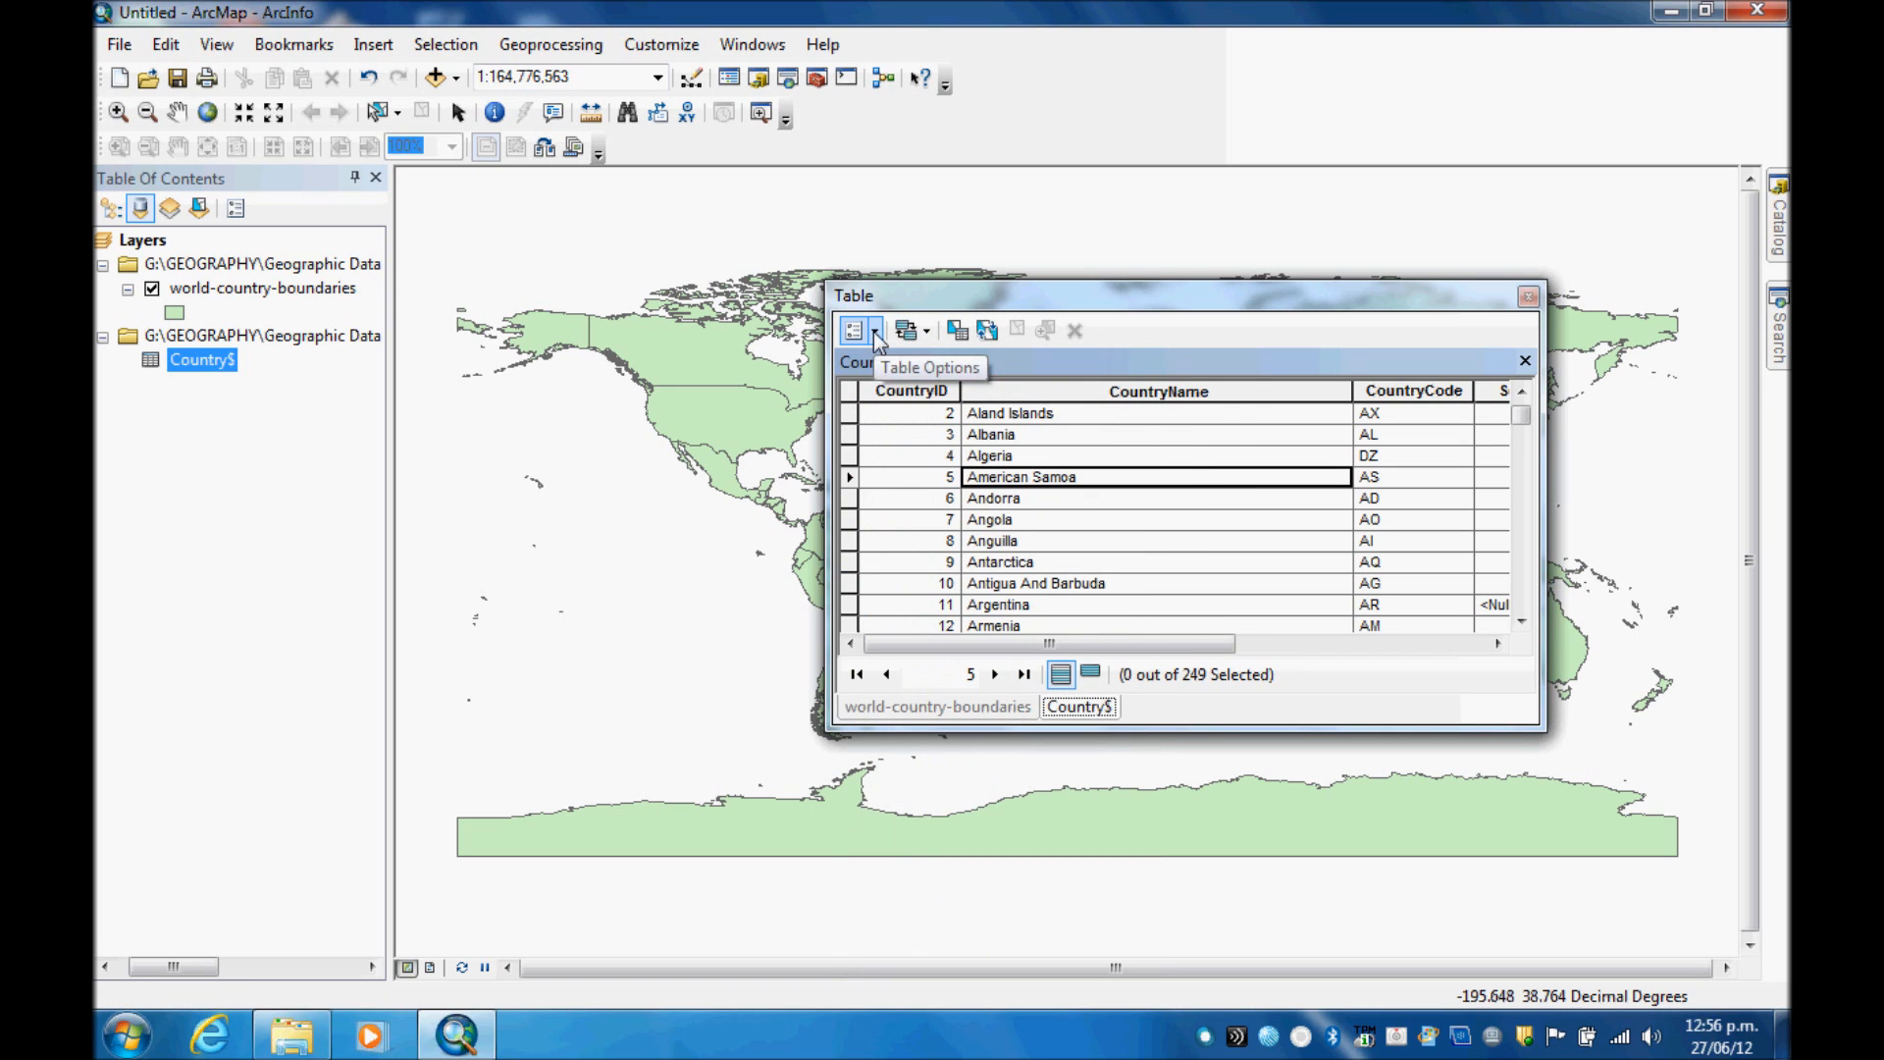
click(856, 328)
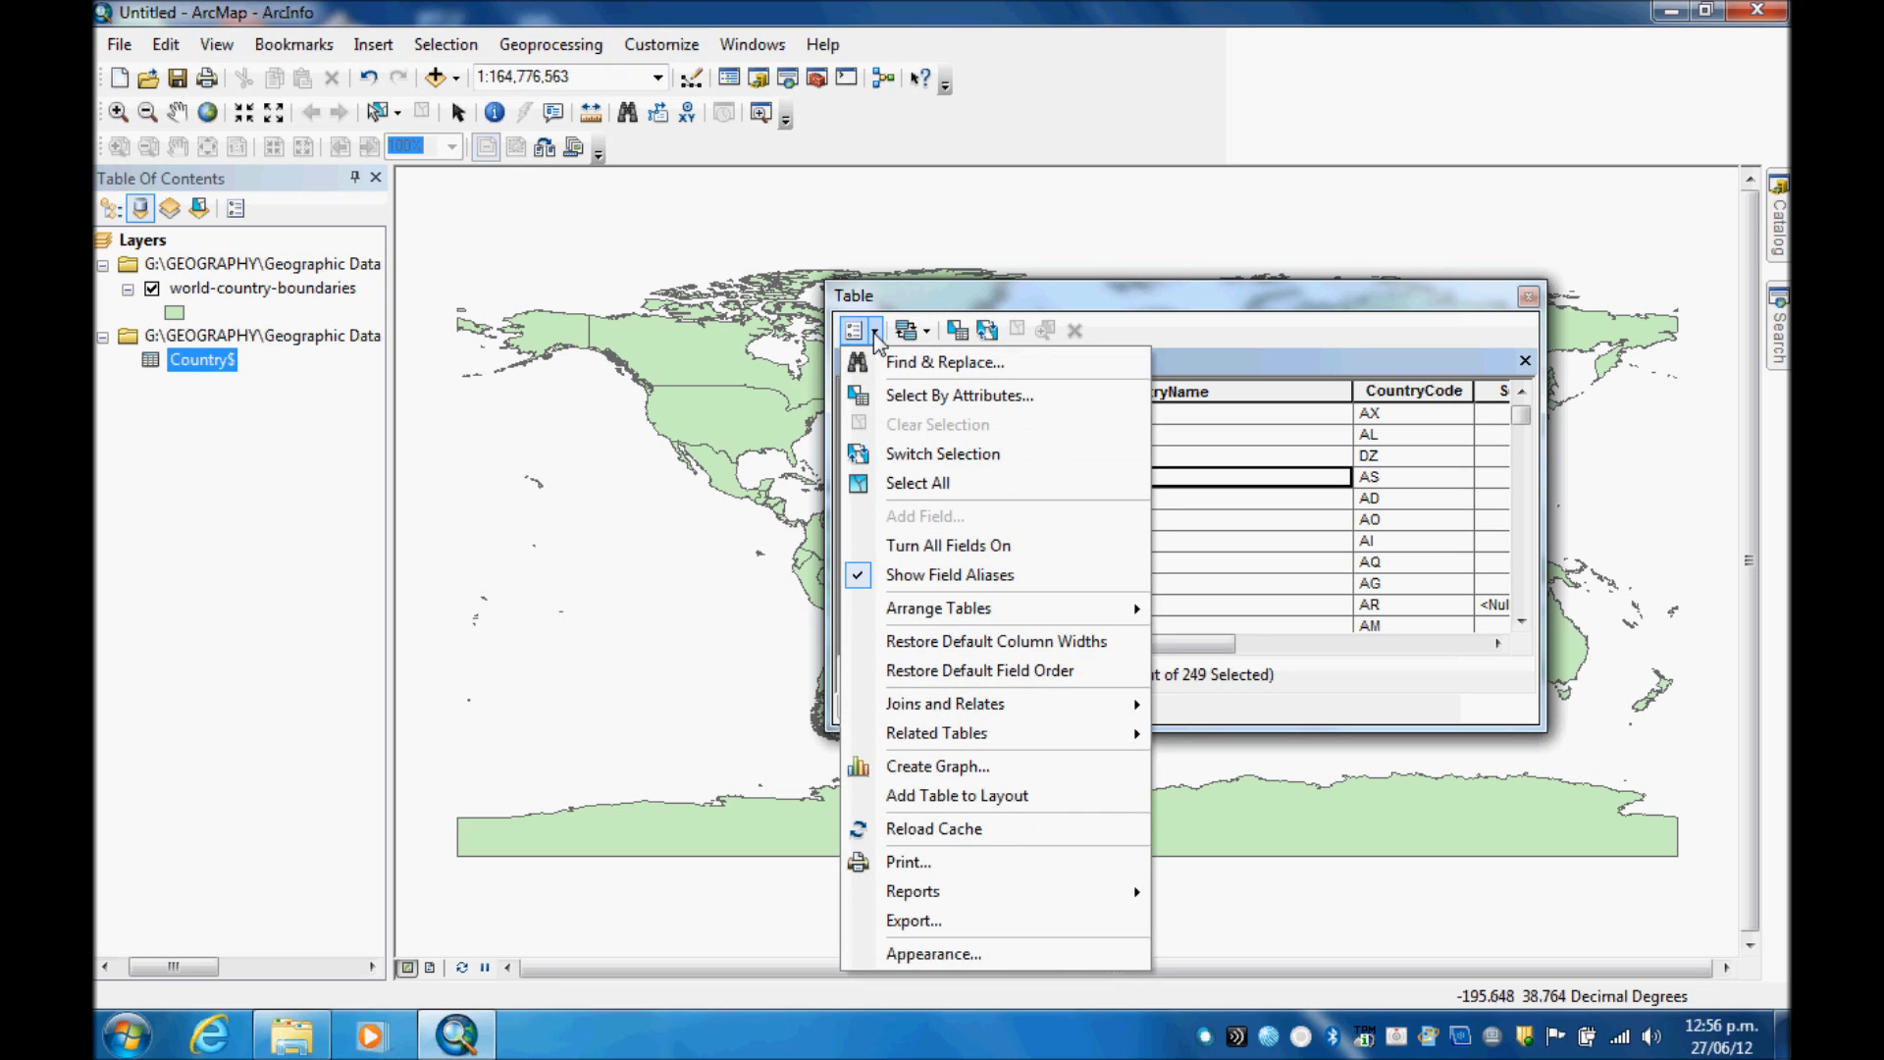
mouse_move(943, 622)
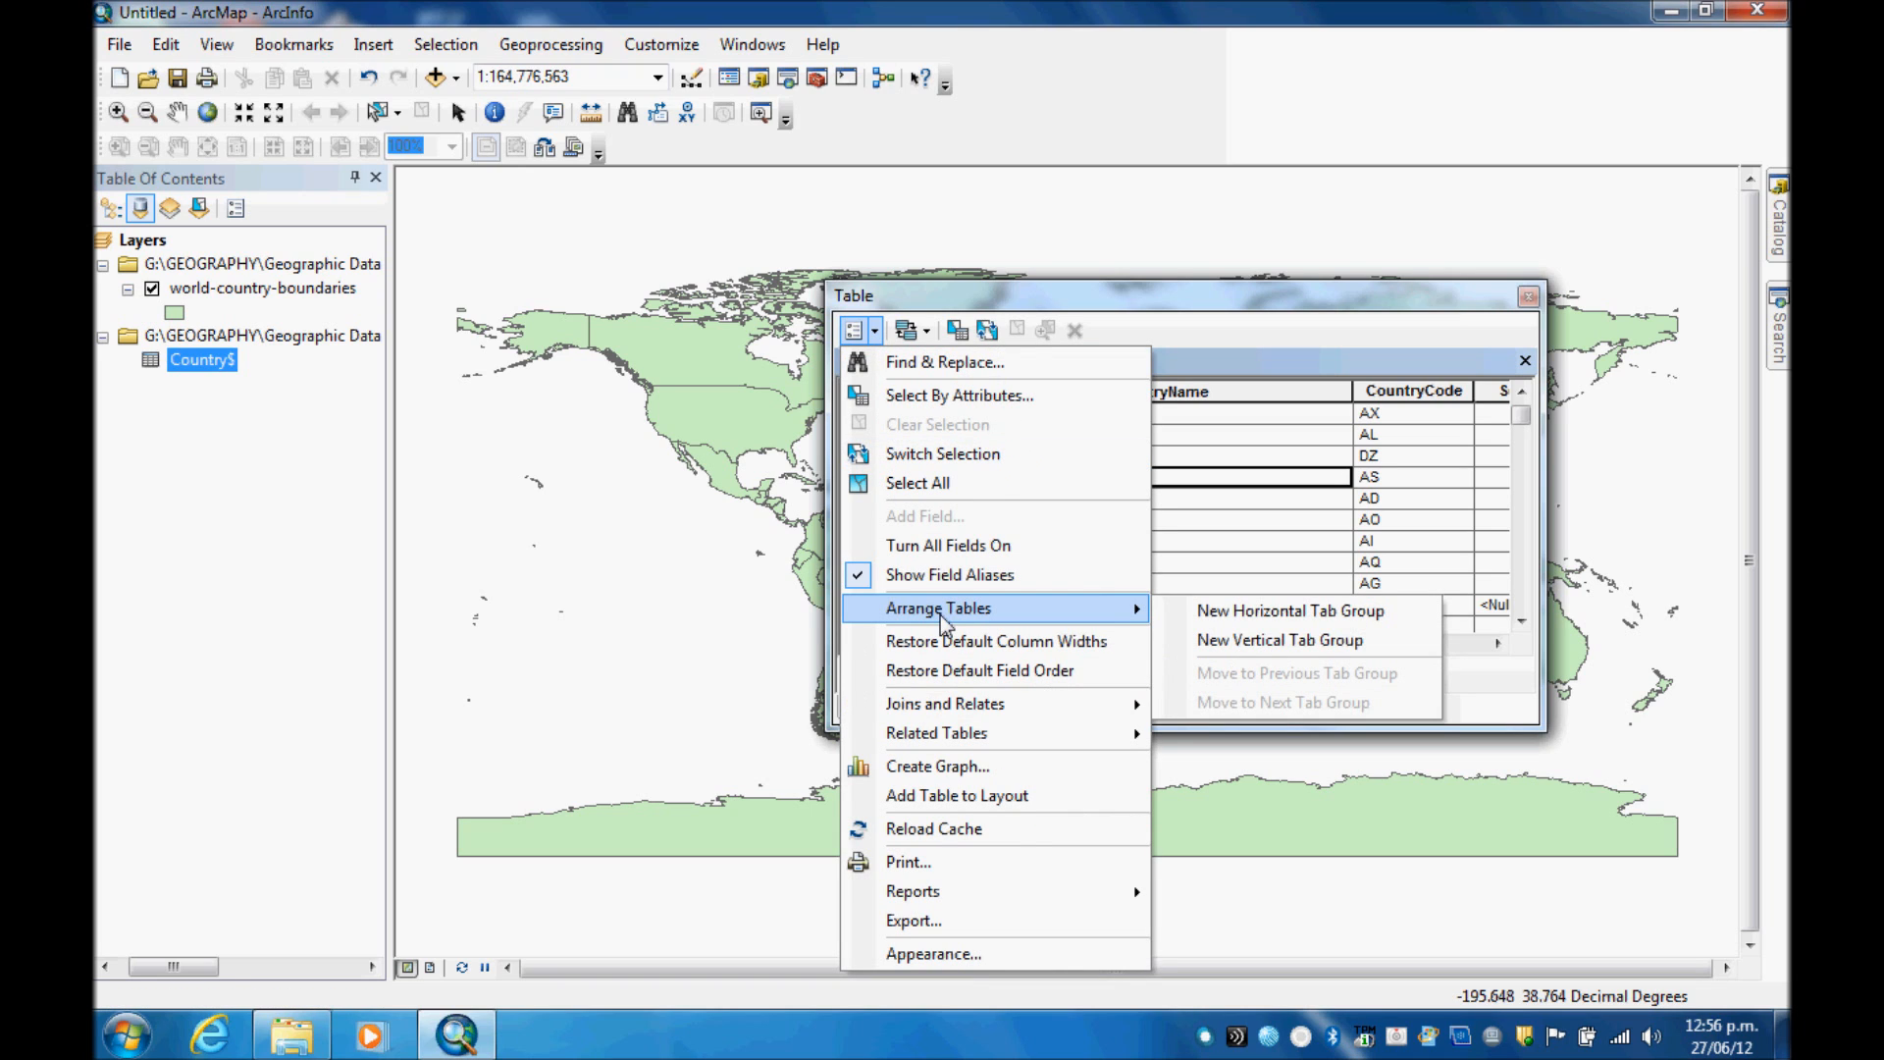
mouse_move(1297, 641)
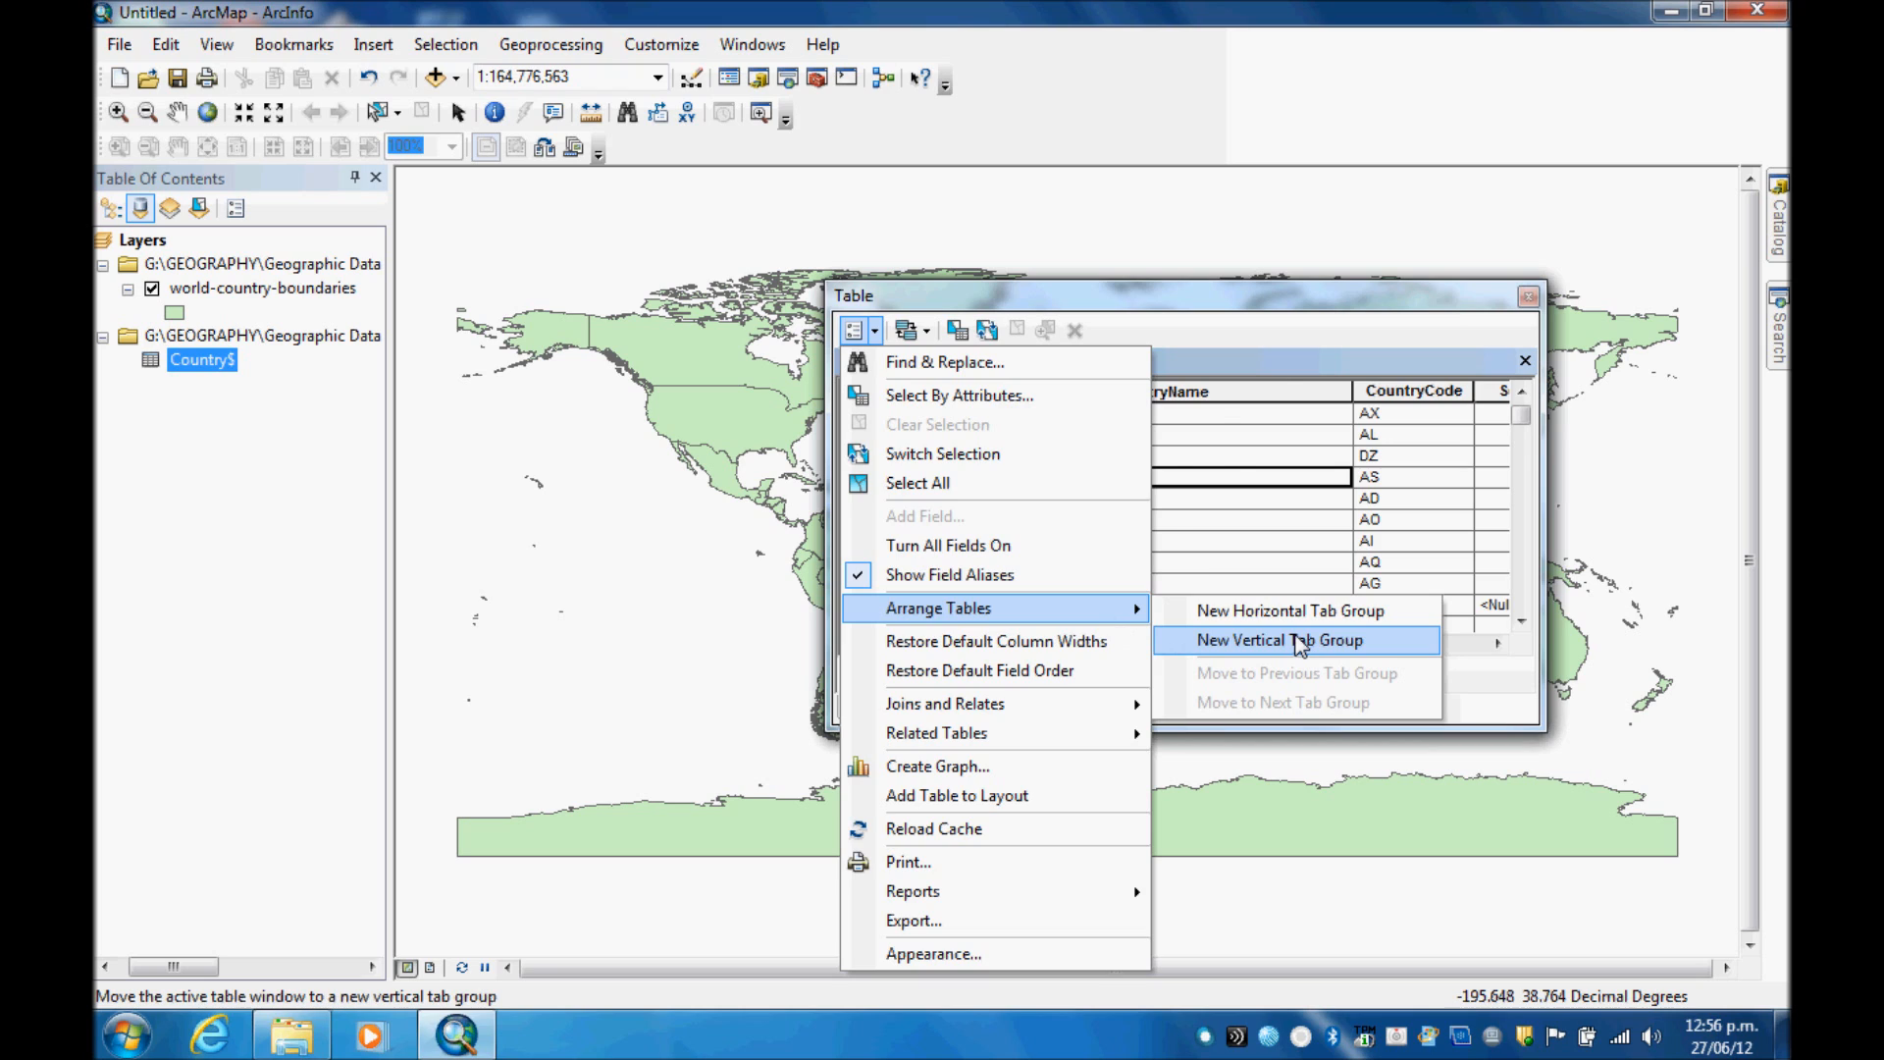
click(1294, 640)
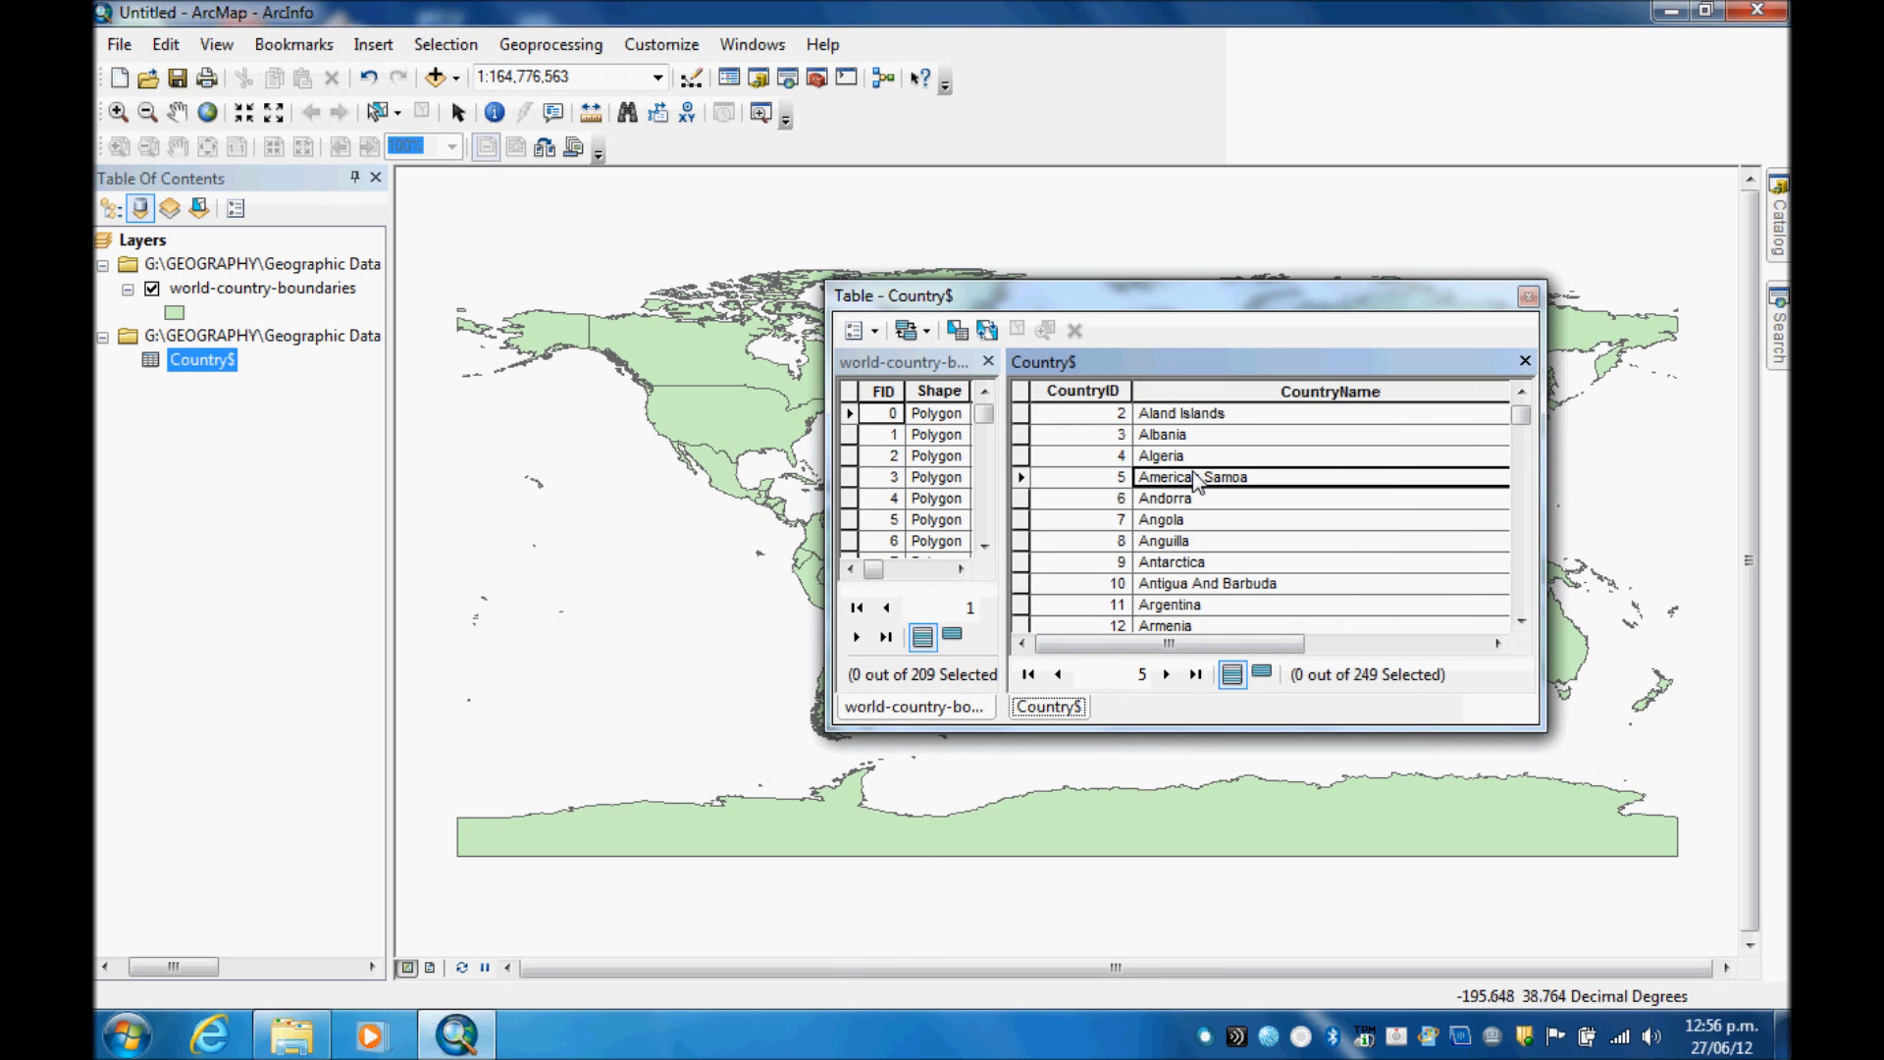
mouse_move(1238, 593)
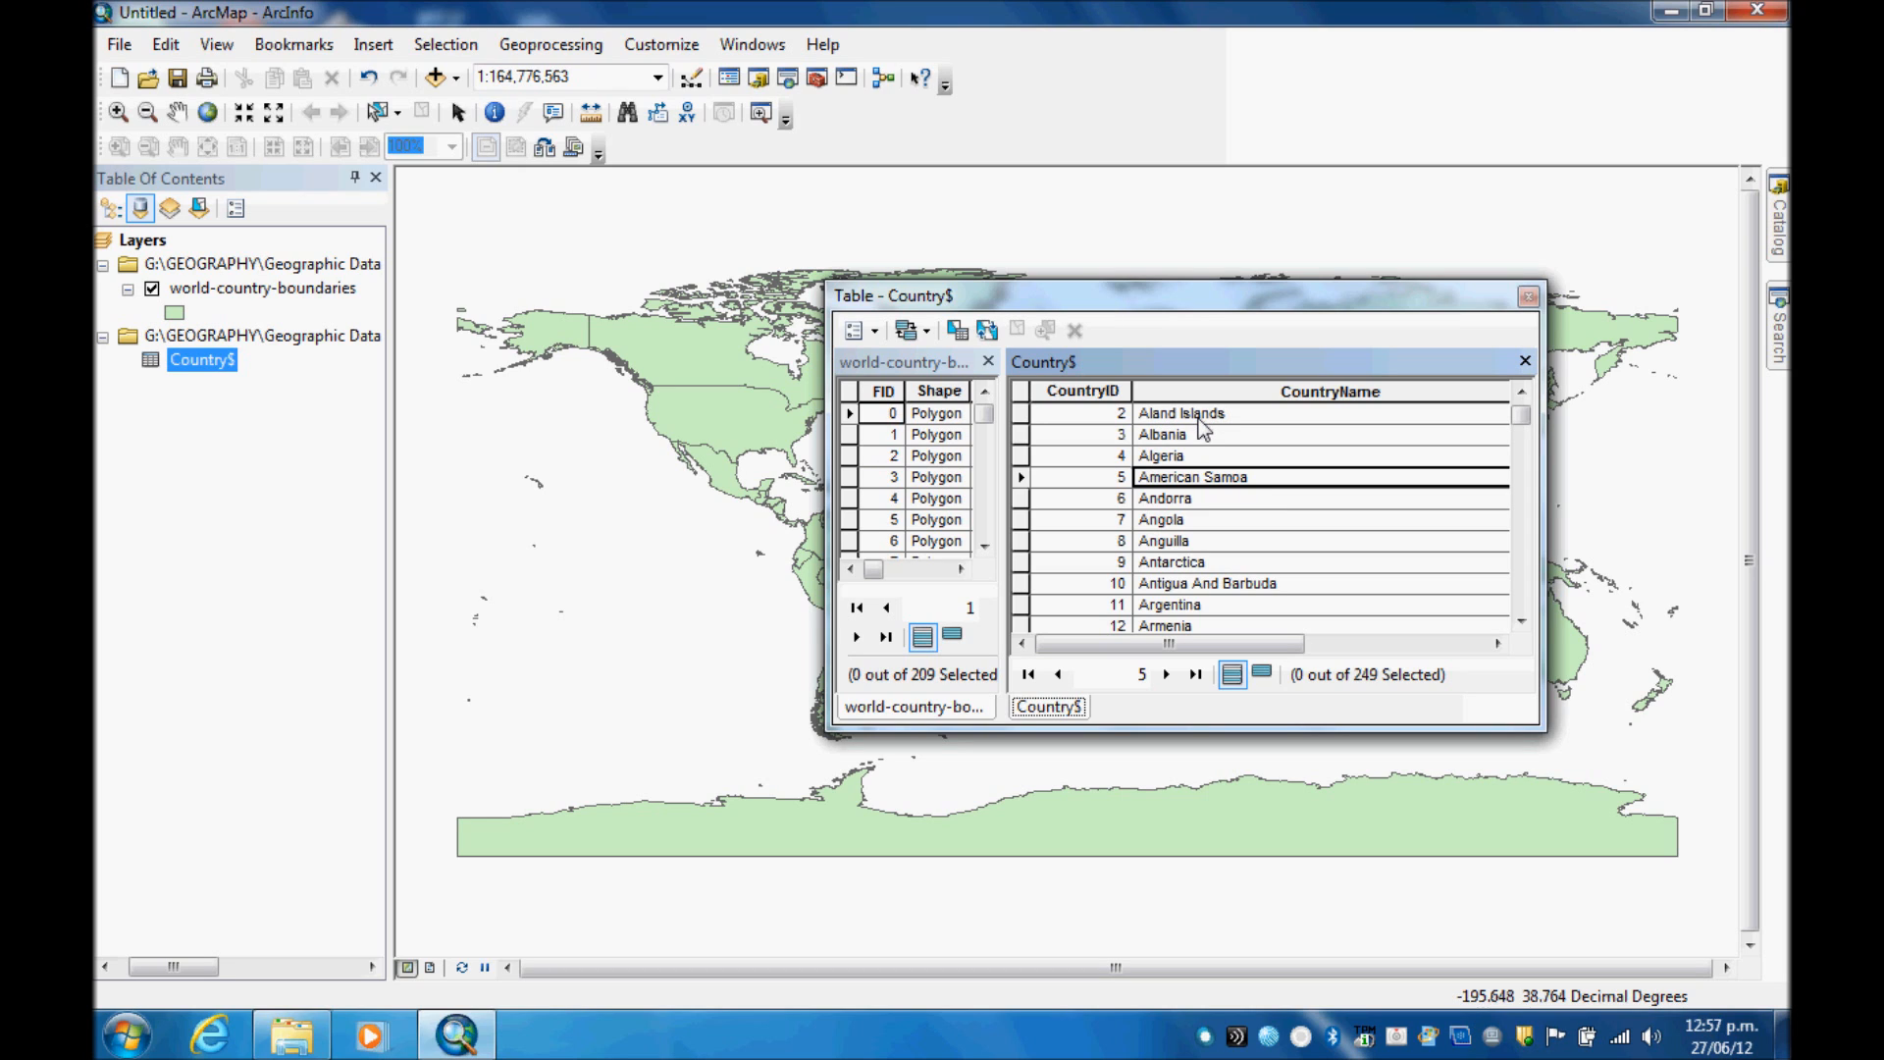
mouse_move(1206, 487)
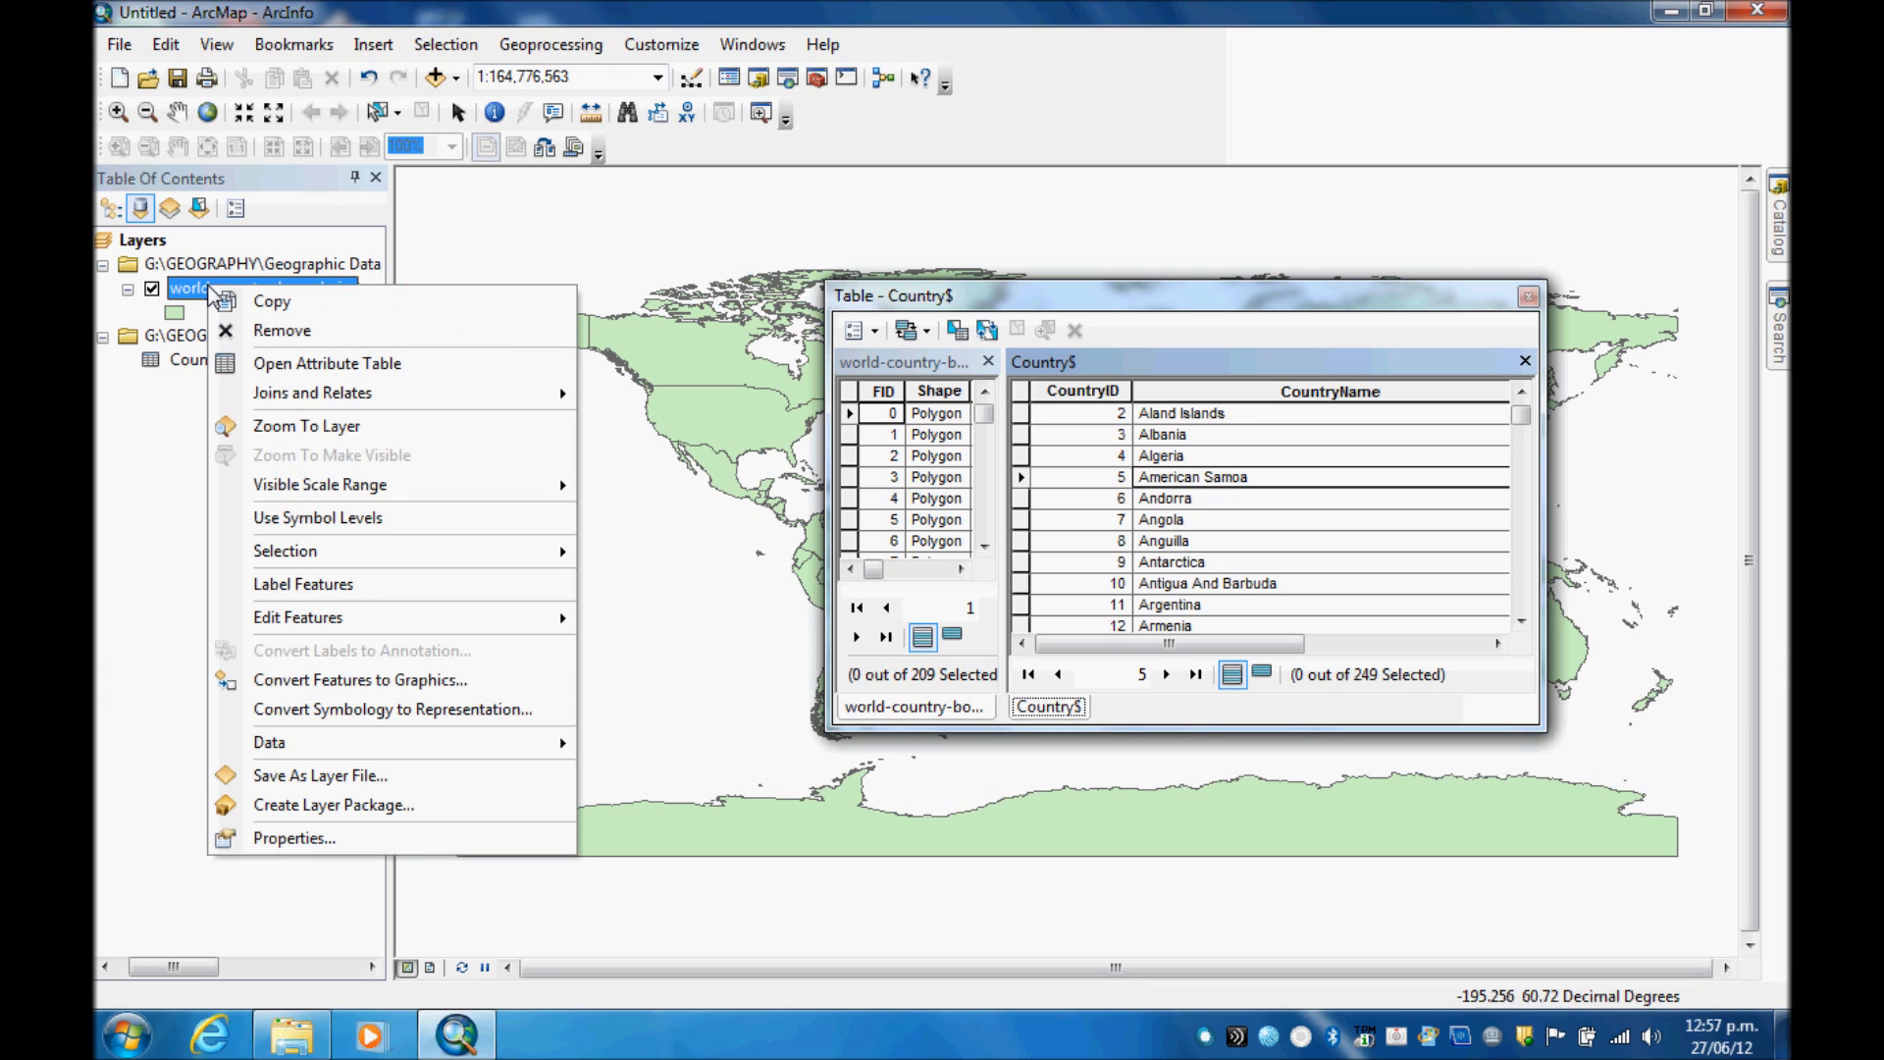
mouse_move(312, 399)
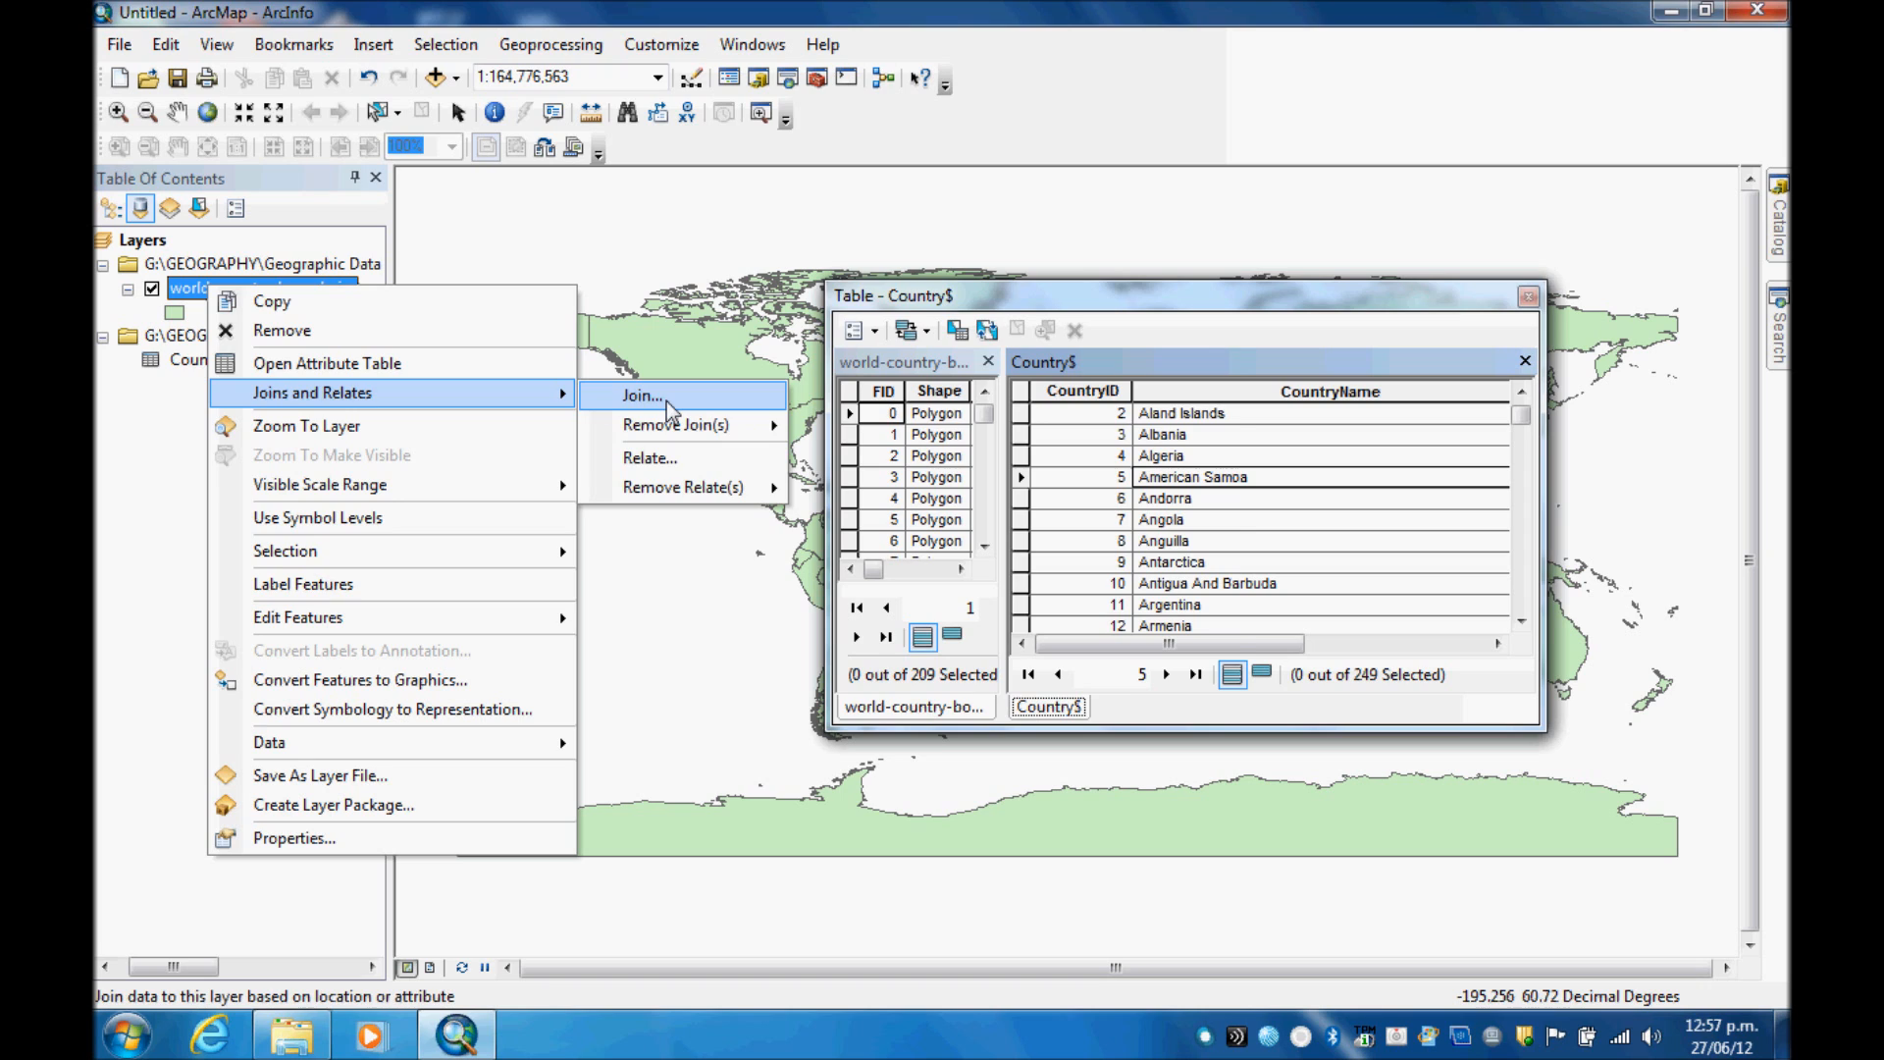
Step: Join Country$ to world-country-boundaries, matching the NAME field to CountryName
click(641, 396)
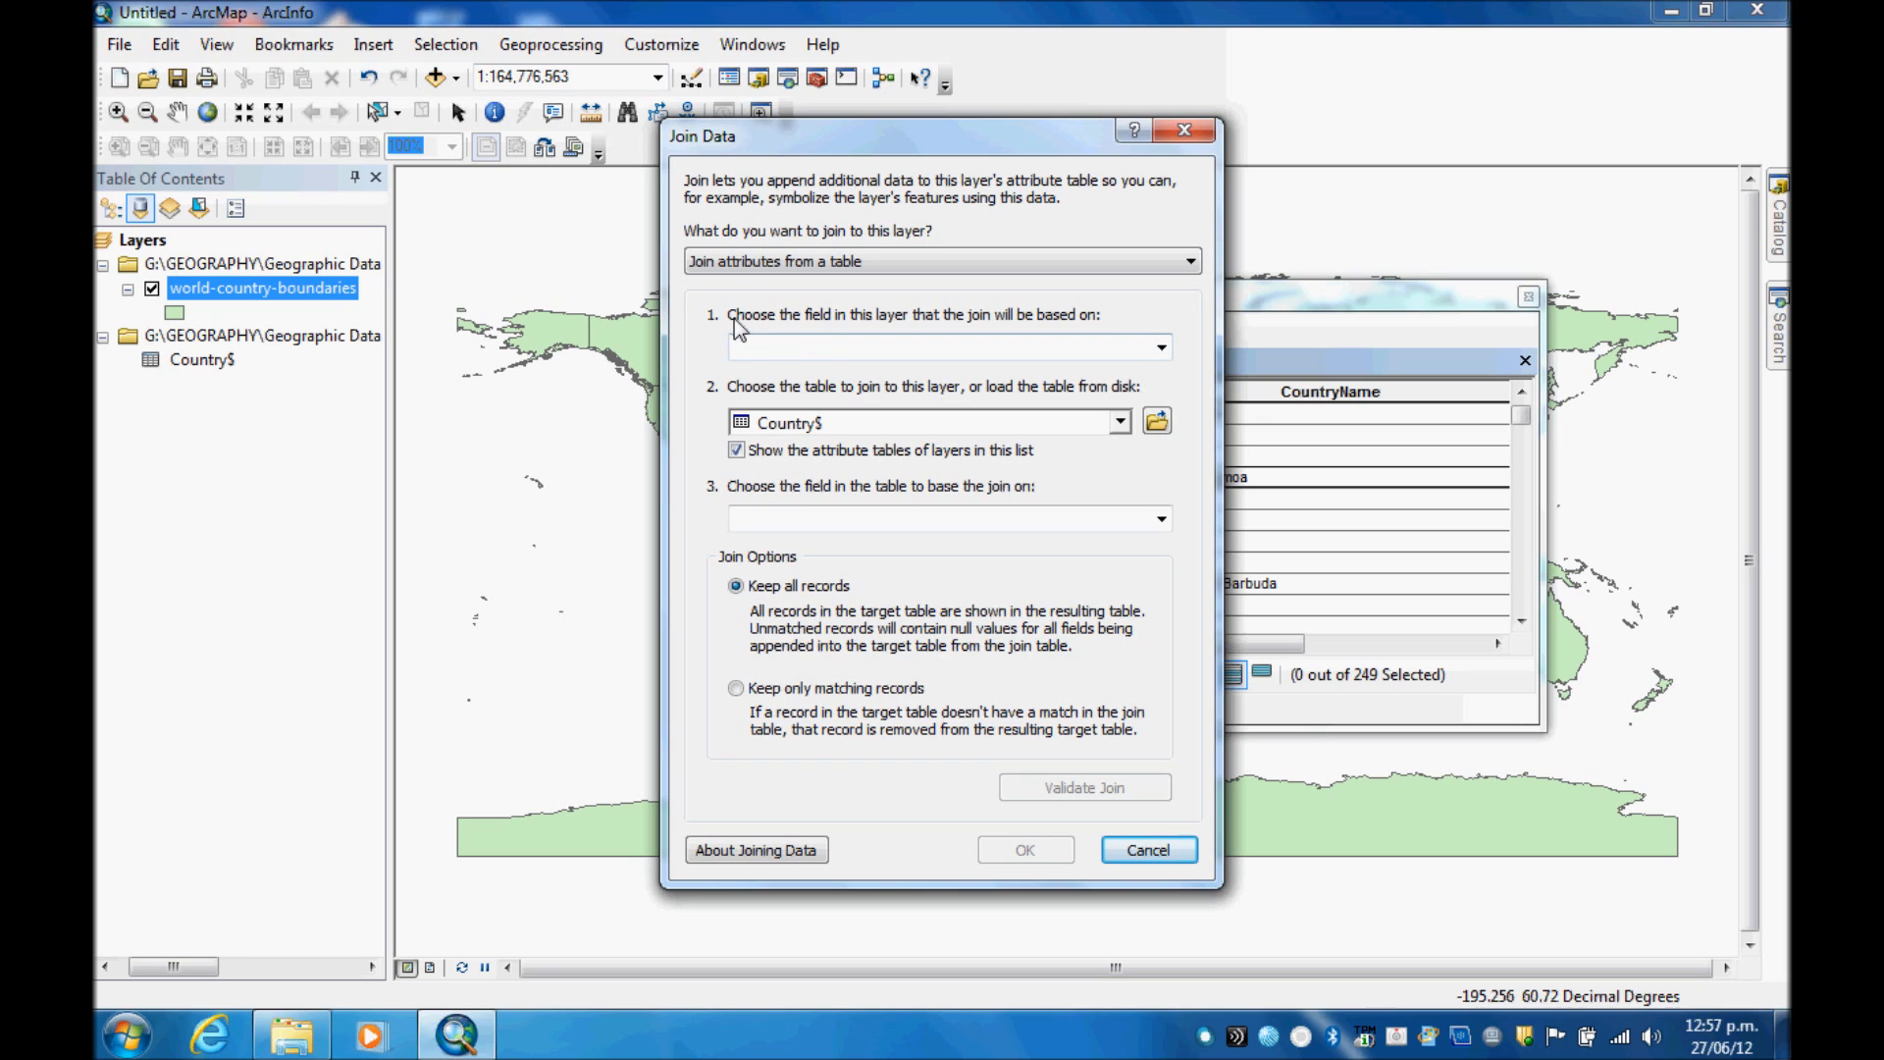
mouse_move(911, 335)
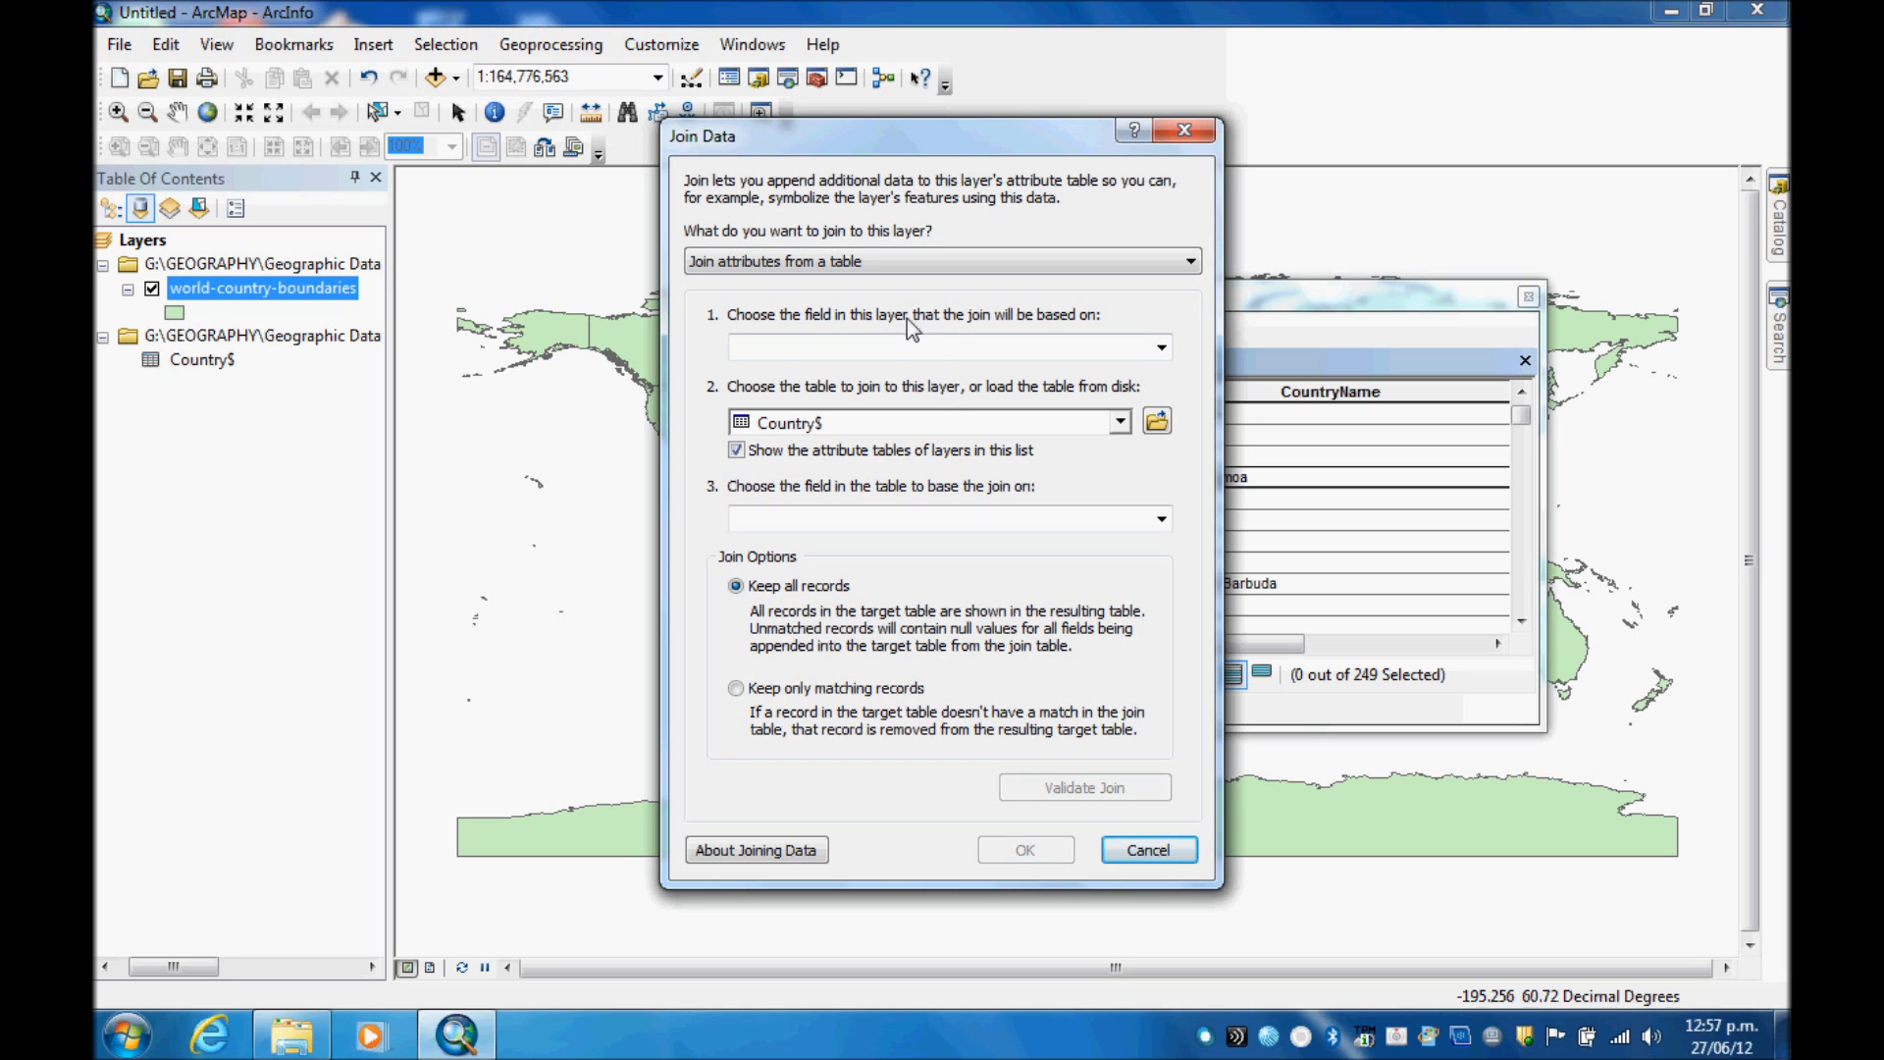
click(1158, 347)
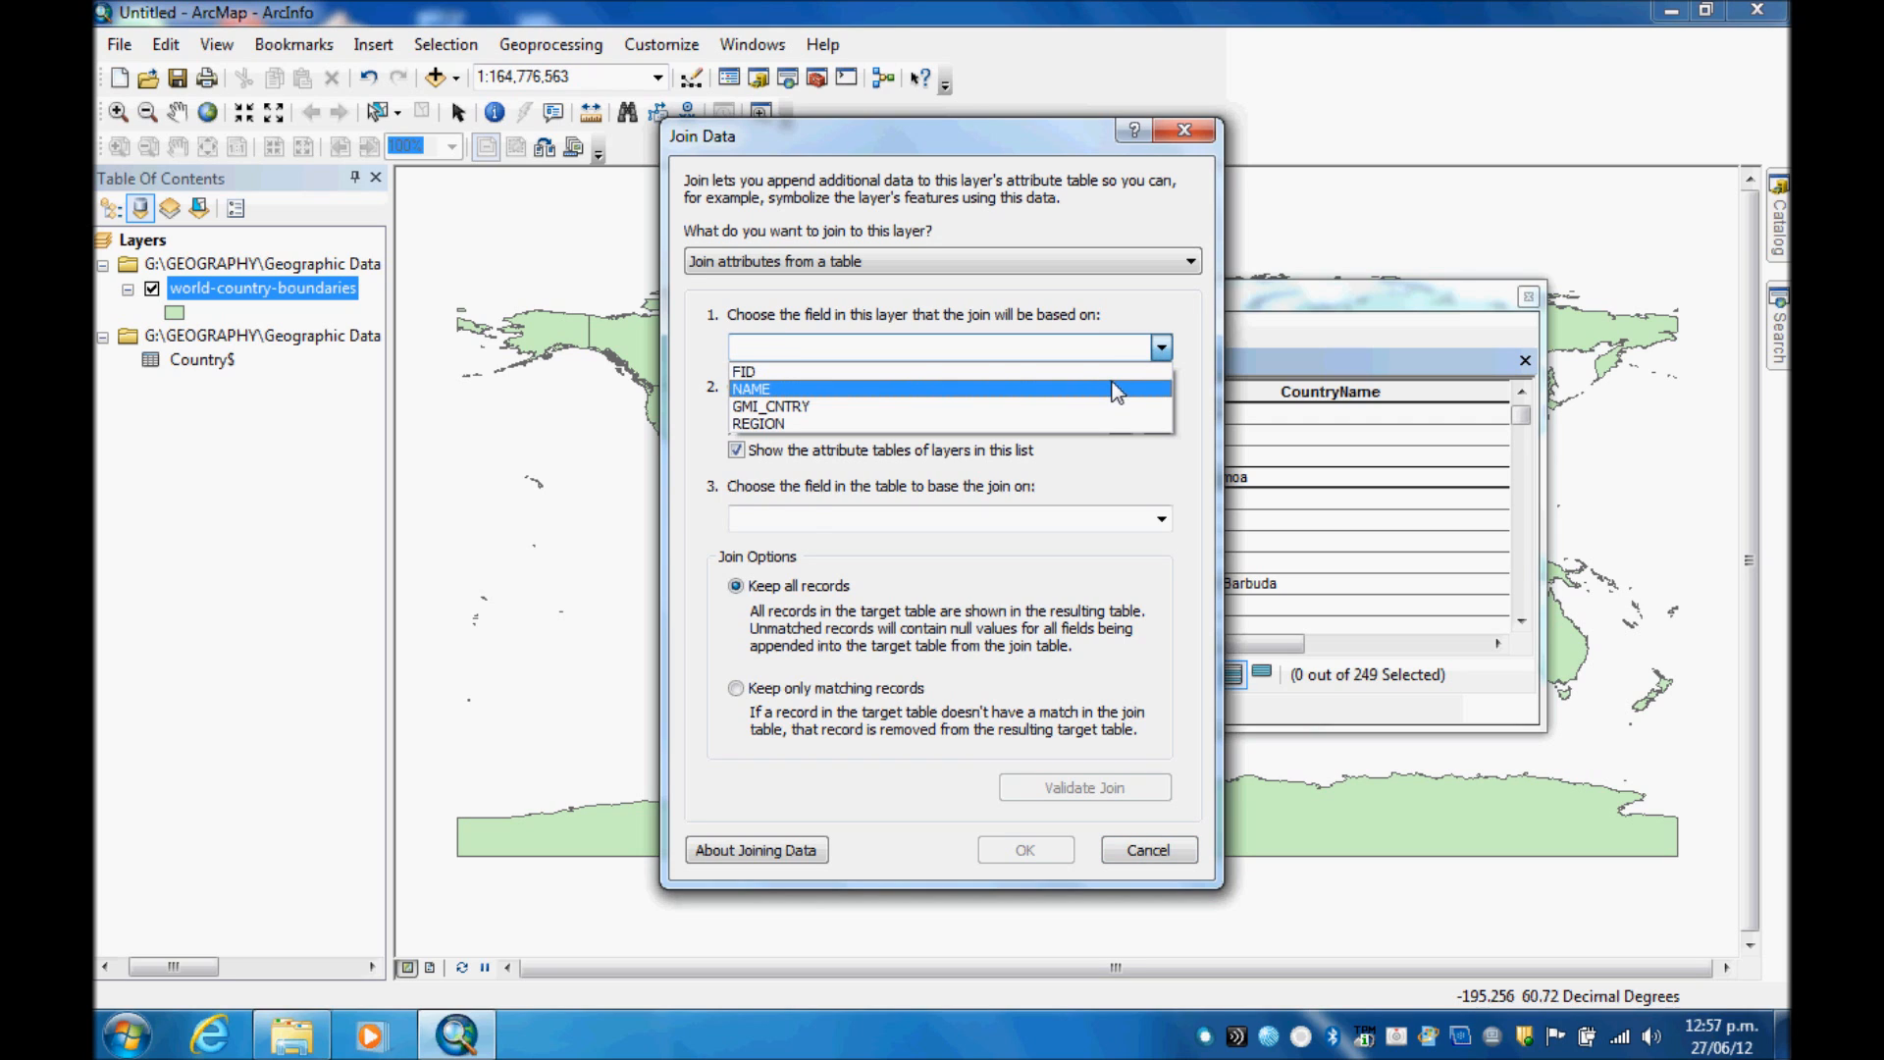
click(751, 388)
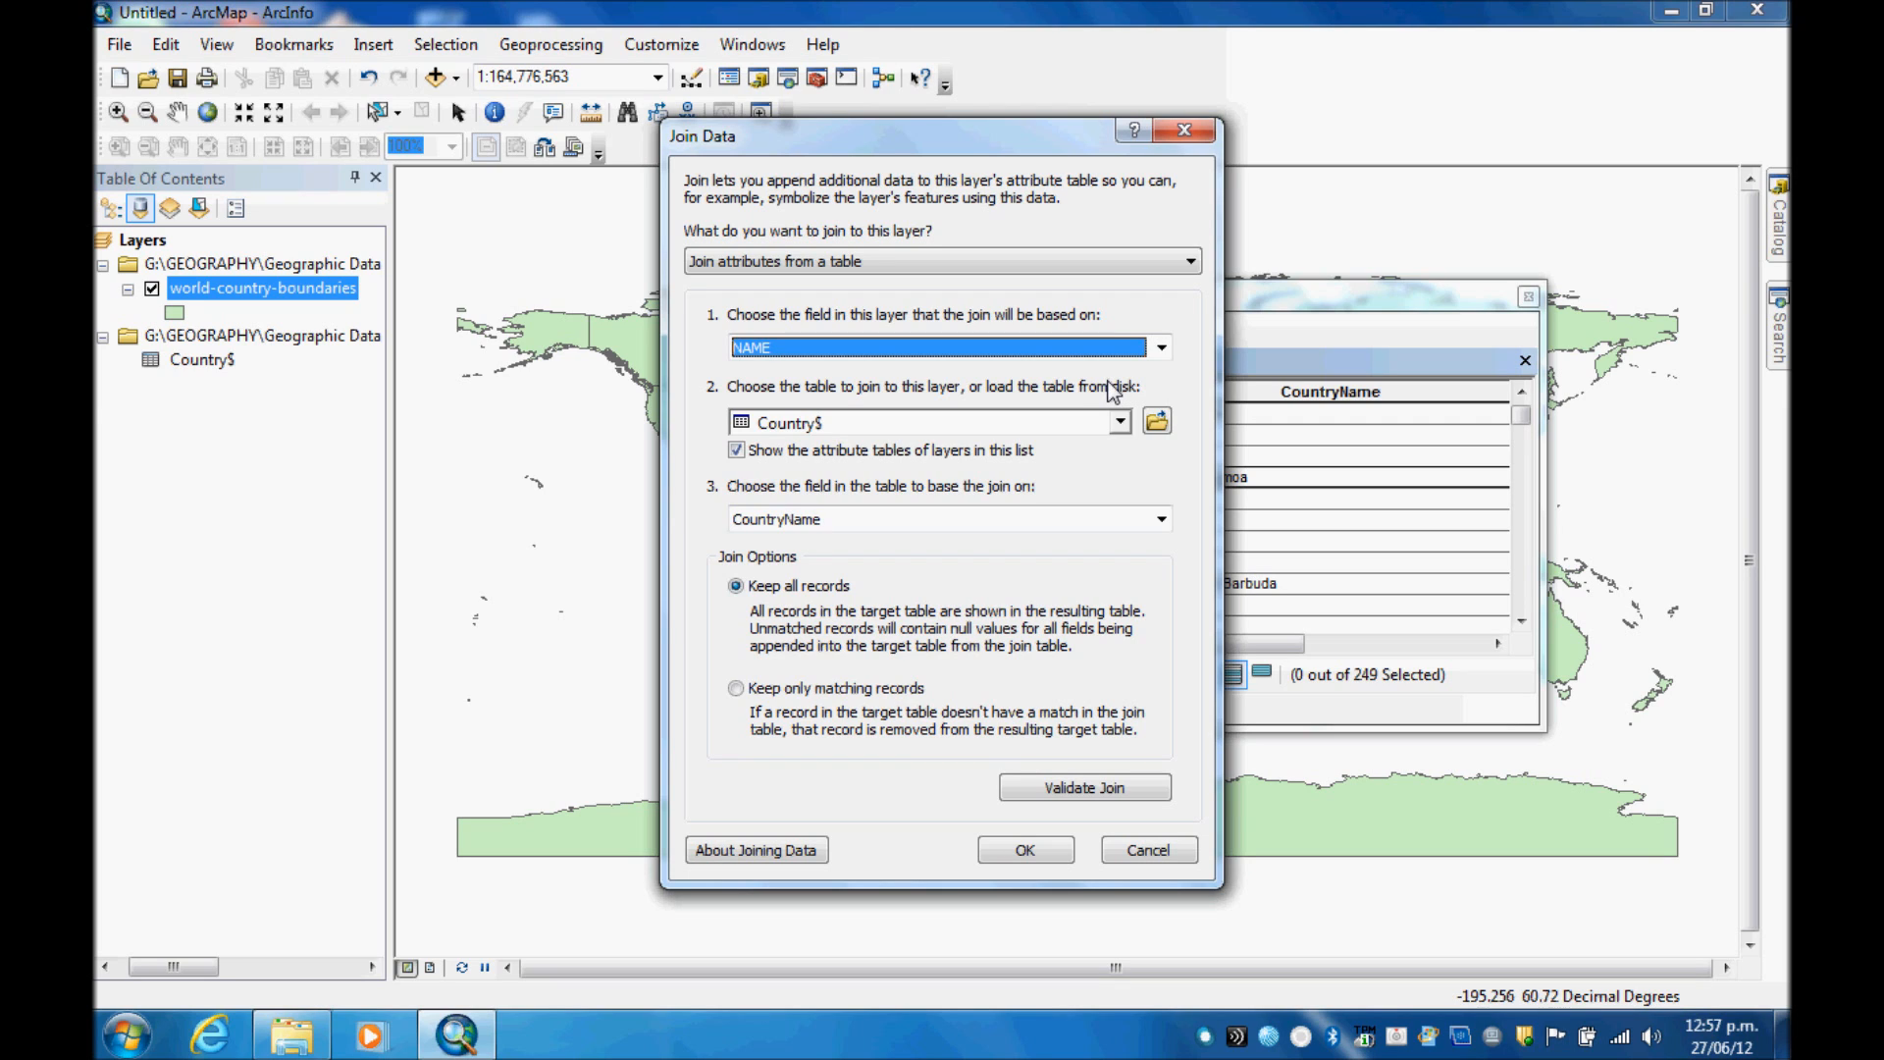
mouse_move(1102, 393)
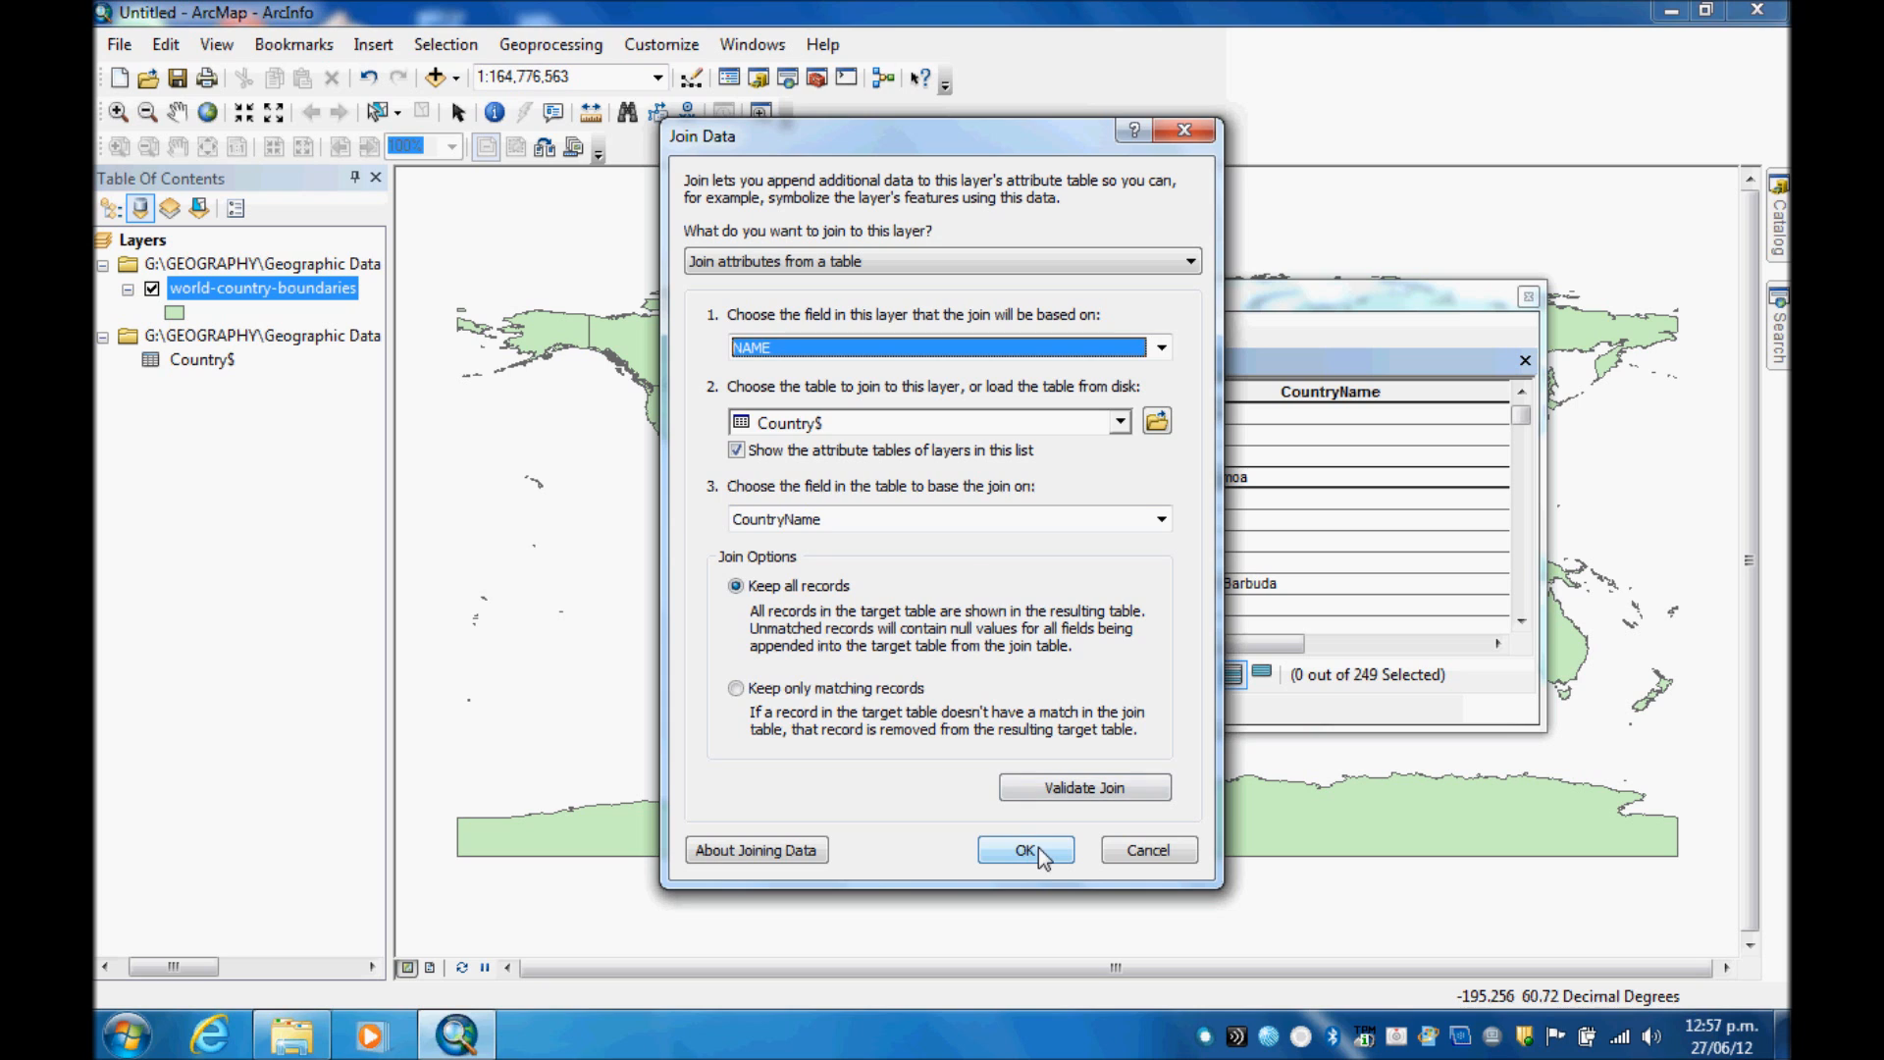
click(1026, 850)
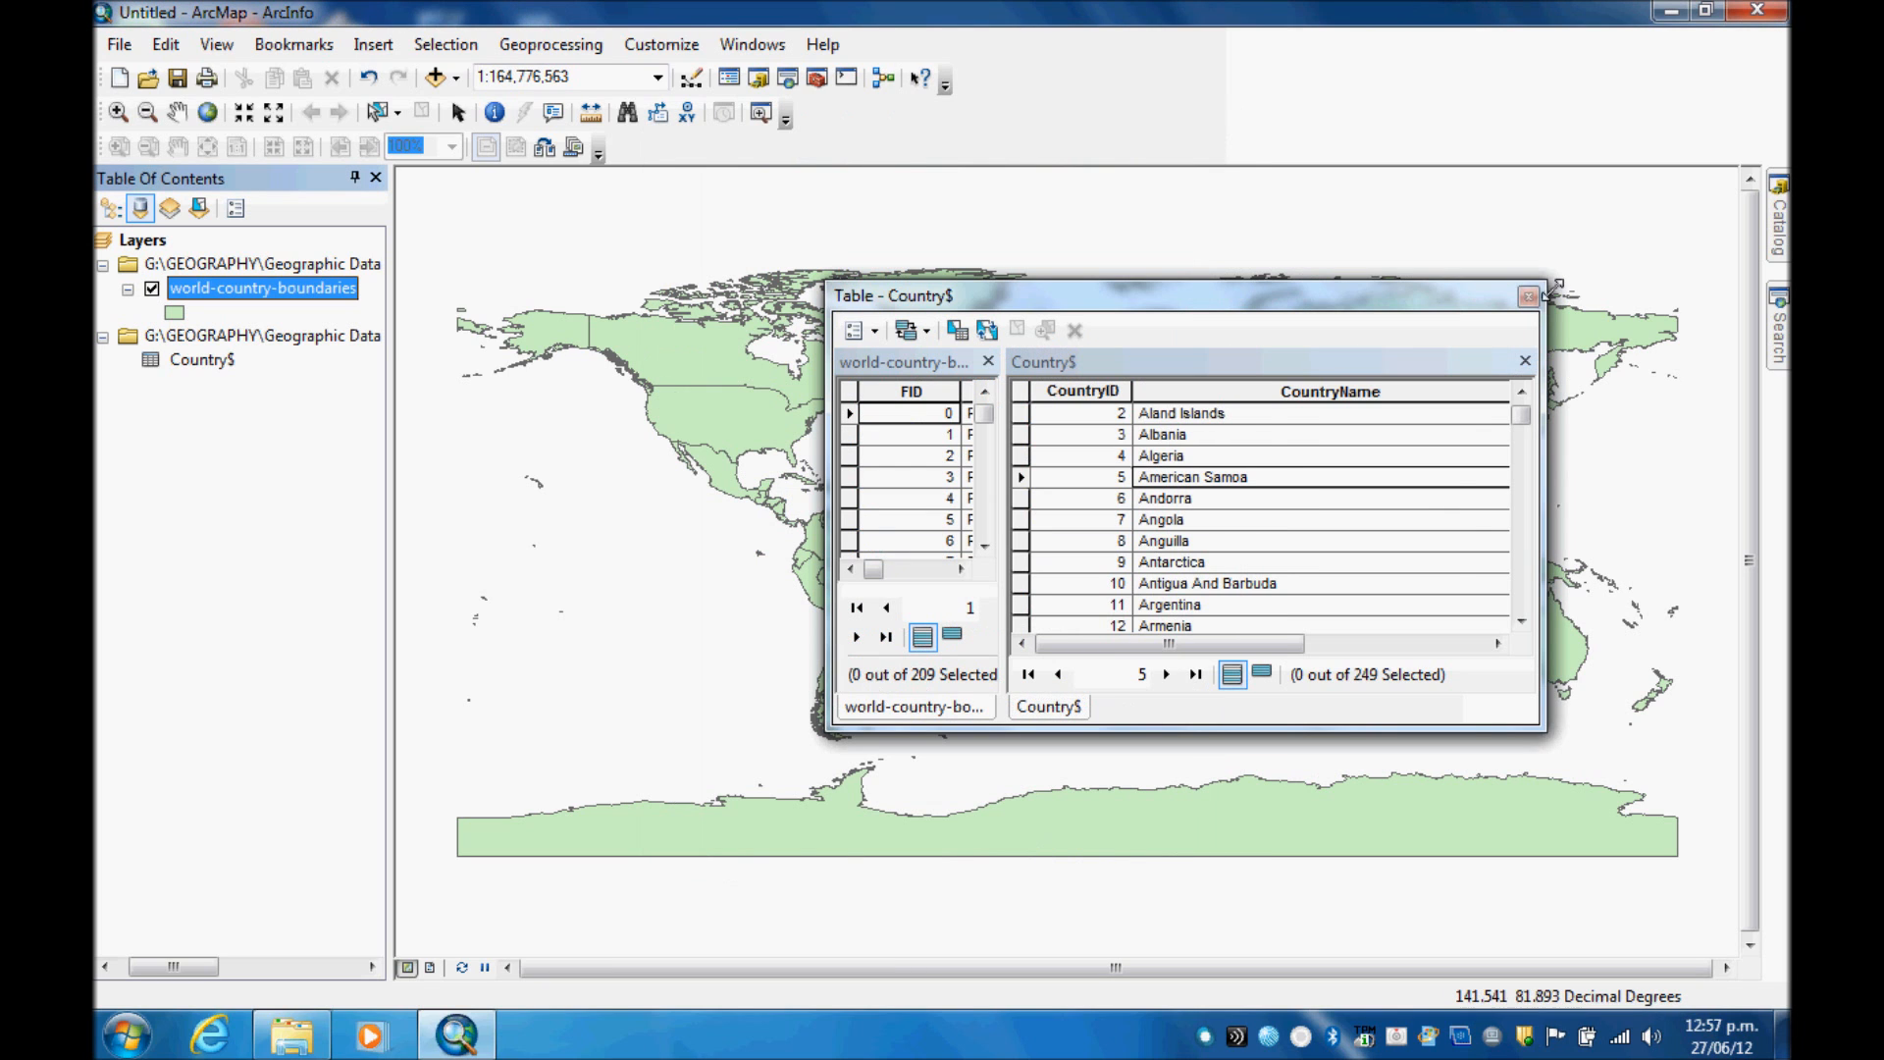
Step: Reopen the boundaries attribute table and scroll right to the joined Senior_Male _Players column
click(1524, 296)
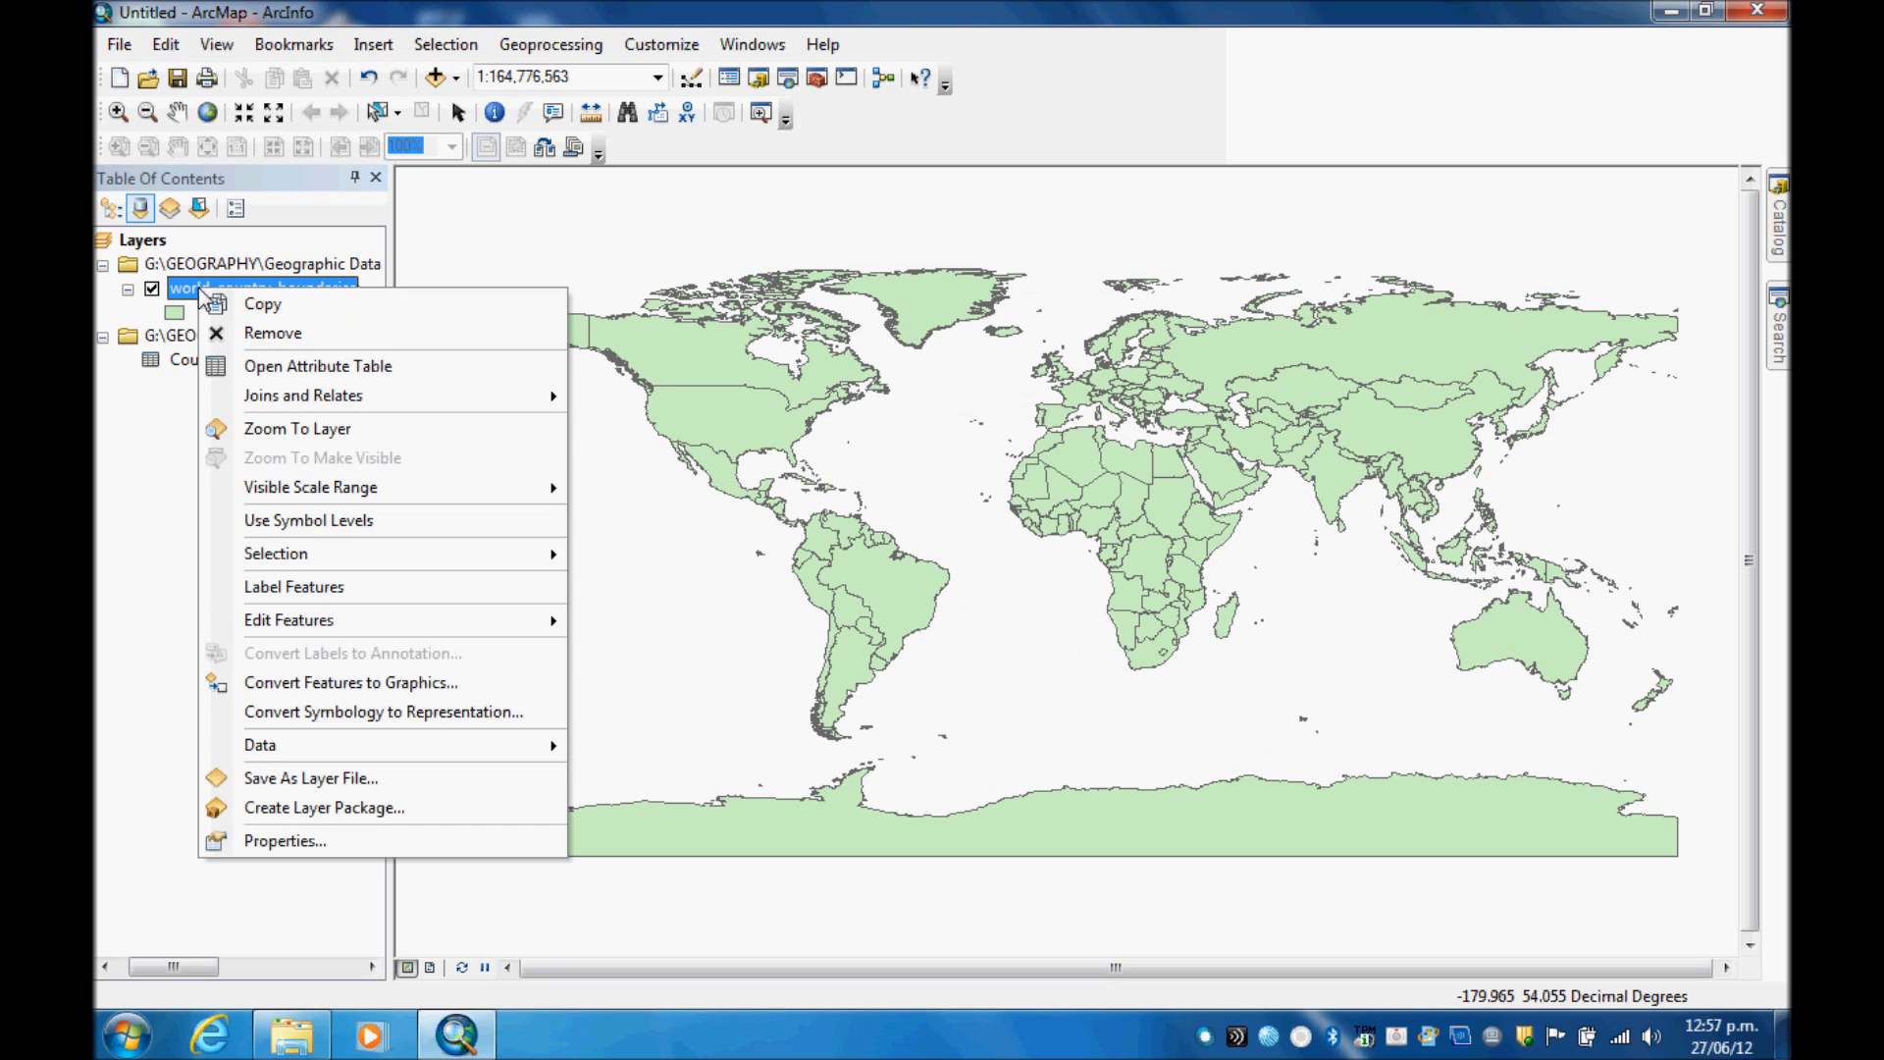
click(317, 366)
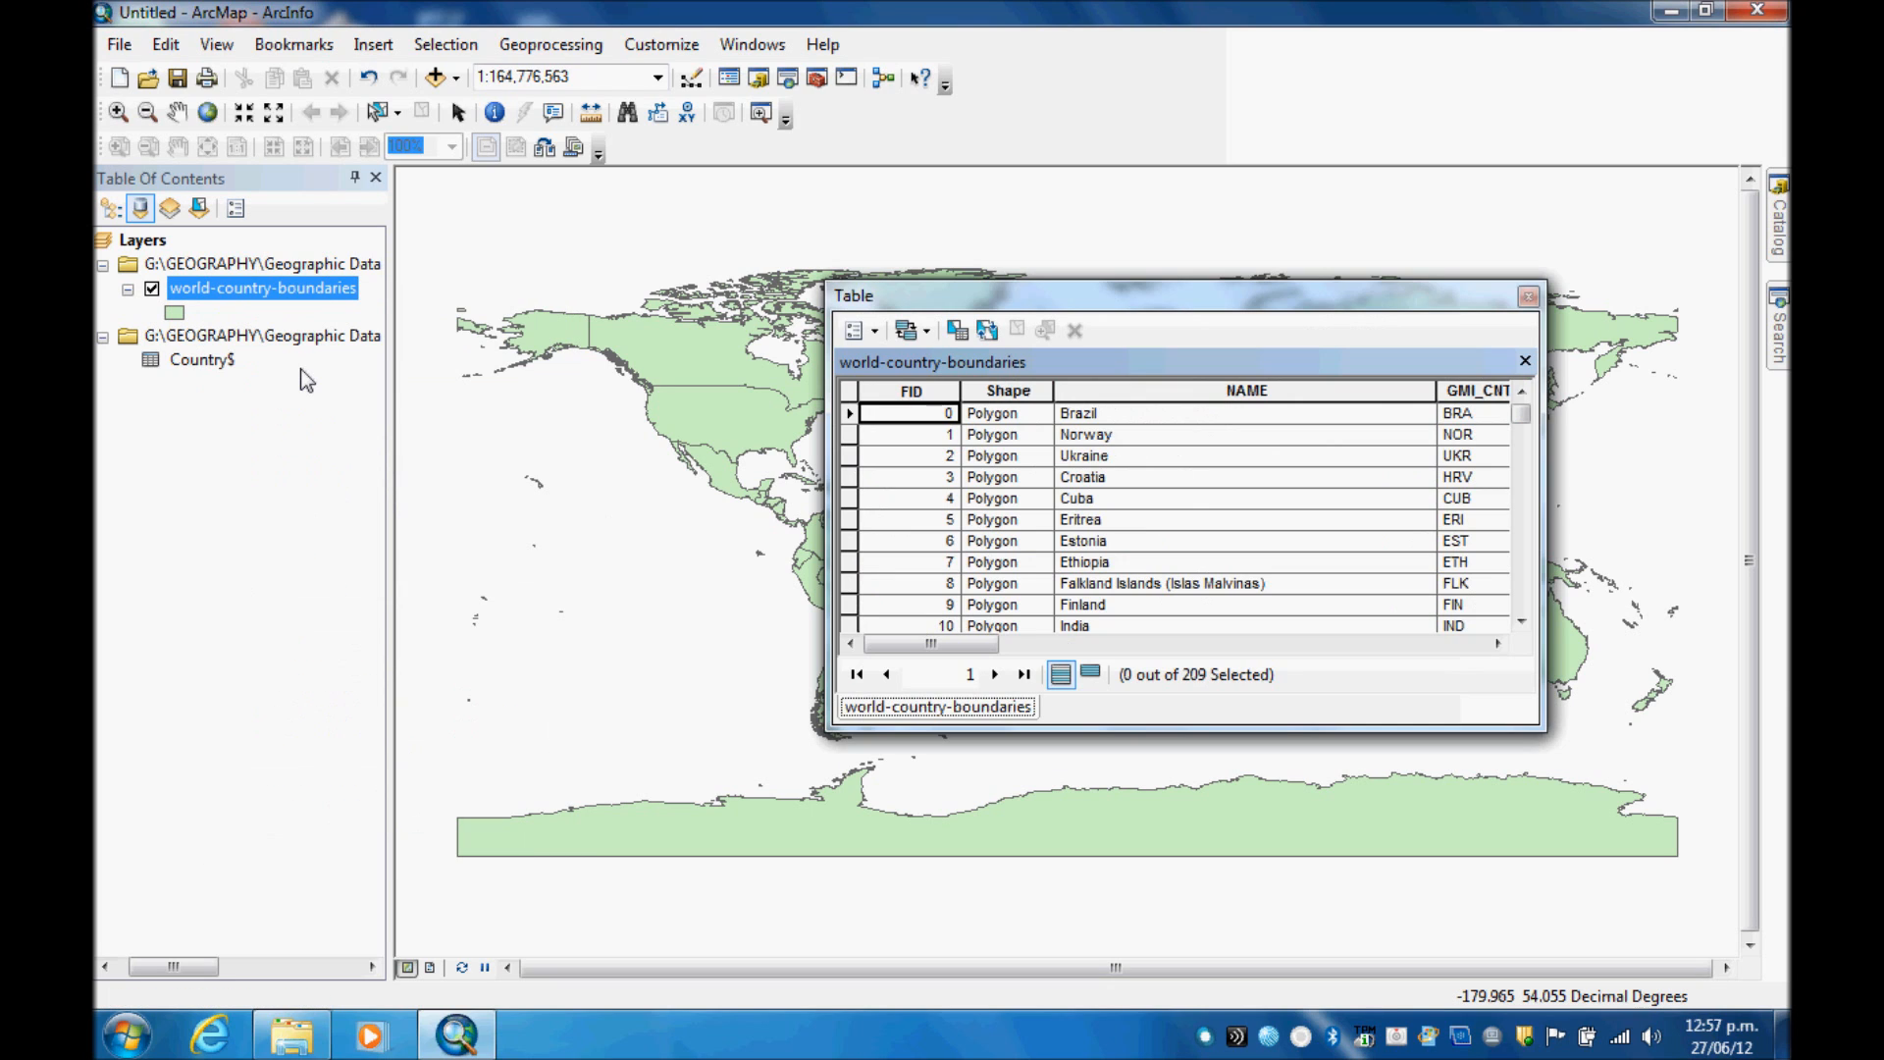
click(931, 644)
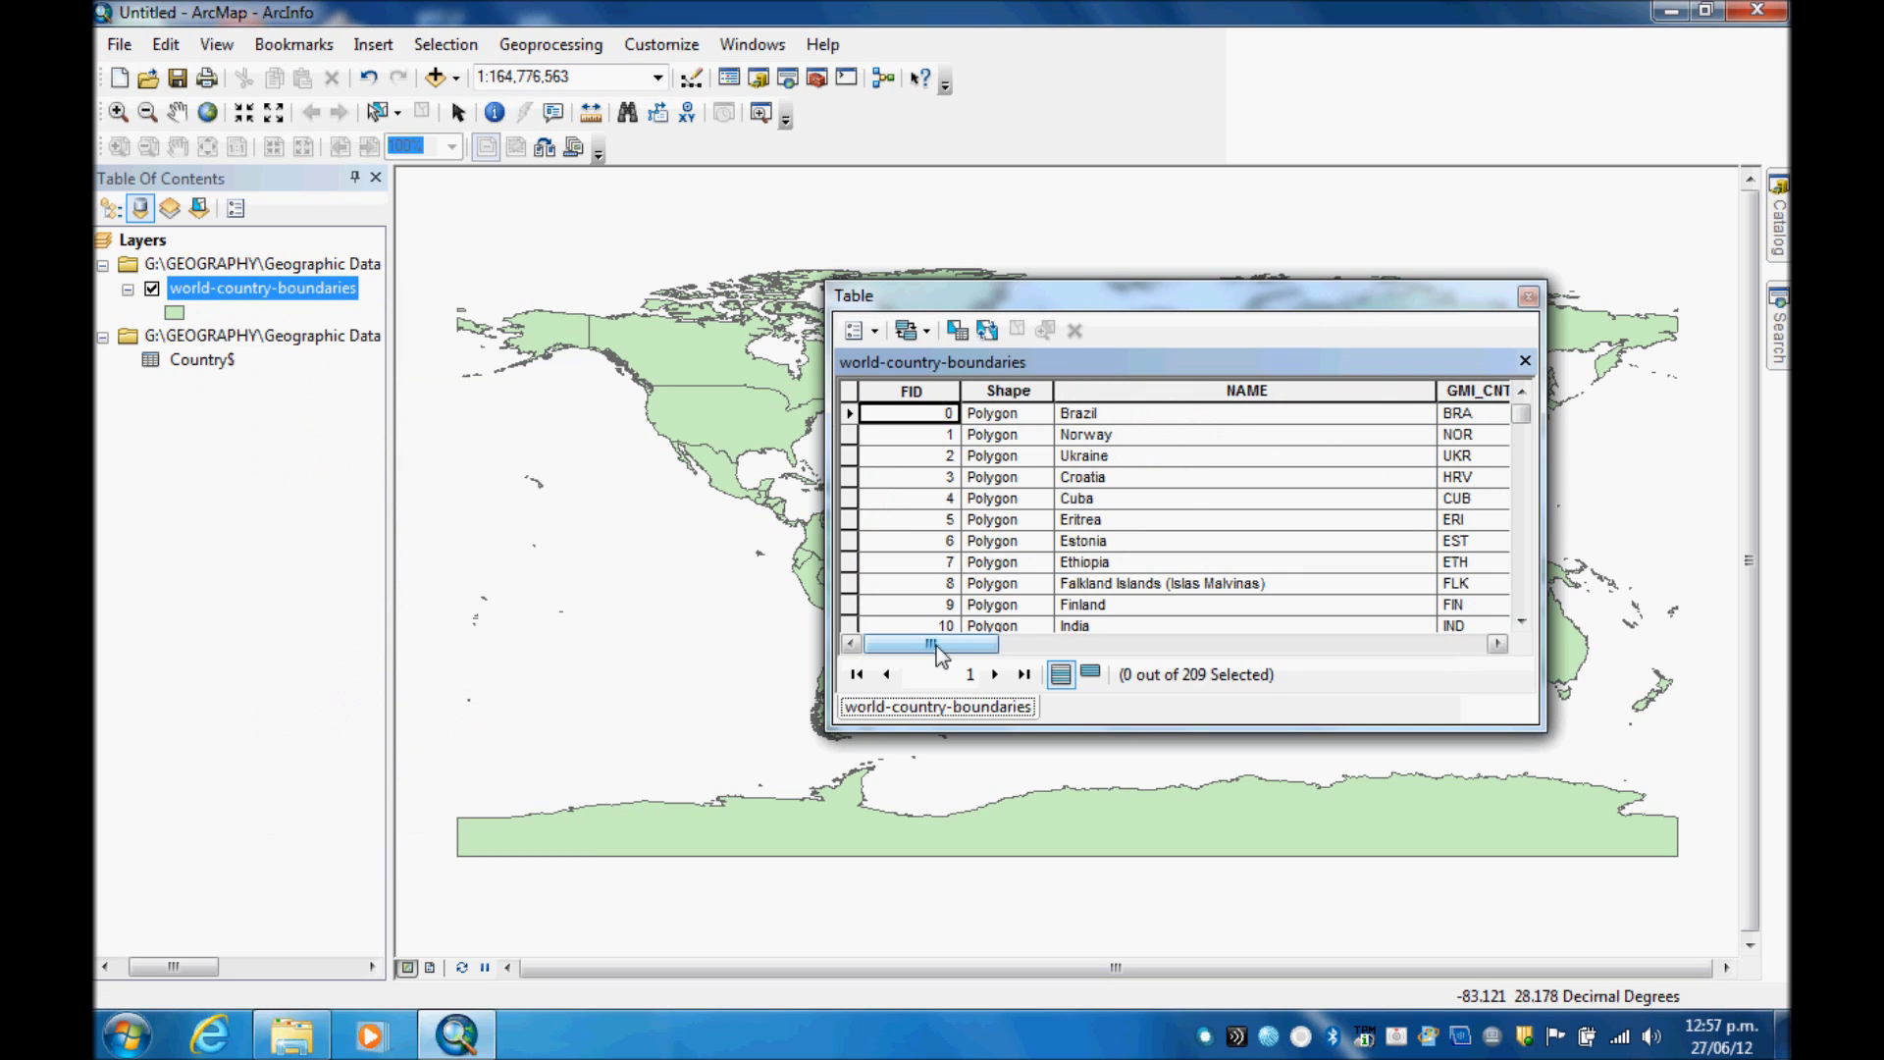
drag(932, 644, 1259, 644)
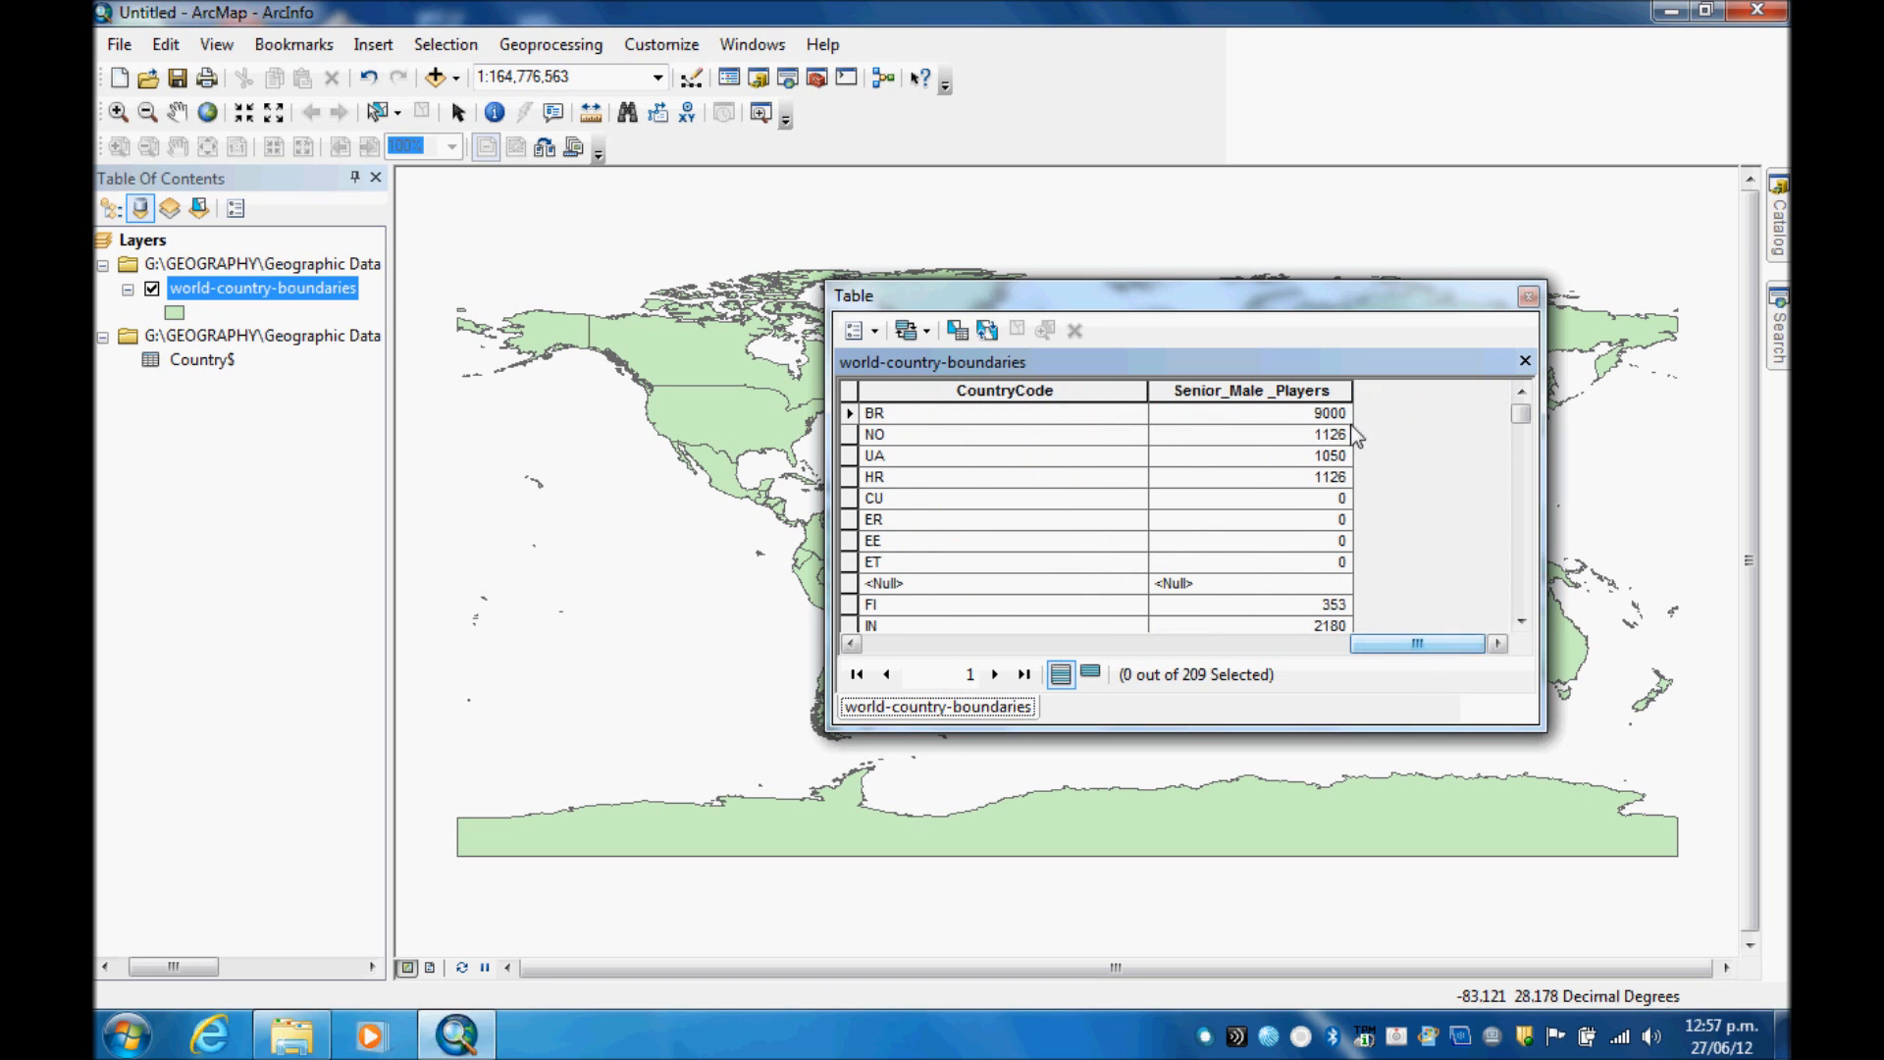
mouse_move(1422, 630)
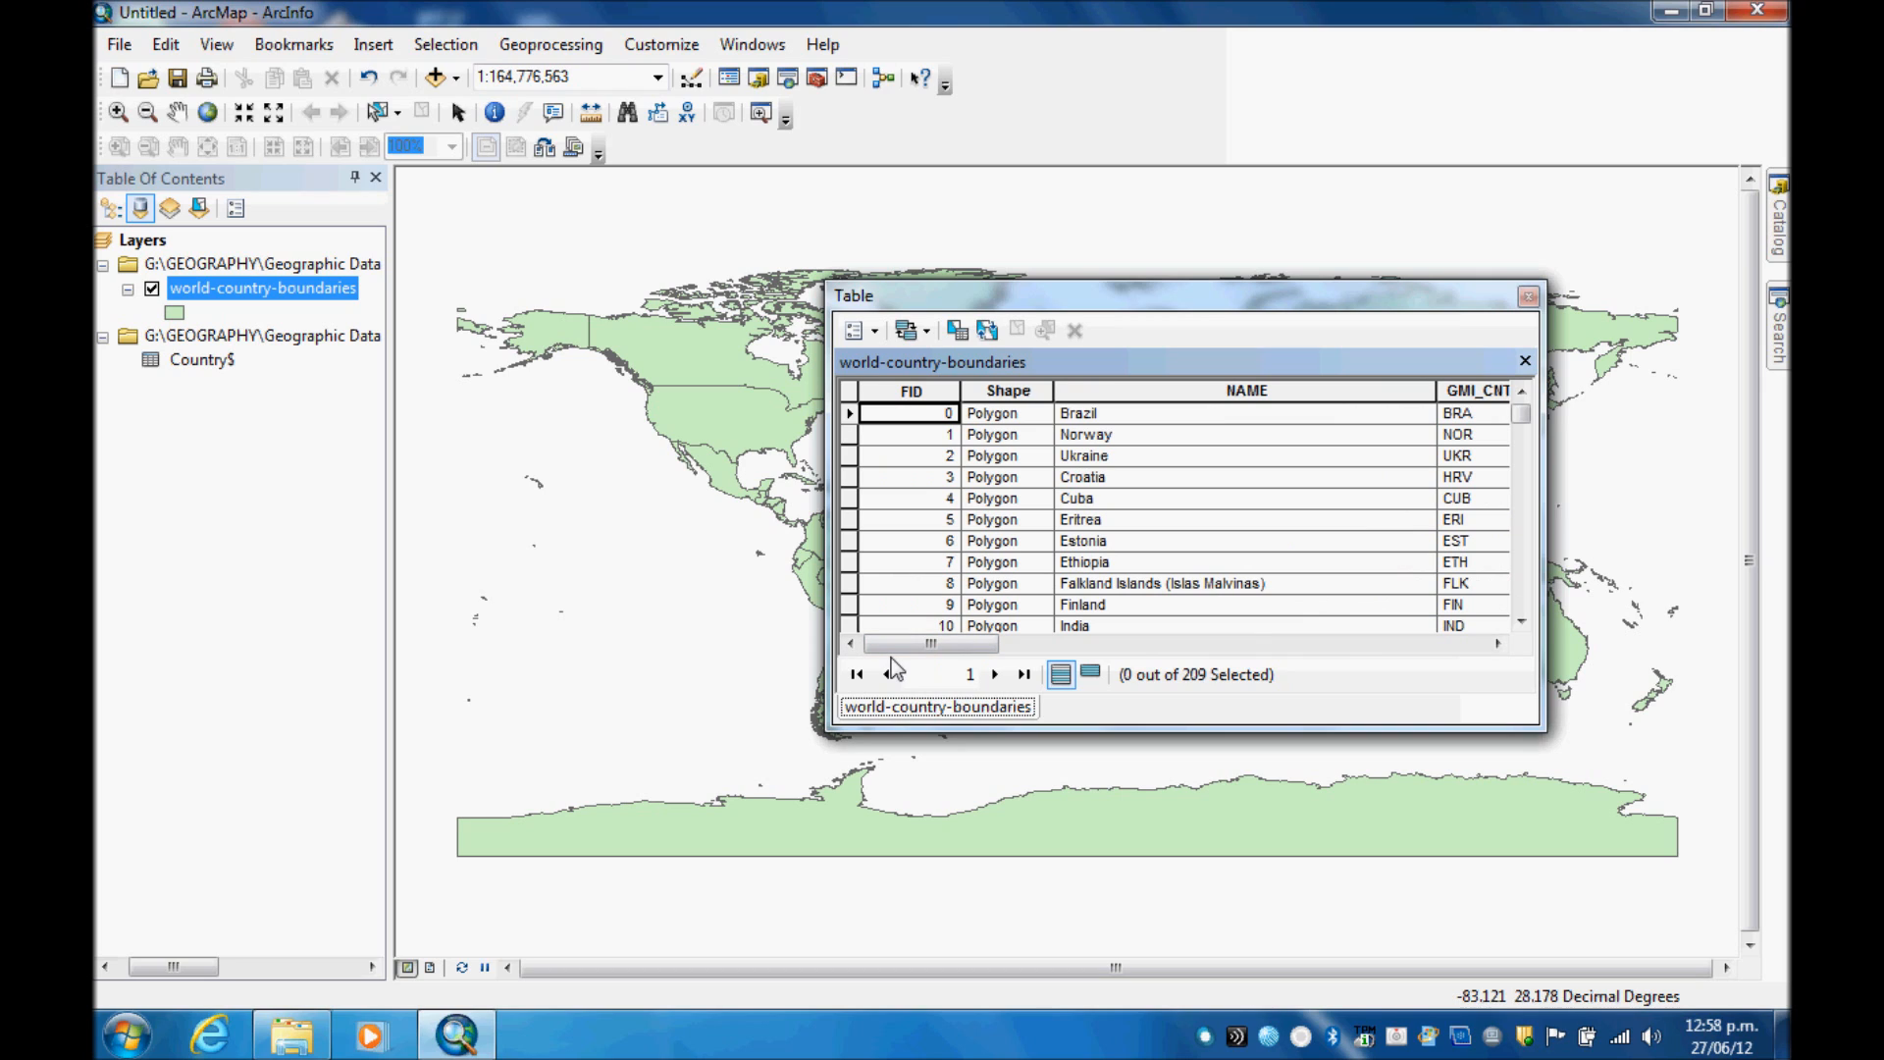
mouse_move(917, 666)
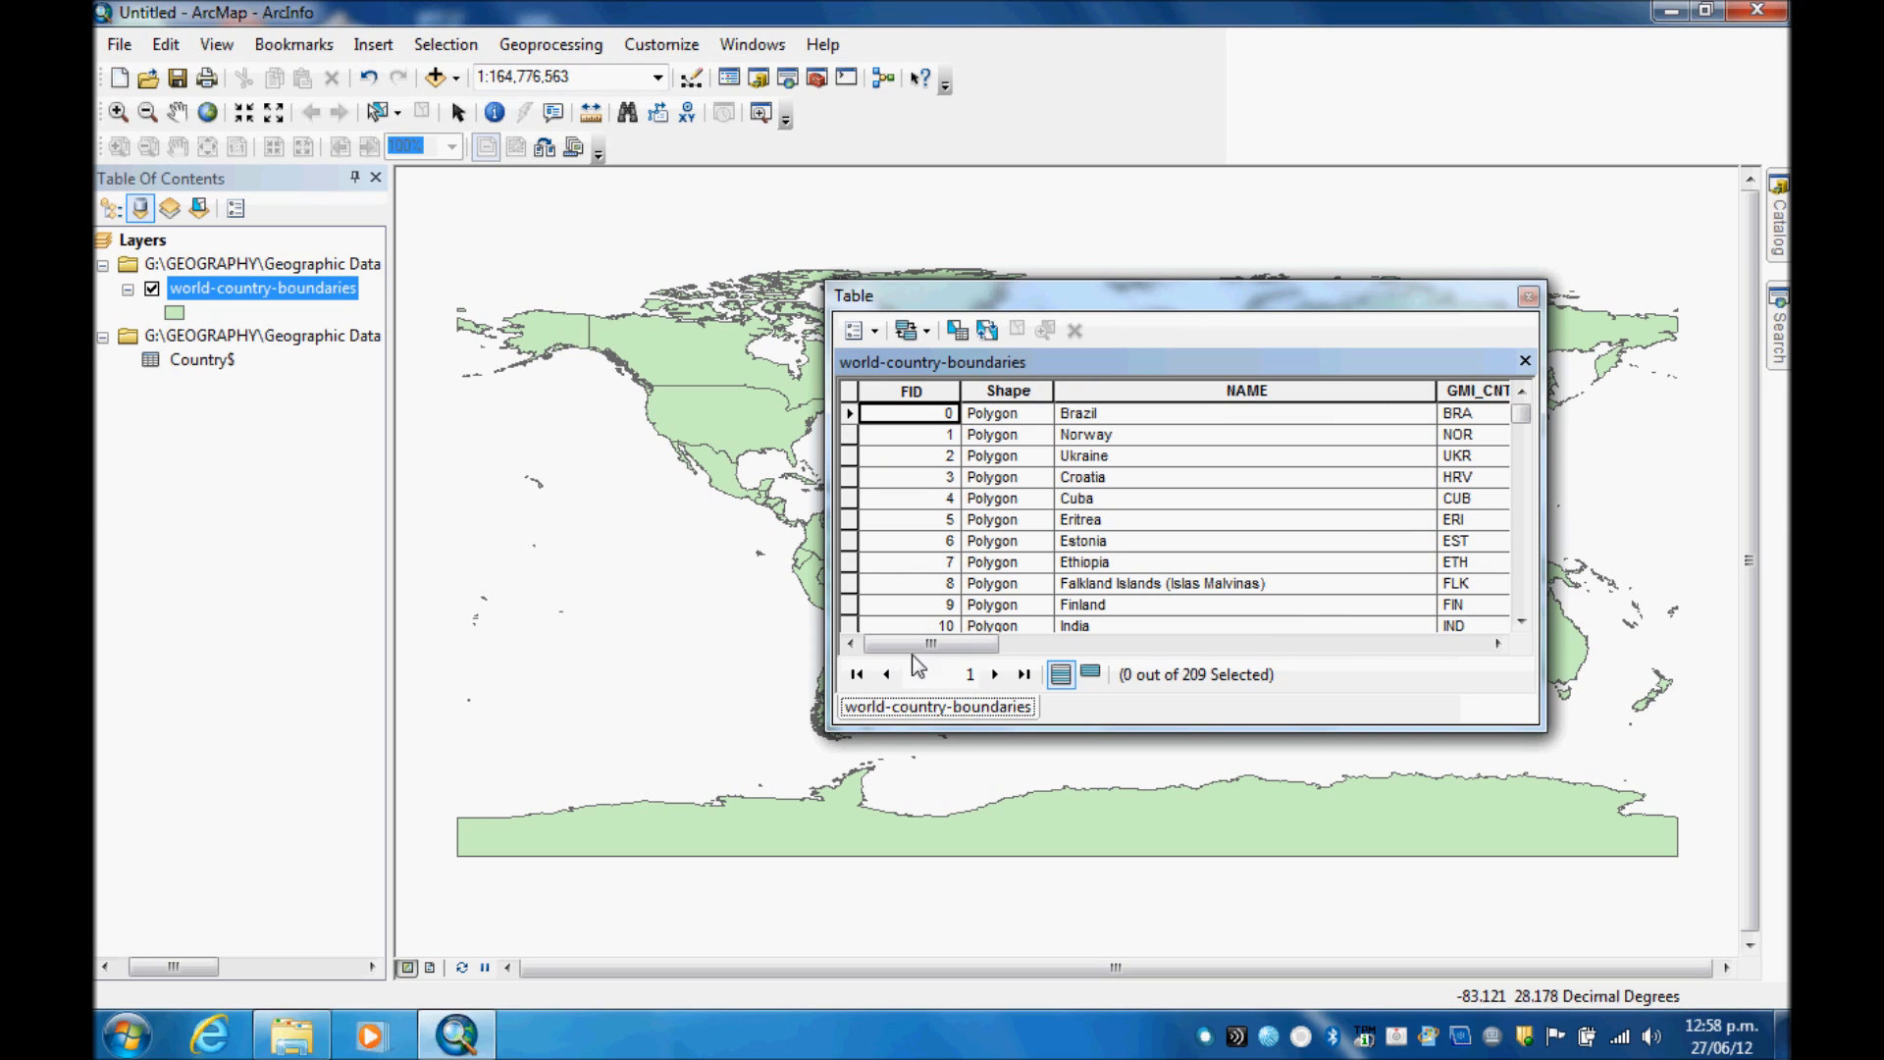